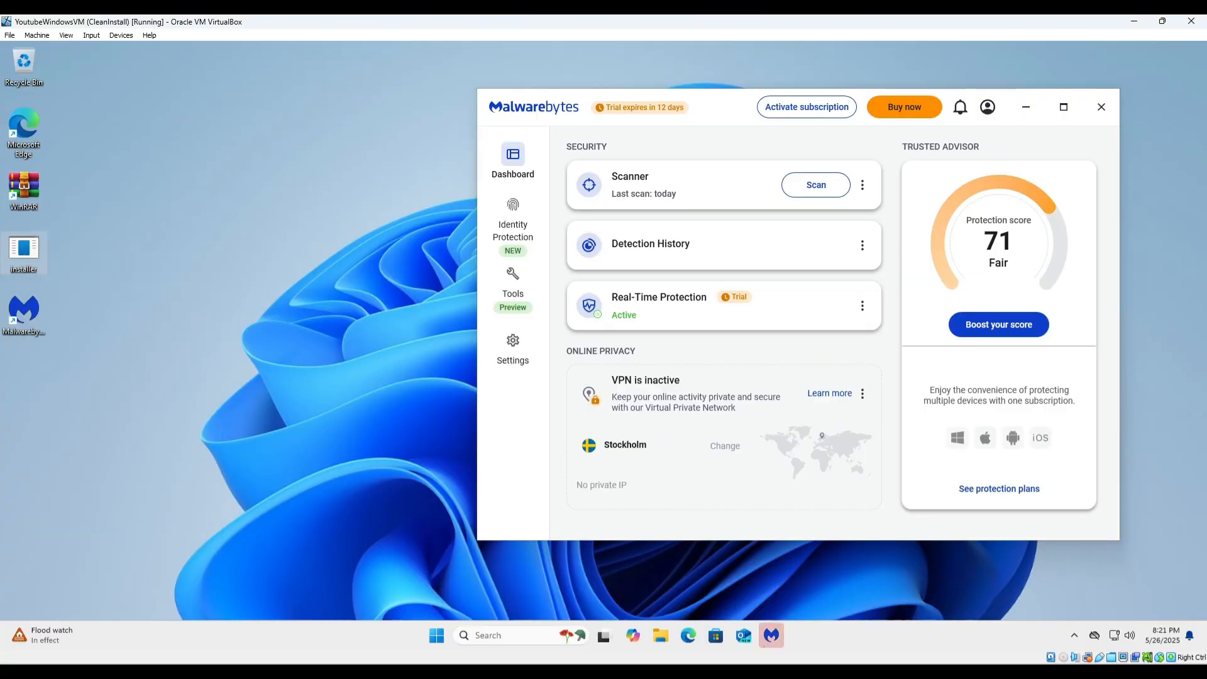
Step: View the completed Custom Scan summary: one item scanned, zero threats, PUPs or PUMs
{"action": "left_click", "coordinate": [813, 185]}
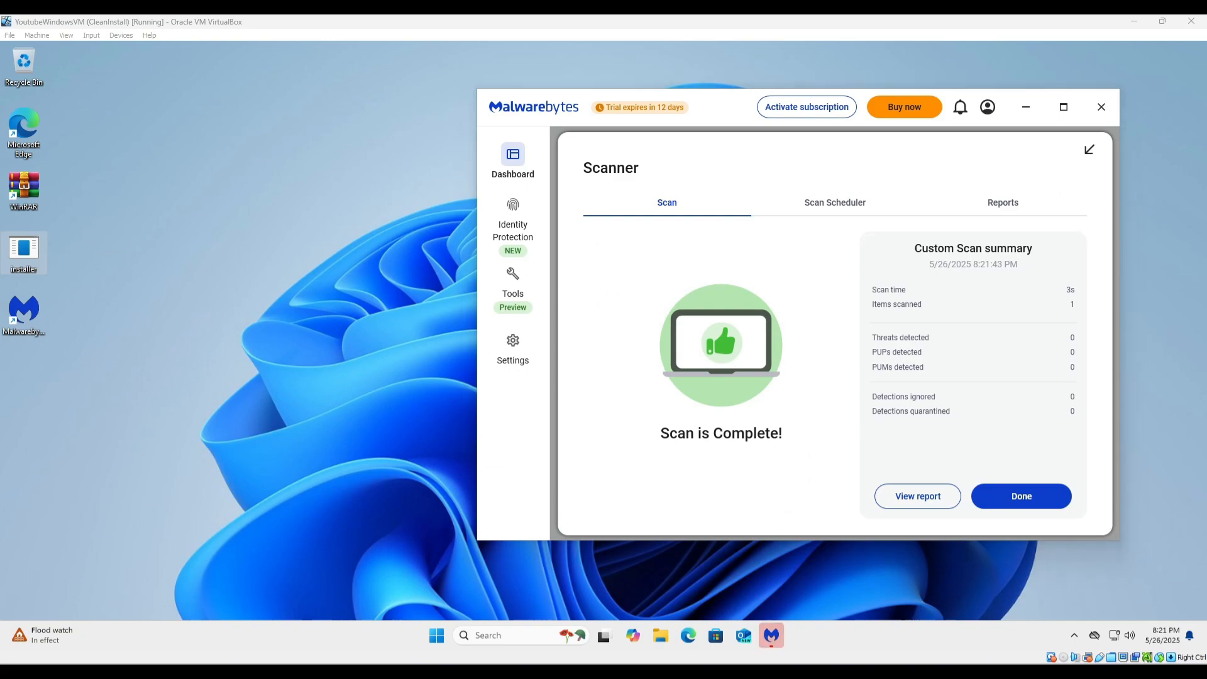
{"action": "left_click", "coordinate": [686, 634]}
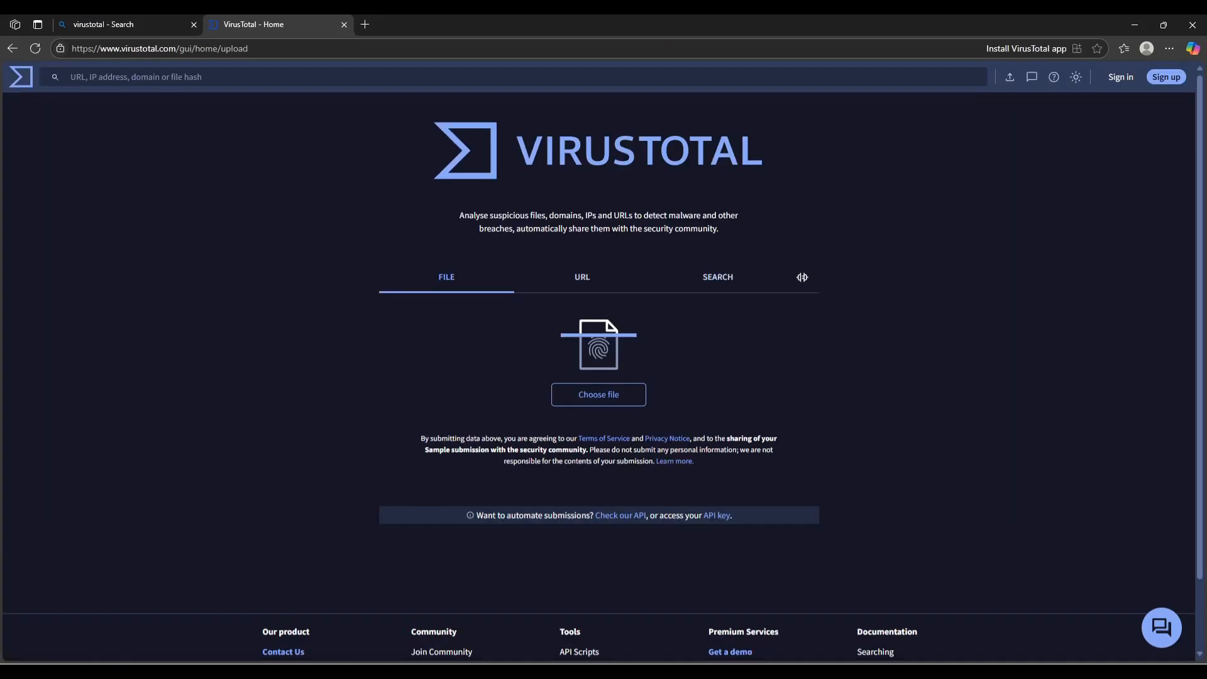
Step: Upload installer.exe from the Full_Files folder to VirusTotal for analysis
{"action": "left_click", "coordinate": [598, 393]}
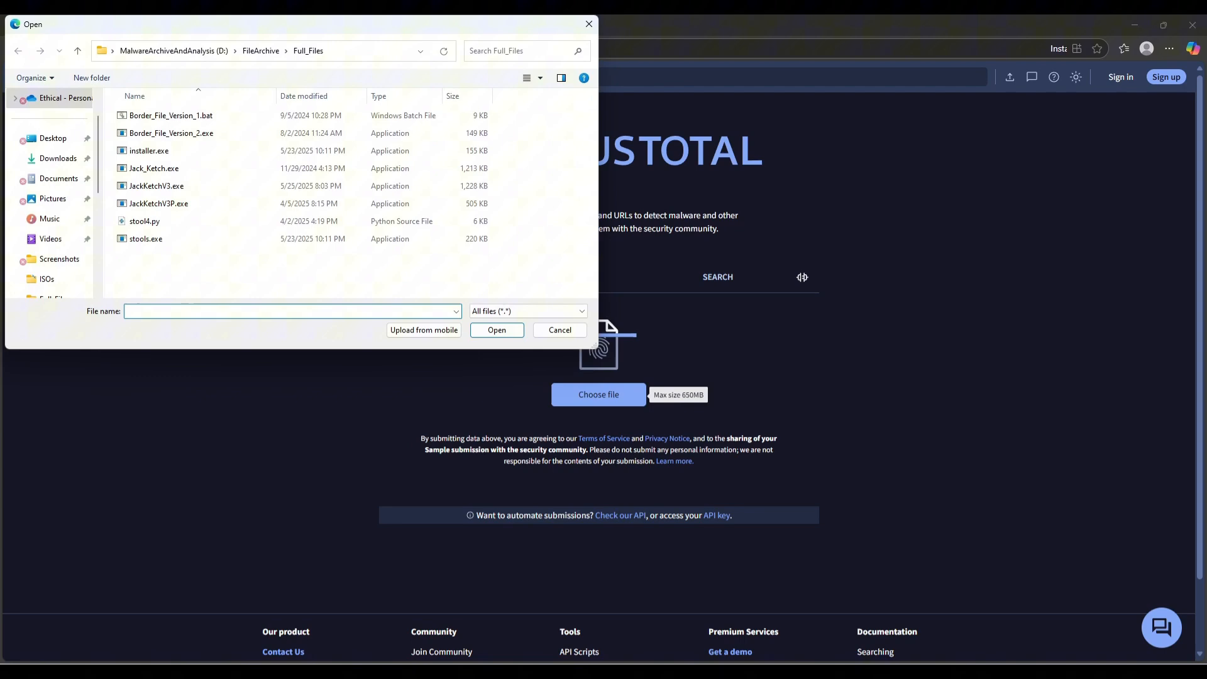
{"action": "left_click", "coordinate": [148, 149]}
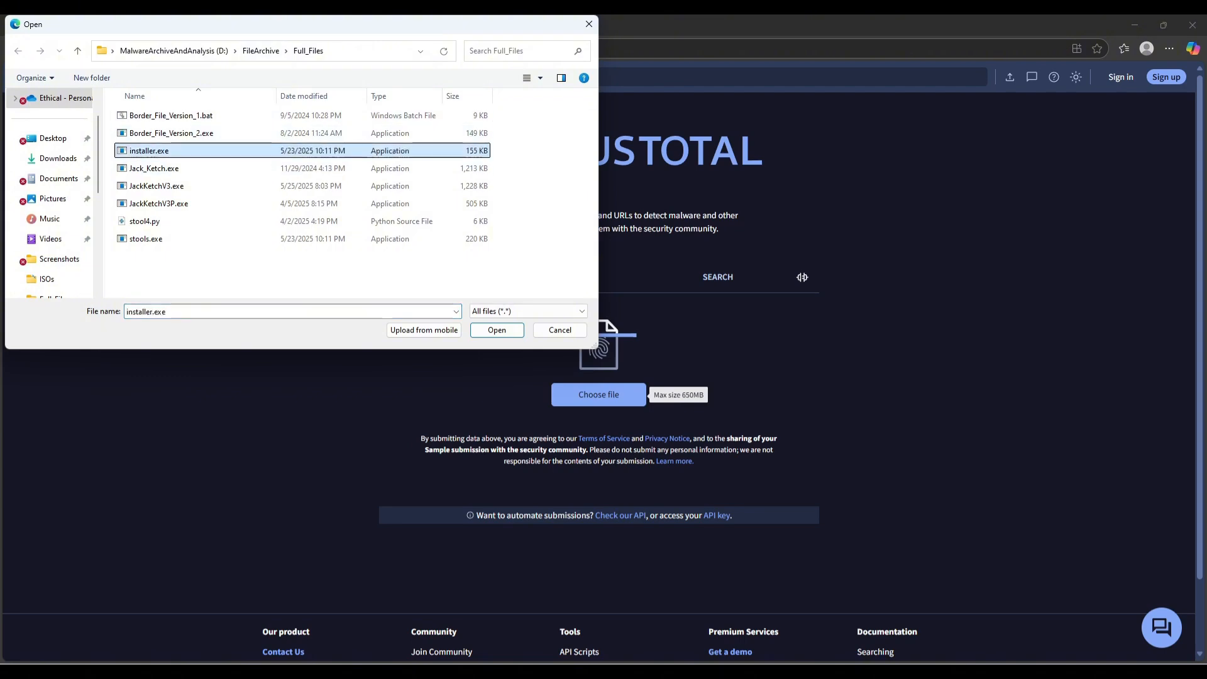
{"action": "left_click", "coordinate": [495, 329]}
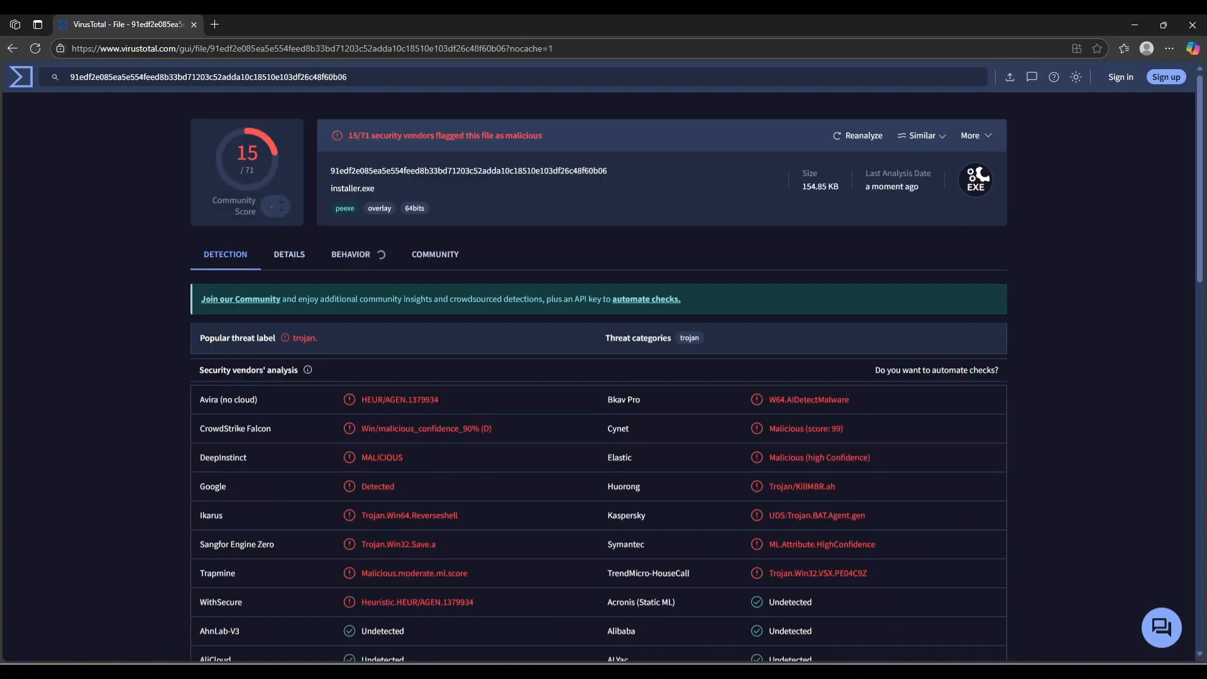
Step: Review the vendor list: 15 of 71 flag installer.exe as a trojan, Malwarebytes shows Undetected
{"action": "scroll", "scroll_direction": "down", "scroll_amount": 3}
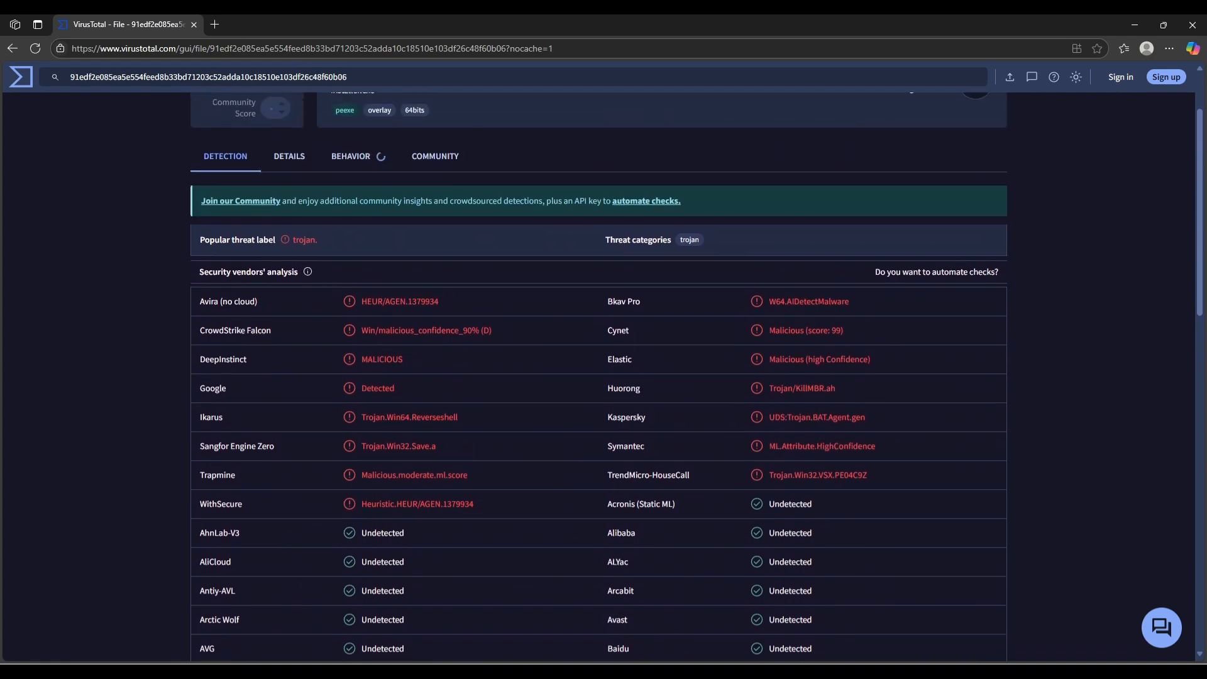
{"action": "scroll", "scroll_direction": "up", "scroll_amount": 3}
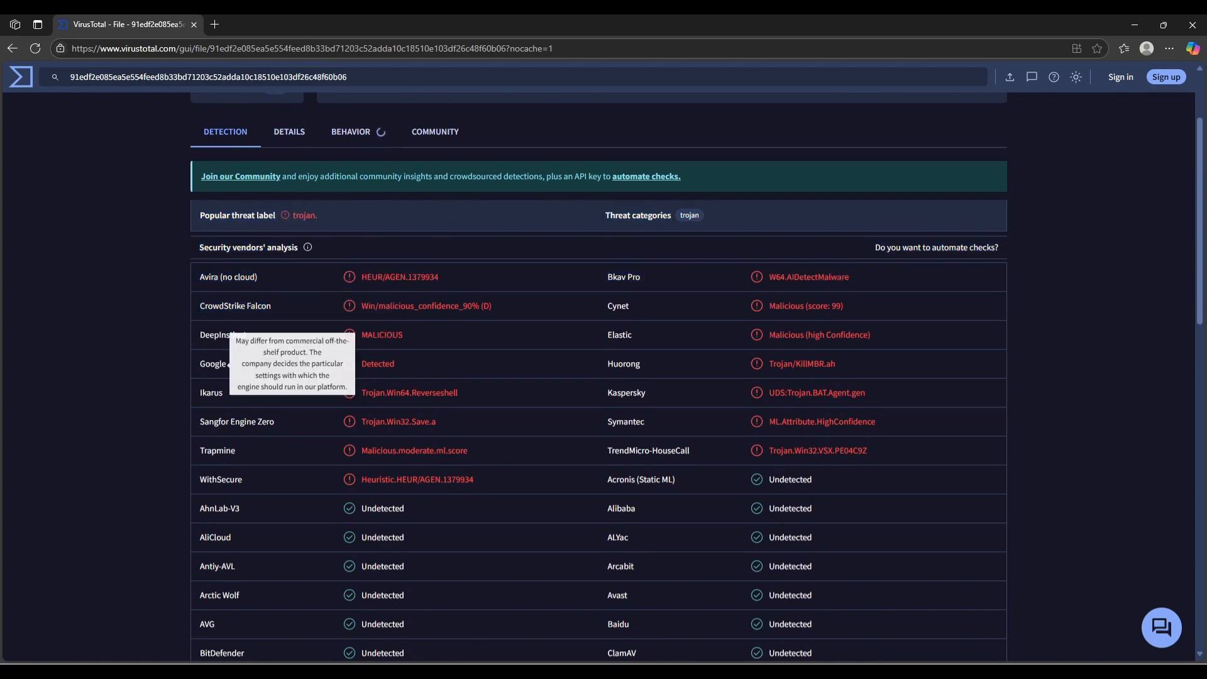
{"action": "double_click", "coordinate": [212, 364]}
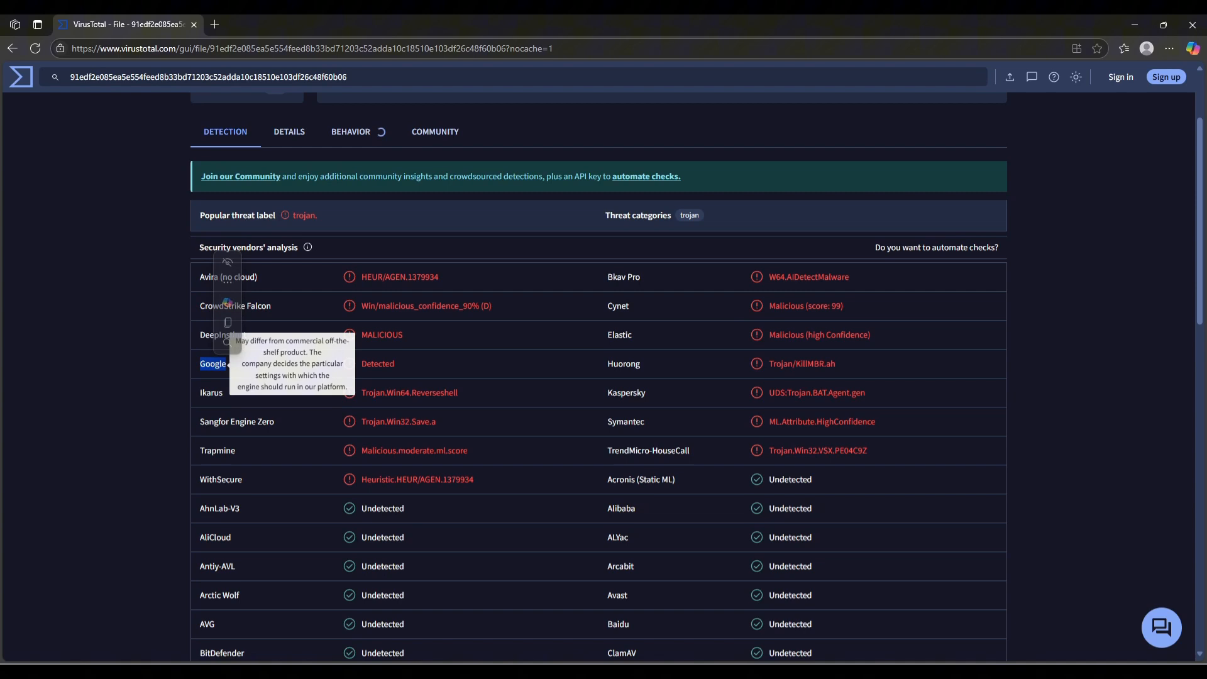
{"action": "double_click", "coordinate": [626, 392]}
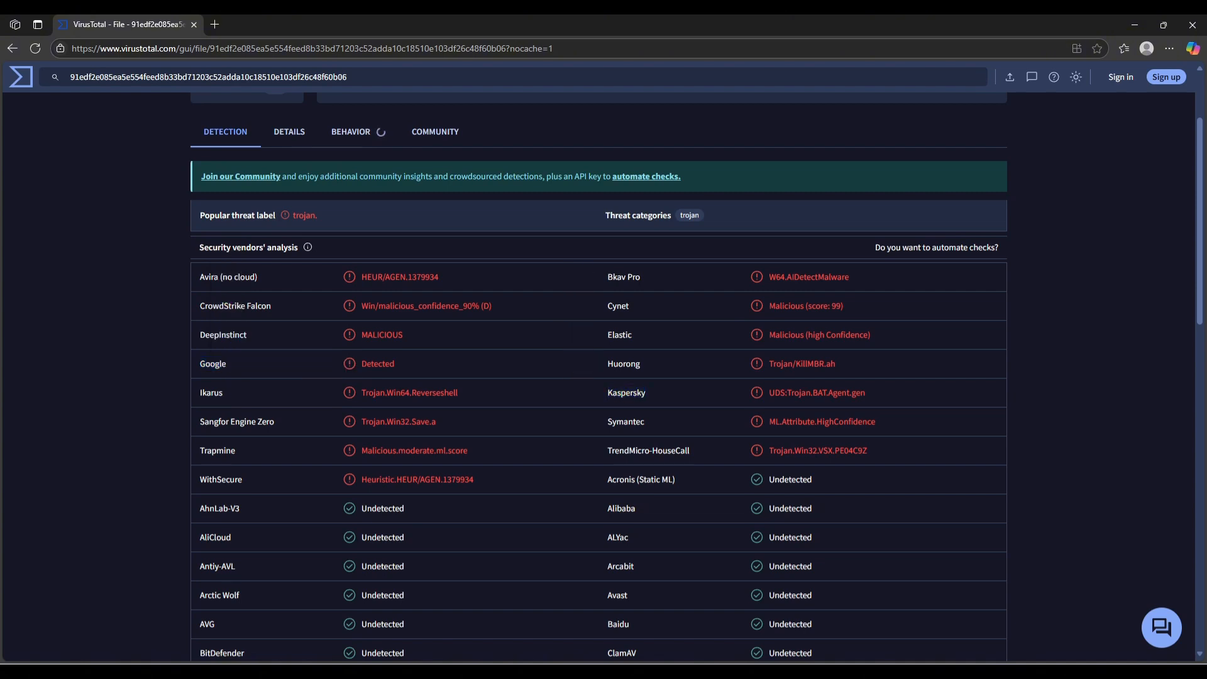
{"action": "scroll", "scroll_direction": "down", "scroll_amount": 3}
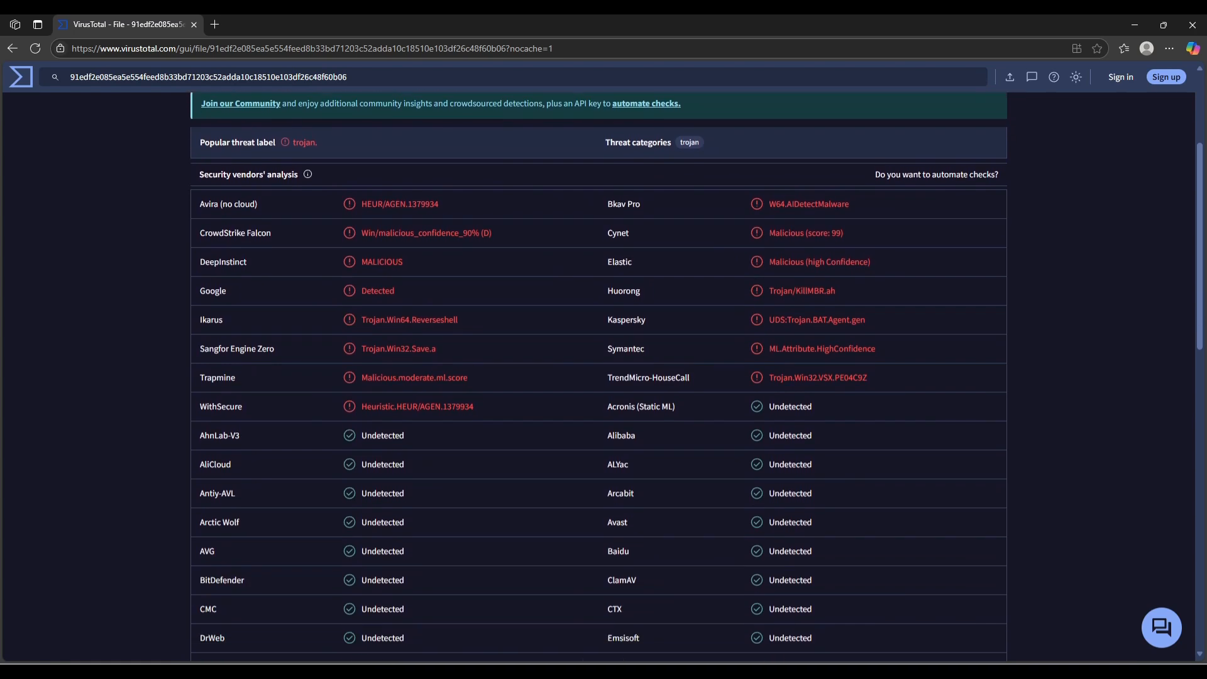
{"action": "scroll", "scroll_direction": "down", "scroll_amount": 3}
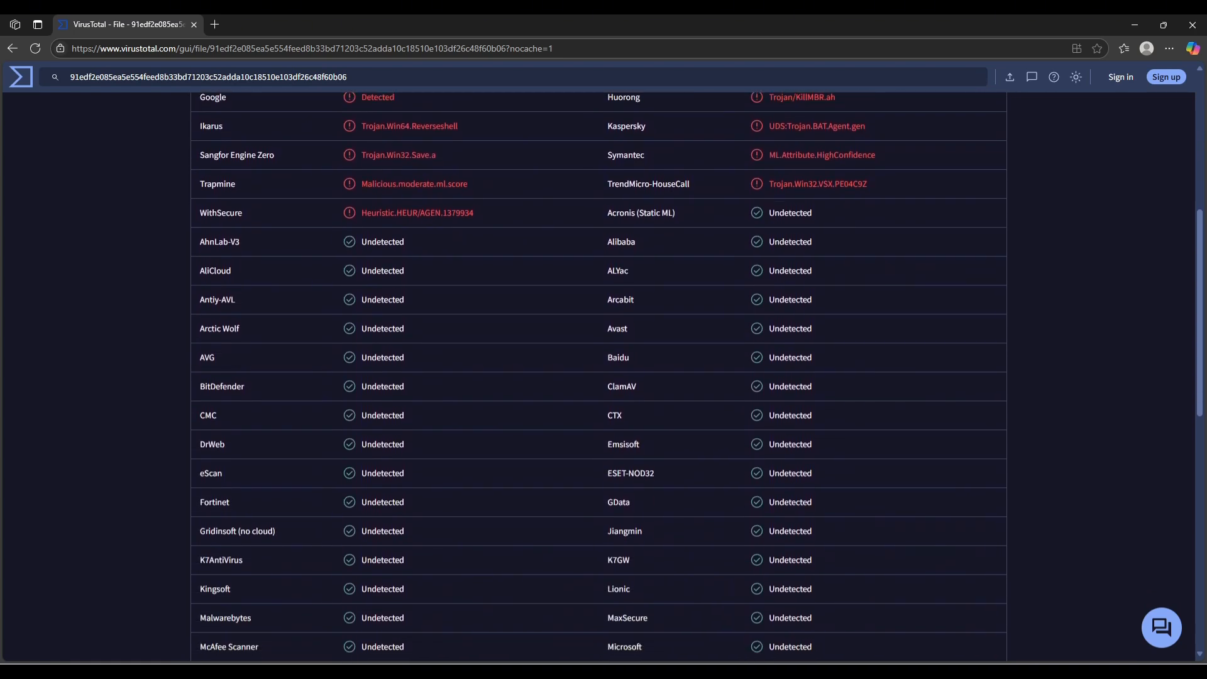
{"action": "scroll", "scroll_direction": "down", "scroll_amount": 3}
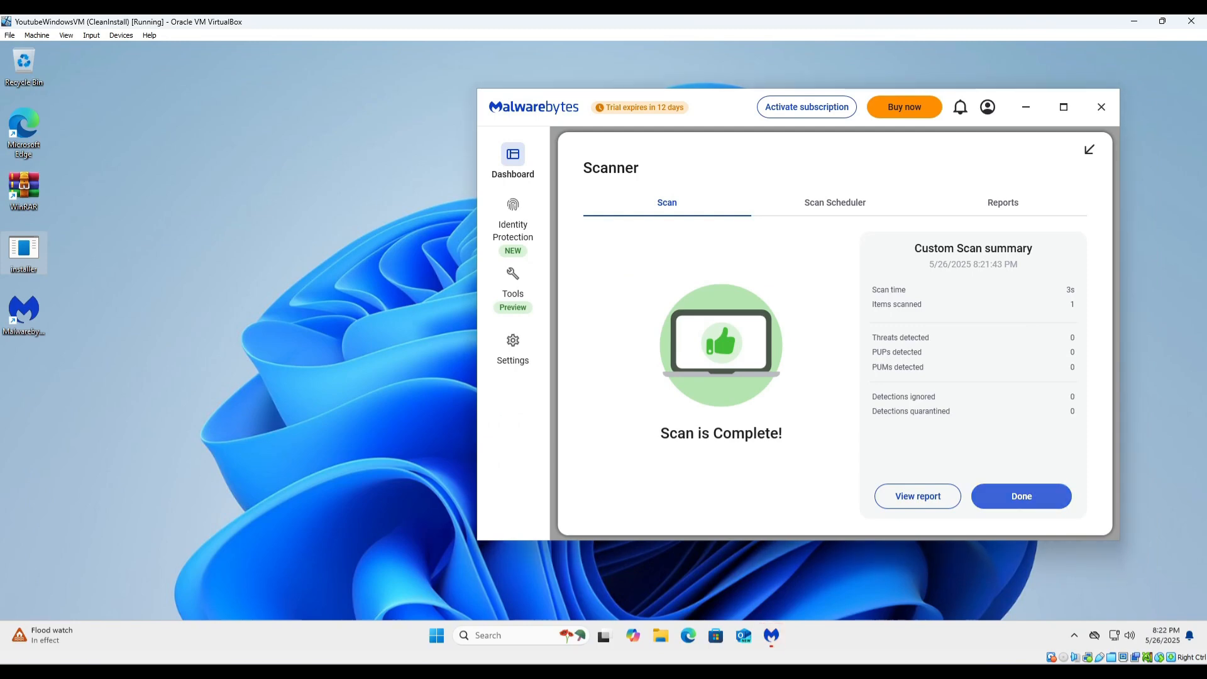
Step: Dismiss the scan summary and view the Protection settings with every real-time layer on
{"action": "left_click", "coordinate": [1020, 496]}
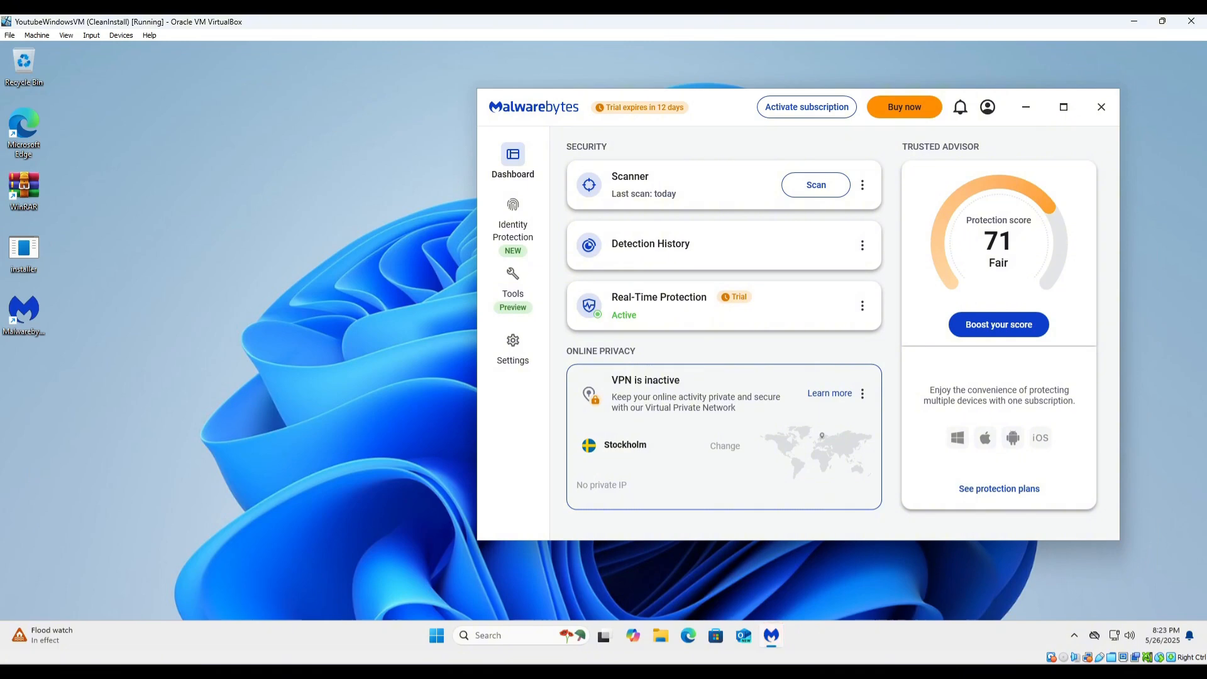
{"action": "left_click", "coordinate": [724, 304]}
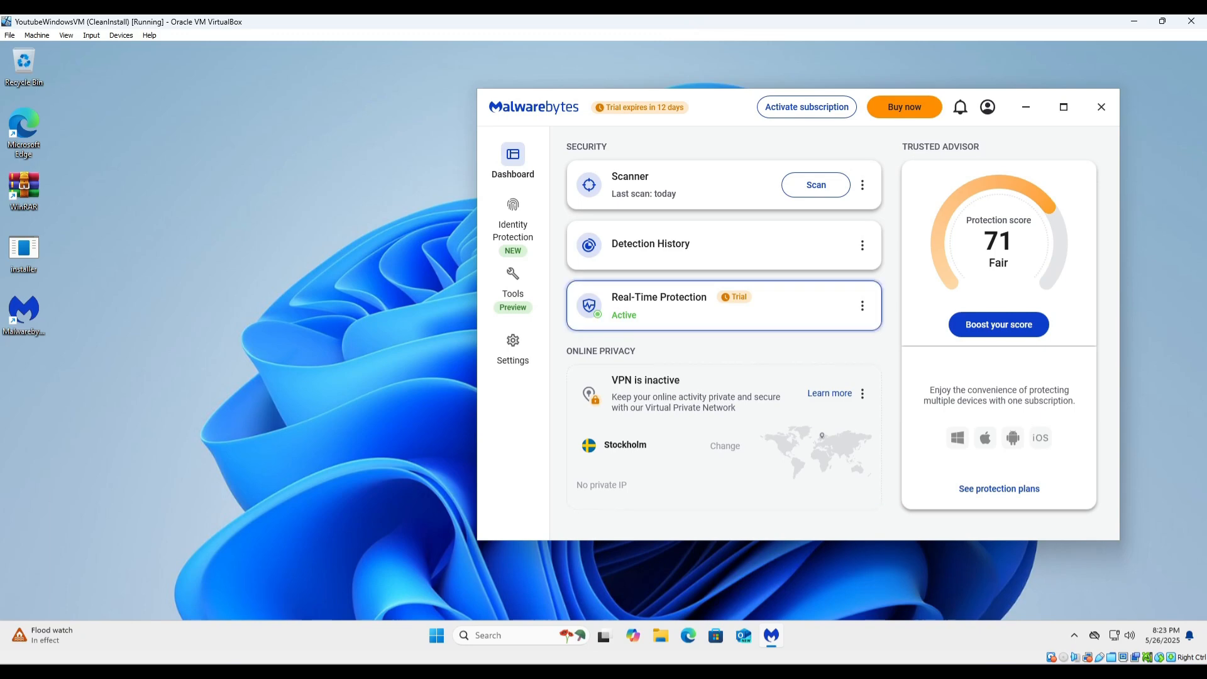
{"action": "left_click", "coordinate": [657, 305]}
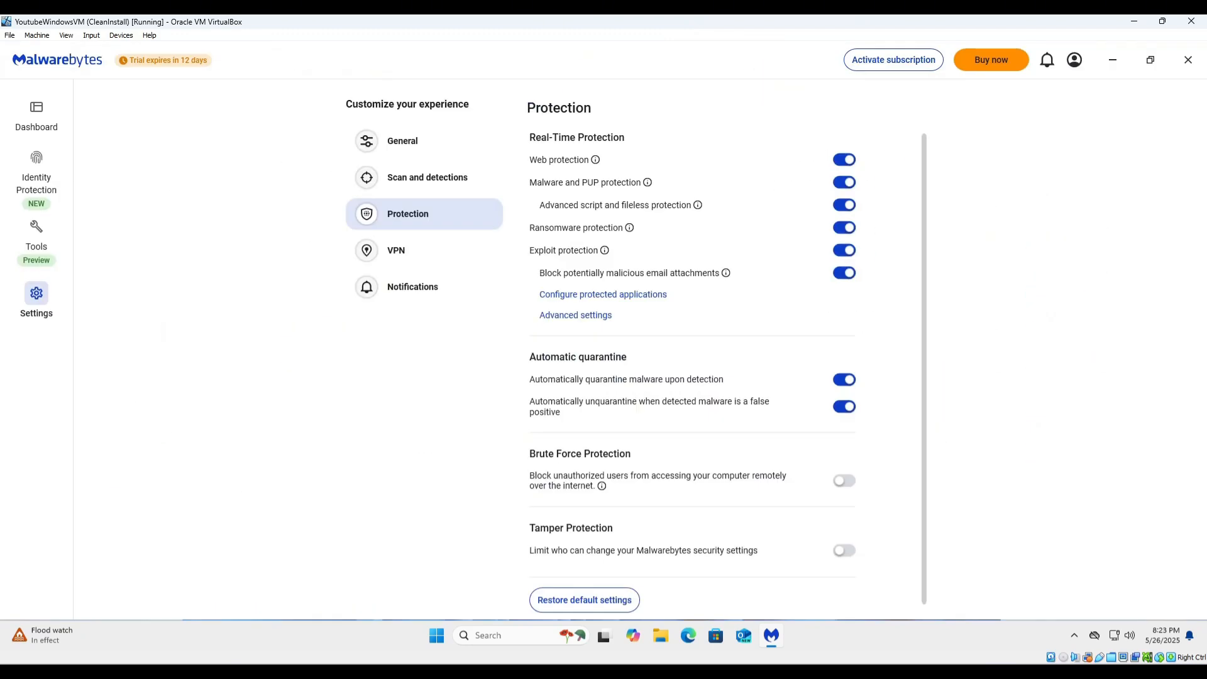
Step: Review the advanced exploit protection tabs: application hardening, memory, behavior and Java
{"action": "left_click", "coordinate": [574, 314]}
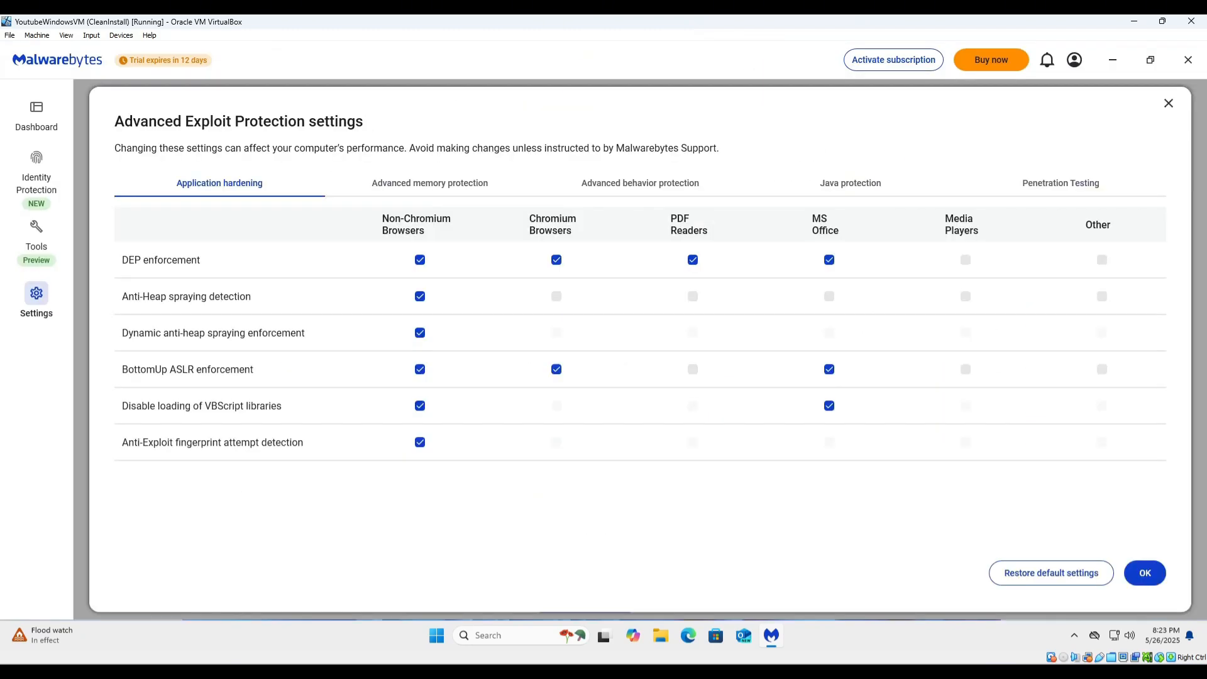
{"action": "left_click", "coordinate": [430, 182]}
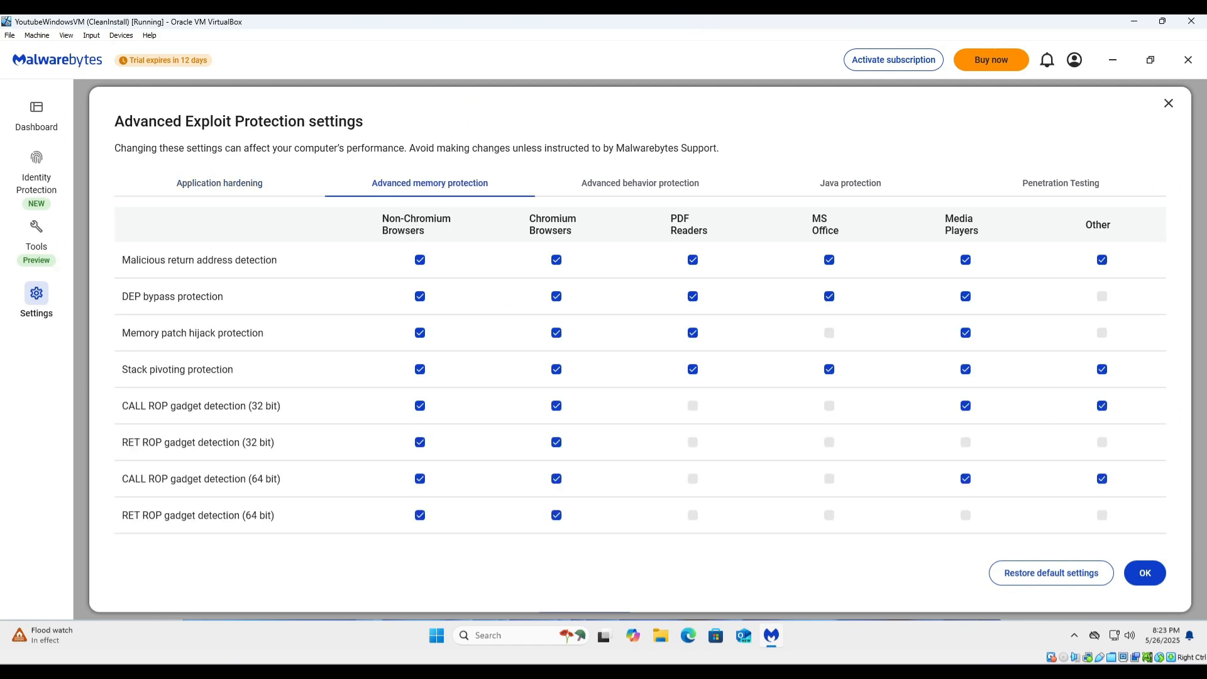
{"action": "left_click", "coordinate": [638, 183]}
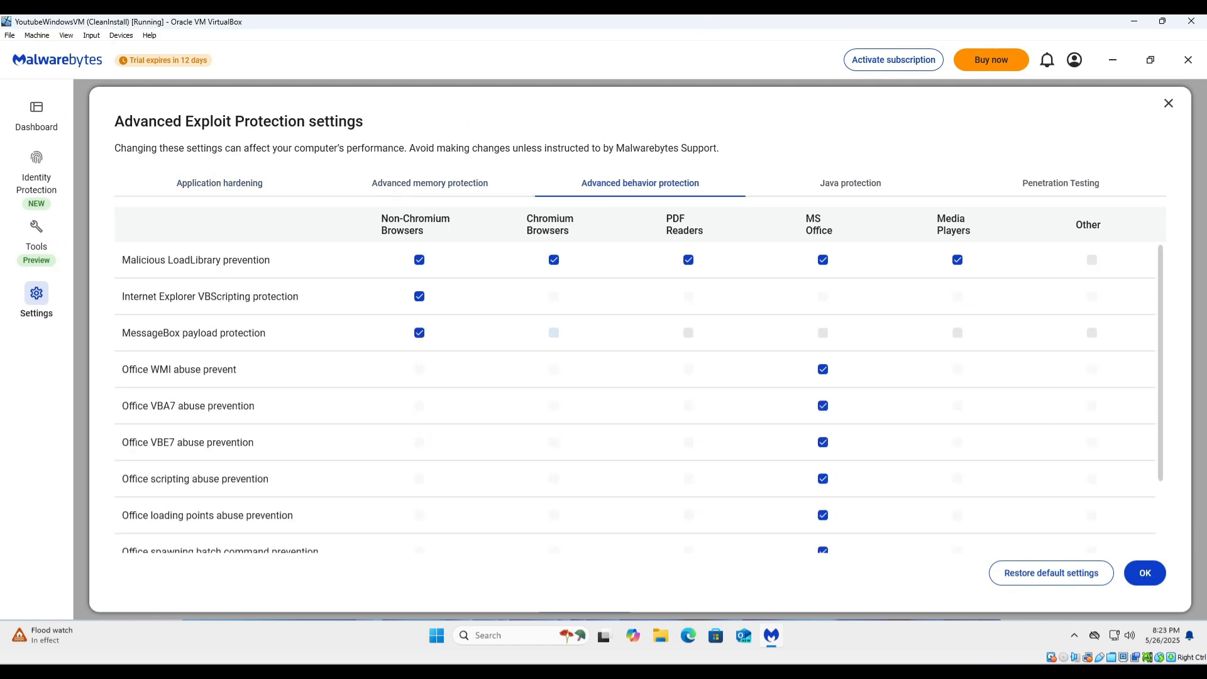
{"action": "left_click", "coordinate": [850, 183]}
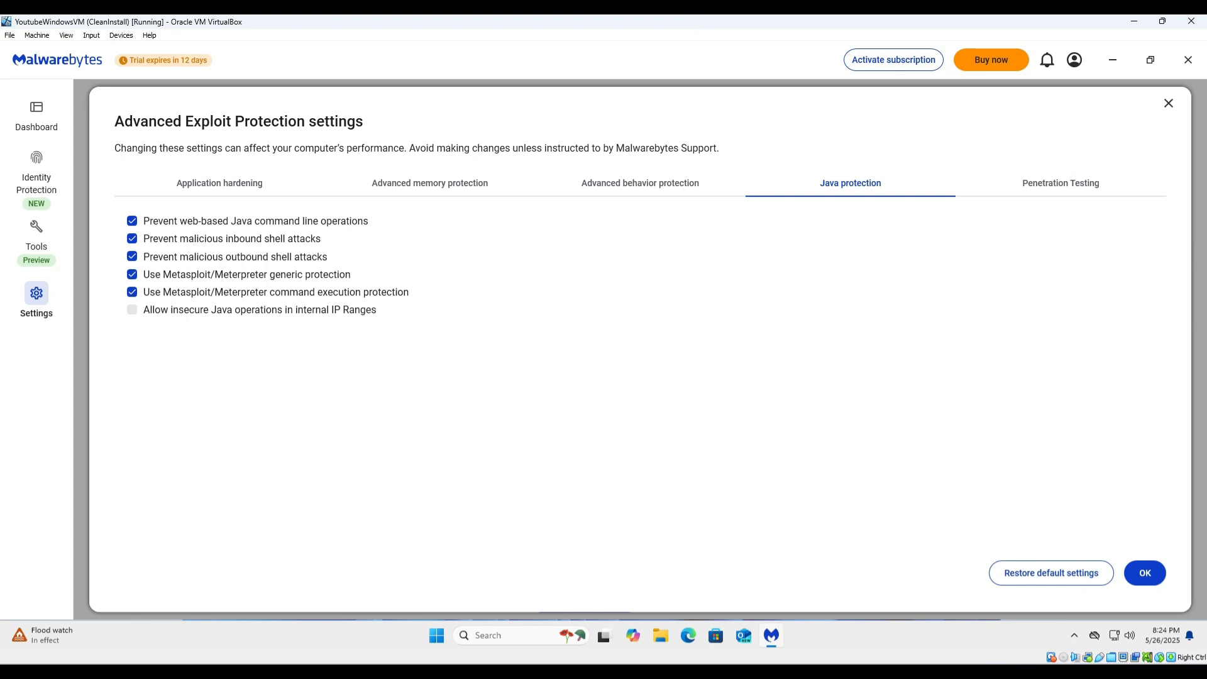
{"action": "left_click", "coordinate": [1060, 183]}
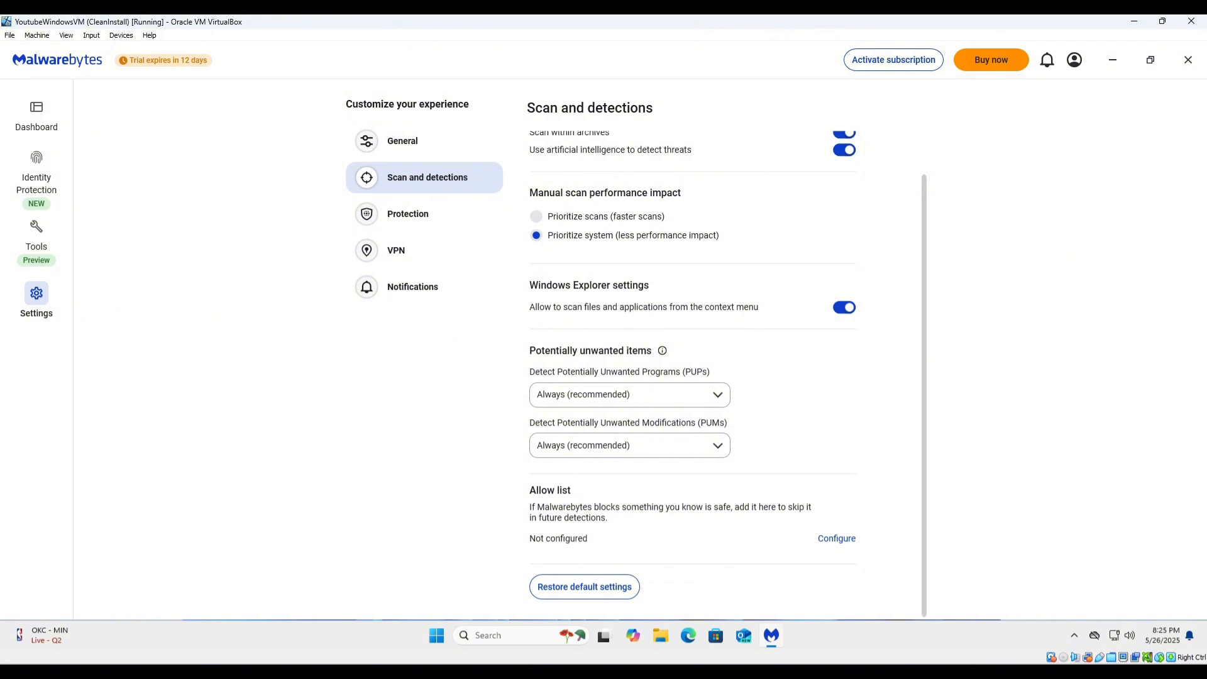
Step: Check the allow list of skipped items, confirming it is empty
{"action": "left_click", "coordinate": [836, 538]}
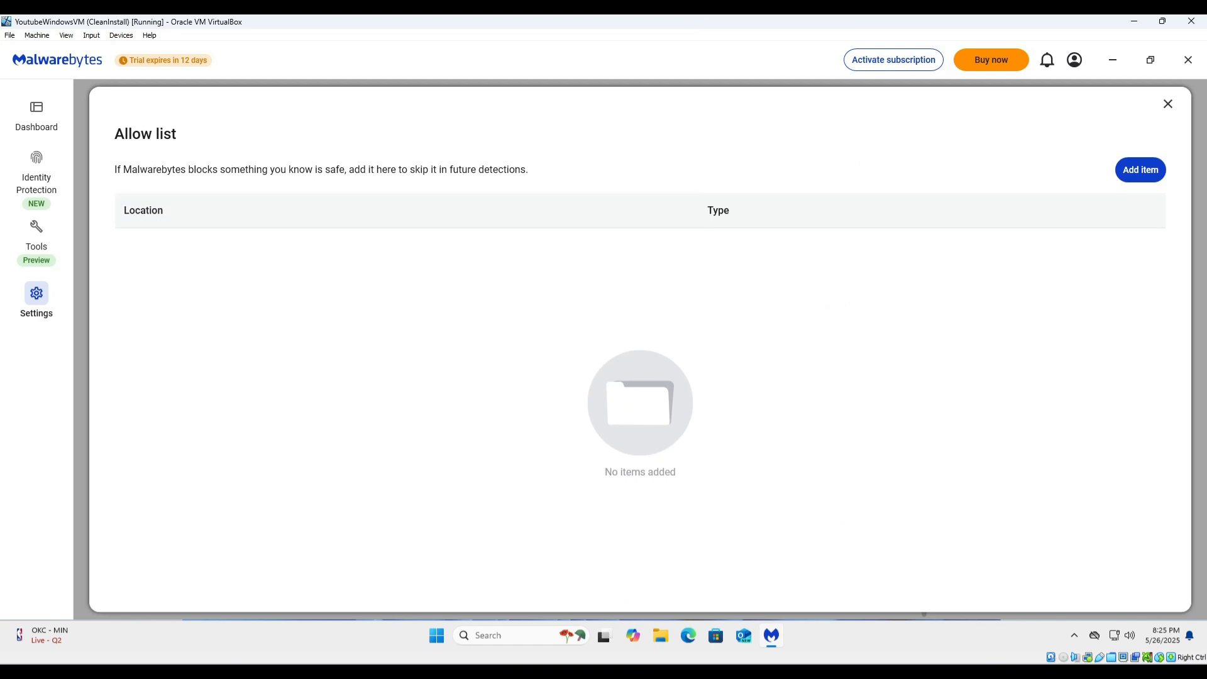
{"action": "left_click", "coordinate": [1168, 104]}
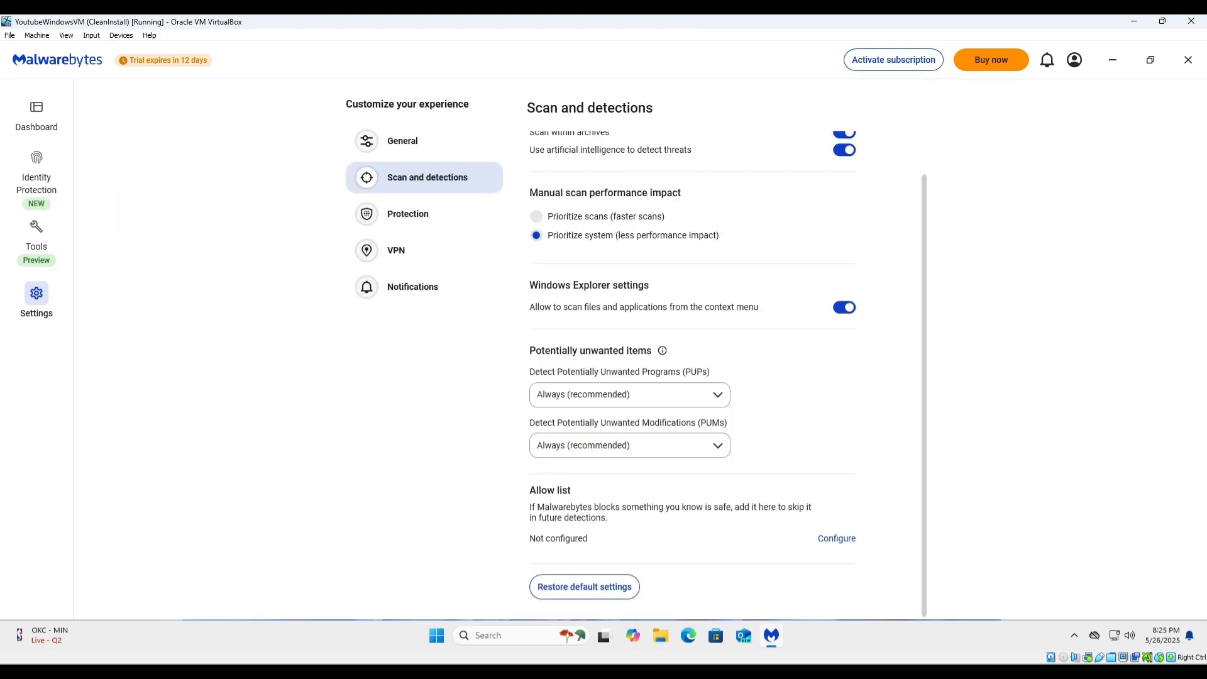
Step: Switch to Dark mode and enable both scan reminder notifications, 1 day and Hourly
{"action": "left_click", "coordinate": [402, 141]}
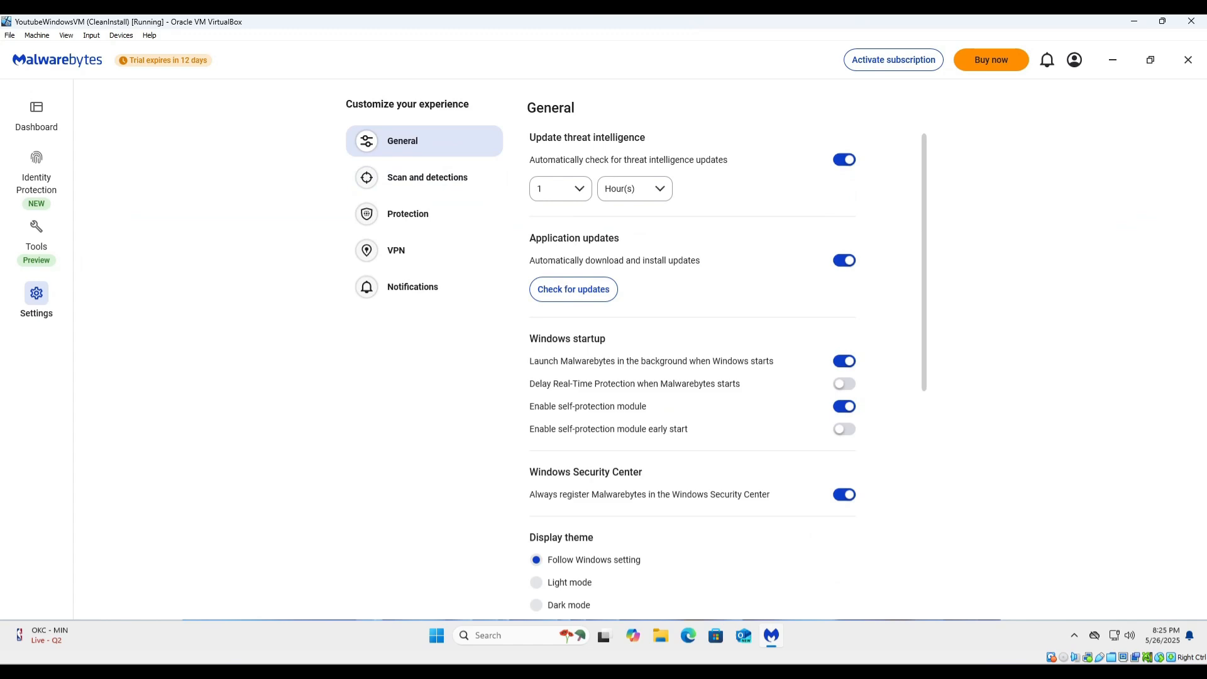
{"action": "left_click", "coordinate": [412, 287]}
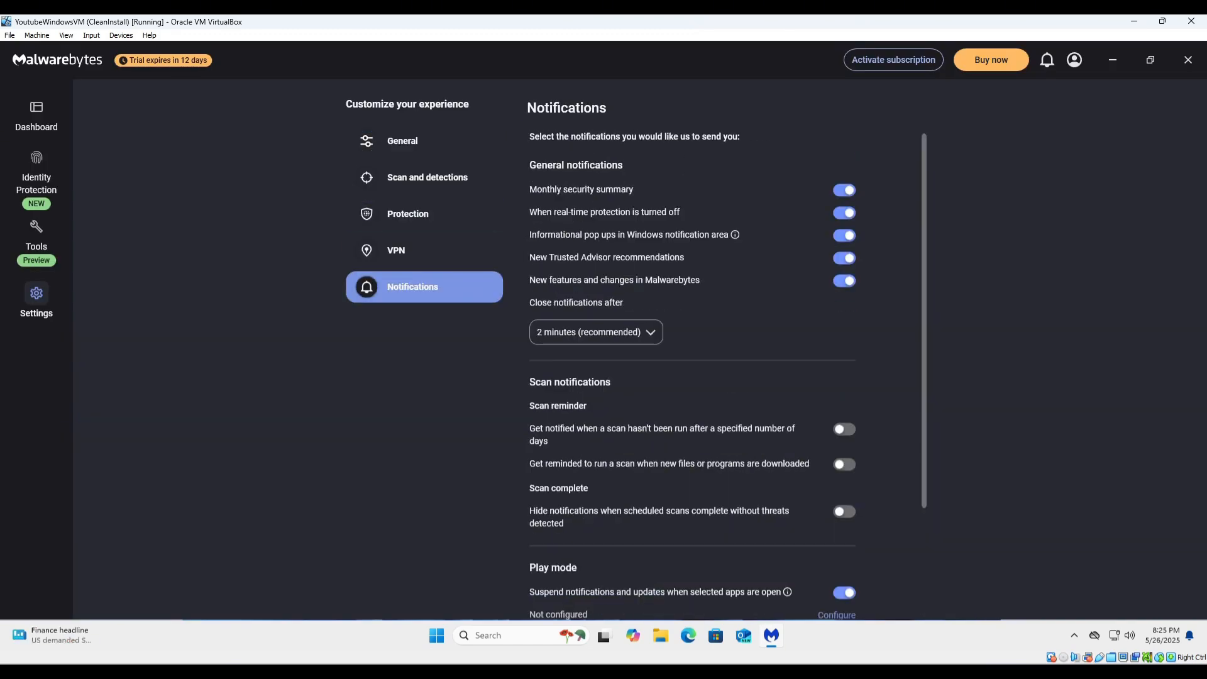
{"action": "scroll", "scroll_direction": "down", "scroll_amount": 3}
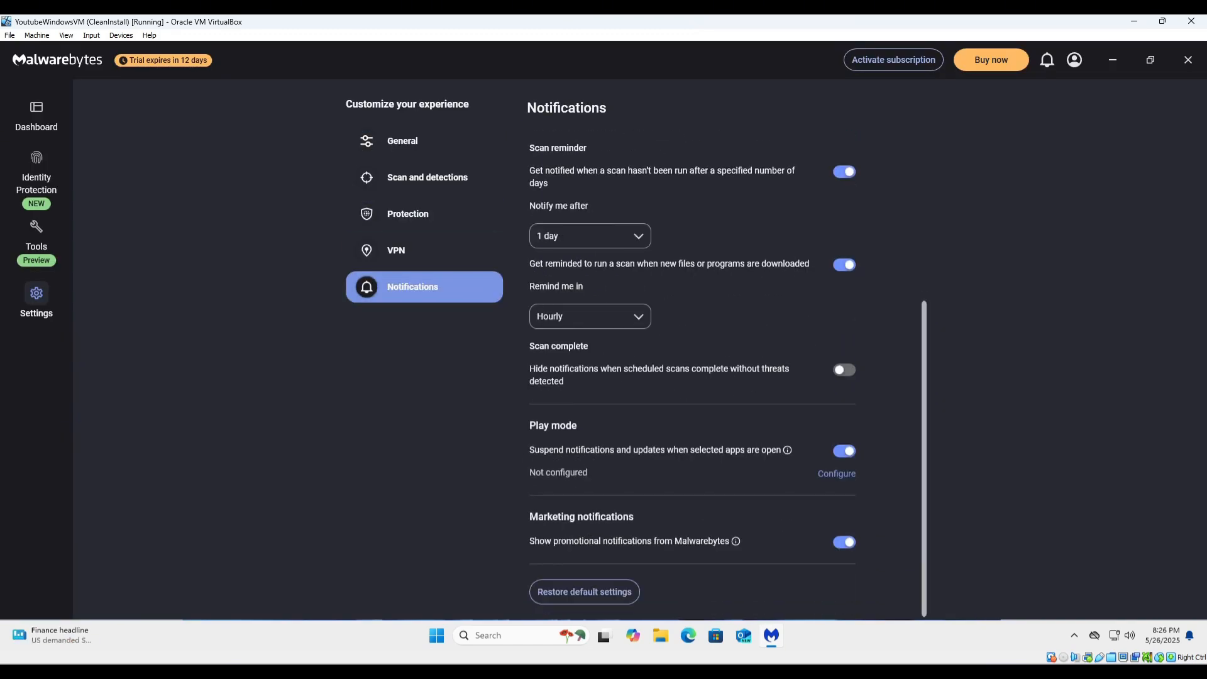
{"action": "left_click", "coordinate": [402, 140]}
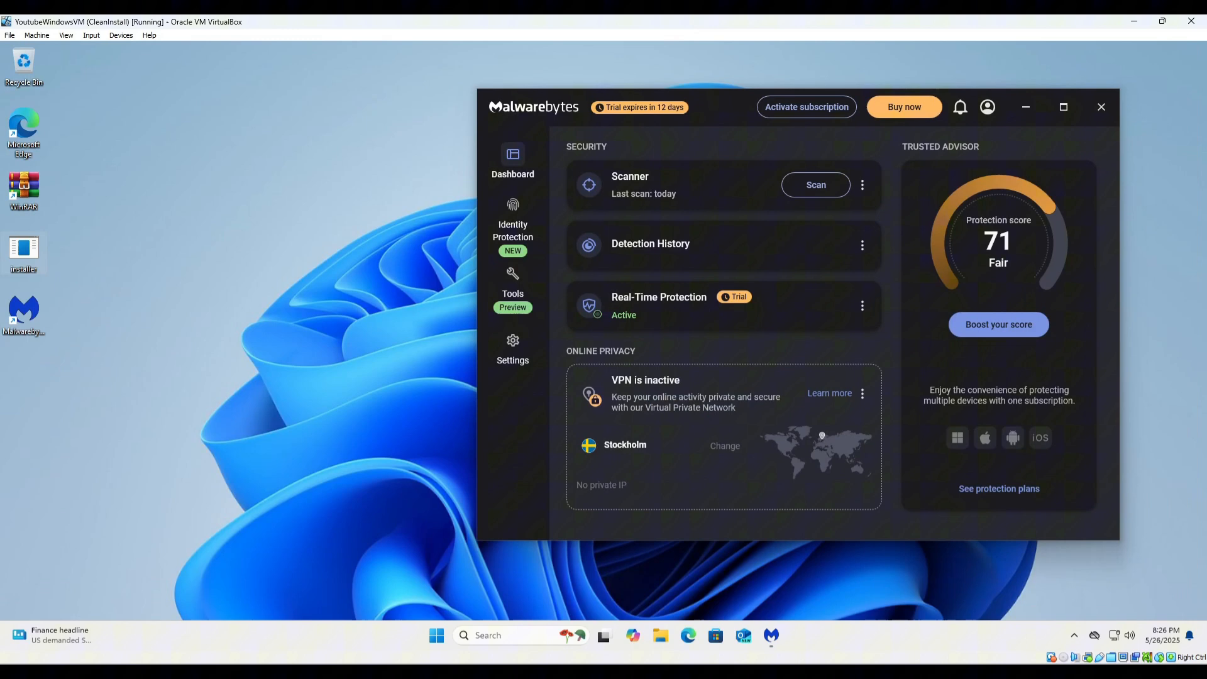
Step: Dismiss the 0-threat custom scan result and start a full Threat Scan
{"action": "right_click", "coordinate": [23, 247]}
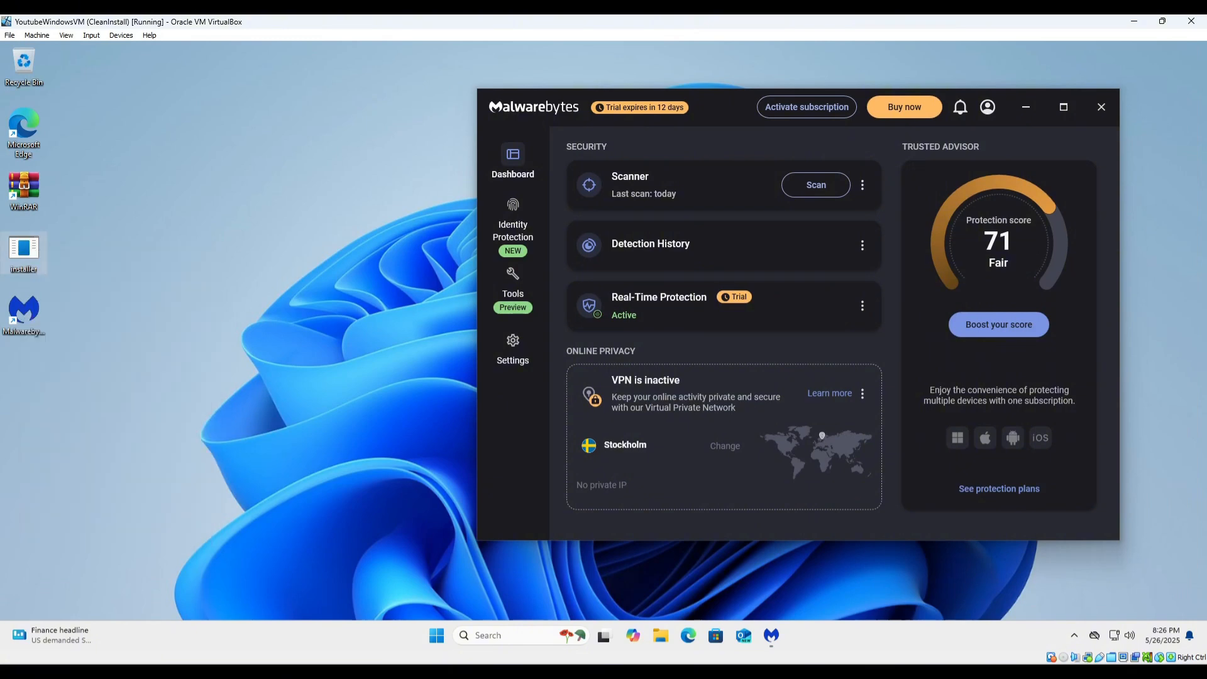
{"action": "left_click", "coordinate": [814, 184]}
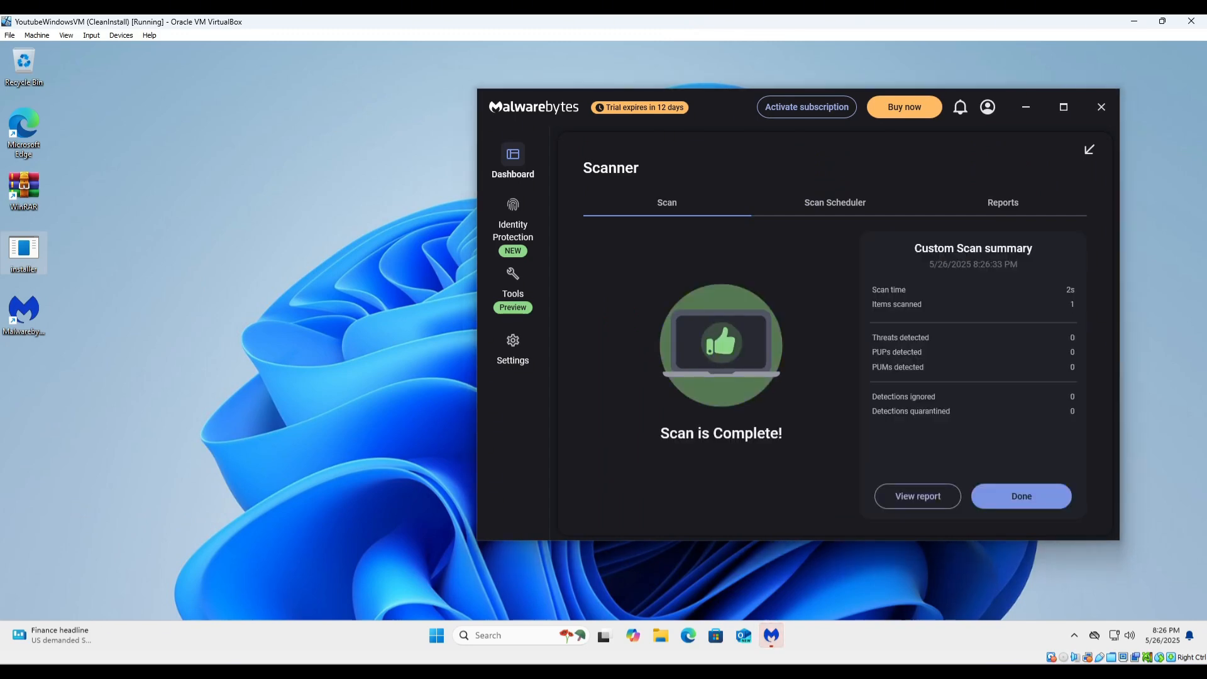
{"action": "left_click", "coordinate": [1019, 495]}
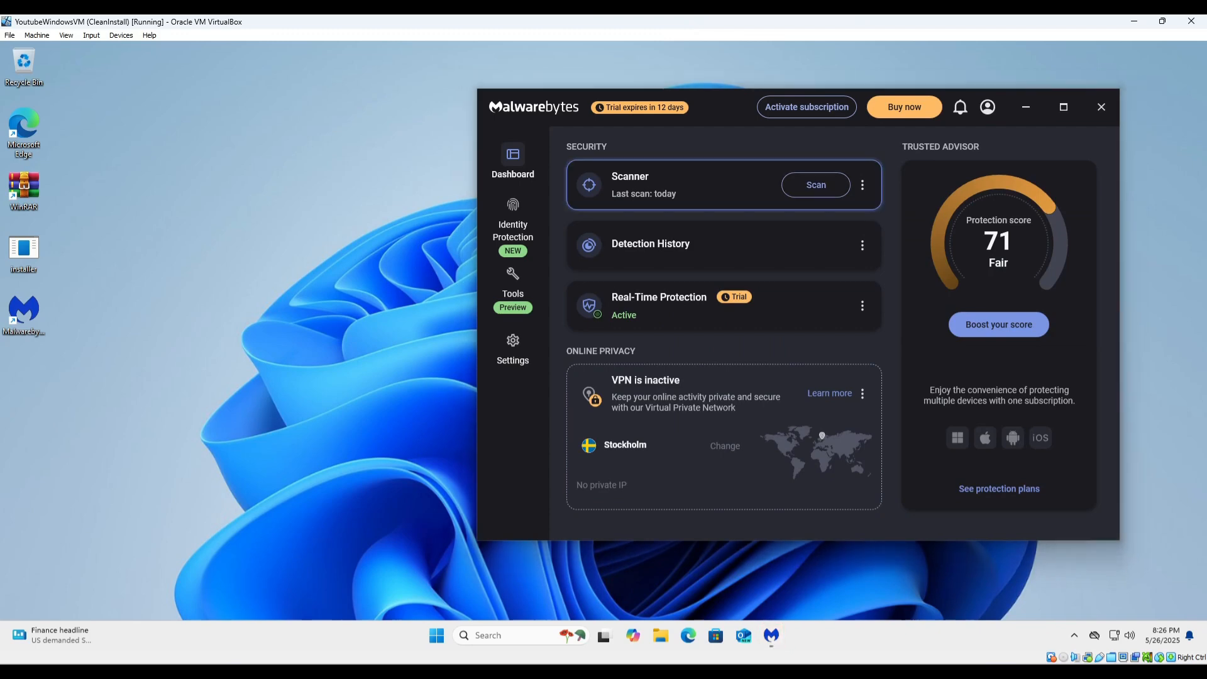
{"action": "left_click", "coordinate": [814, 184]}
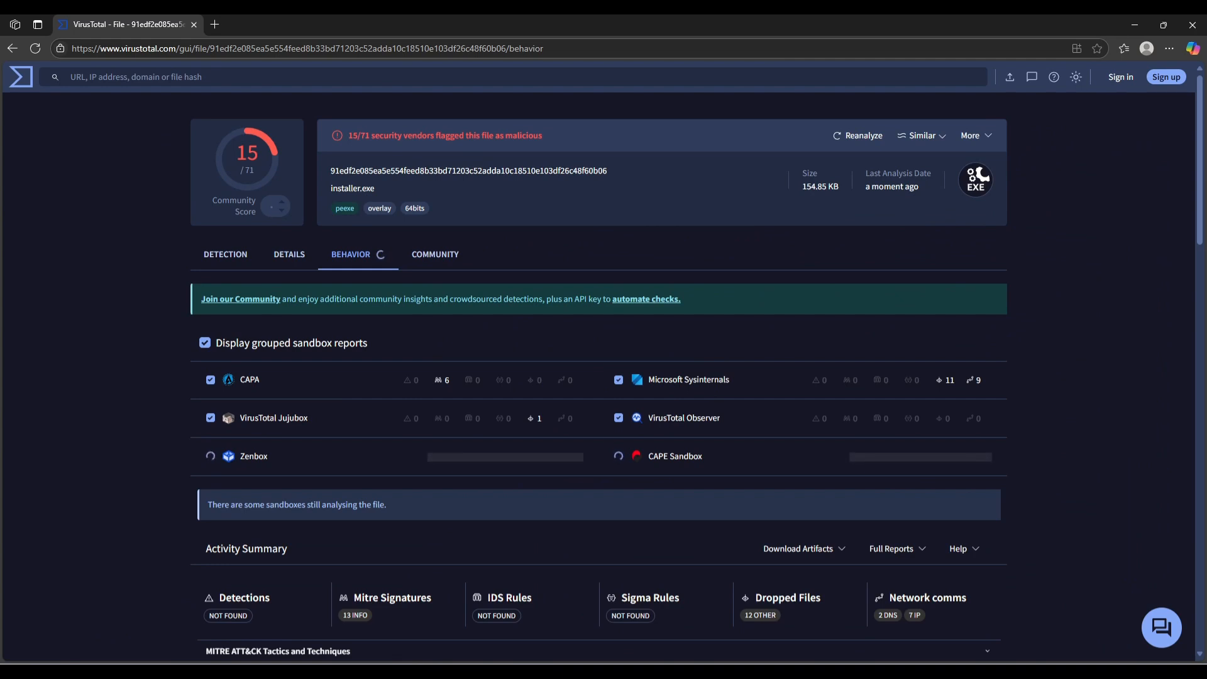
{"action": "mouse_move", "coordinate": [946, 380]}
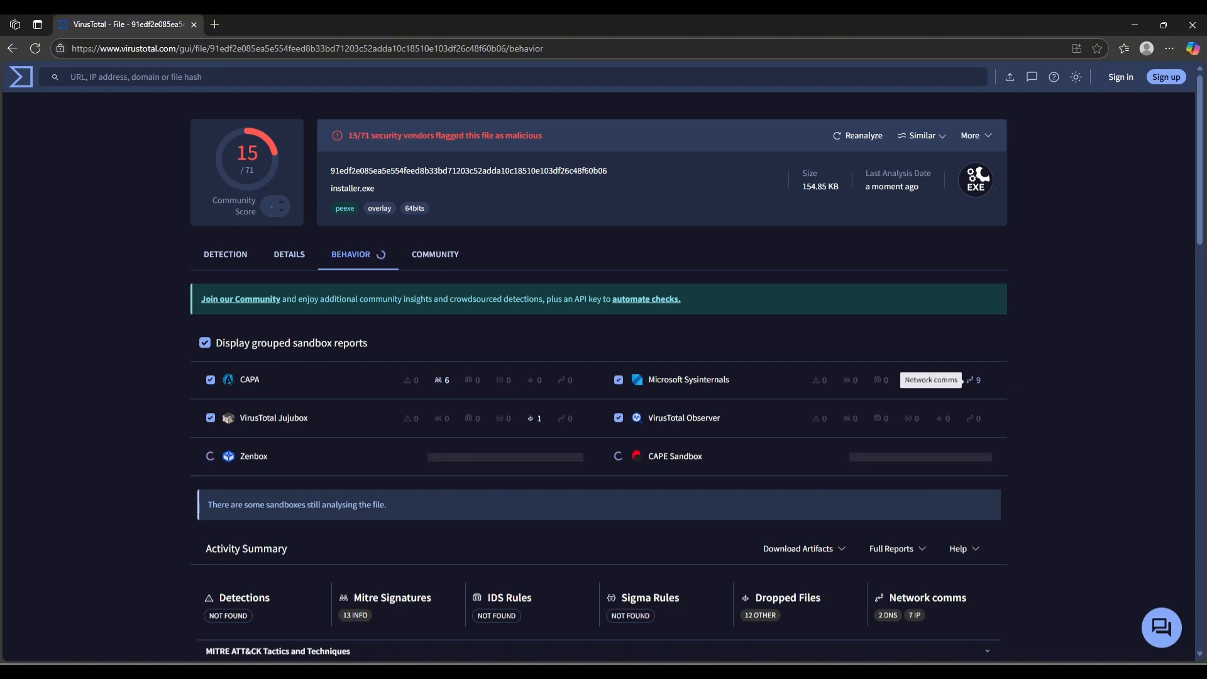
Step: Review installer.exe's File System, Memory and Process behaviour actions
{"action": "scroll", "scroll_direction": "down", "scroll_amount": 3}
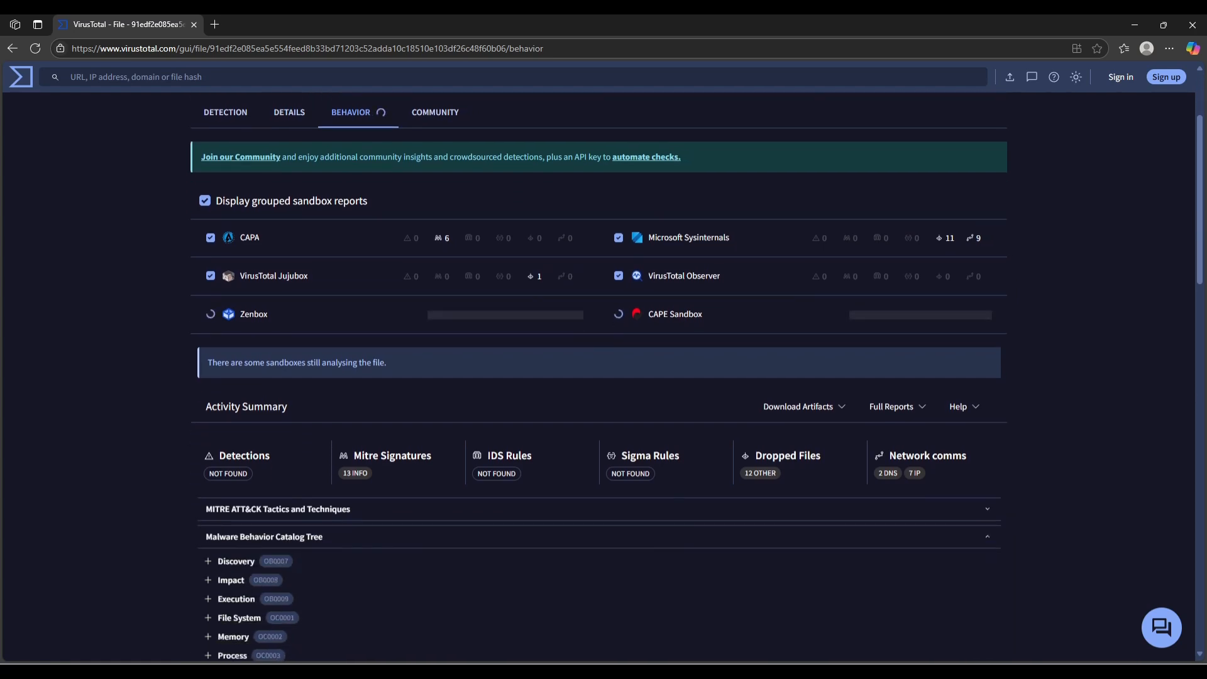
{"action": "scroll", "scroll_direction": "down", "scroll_amount": 3}
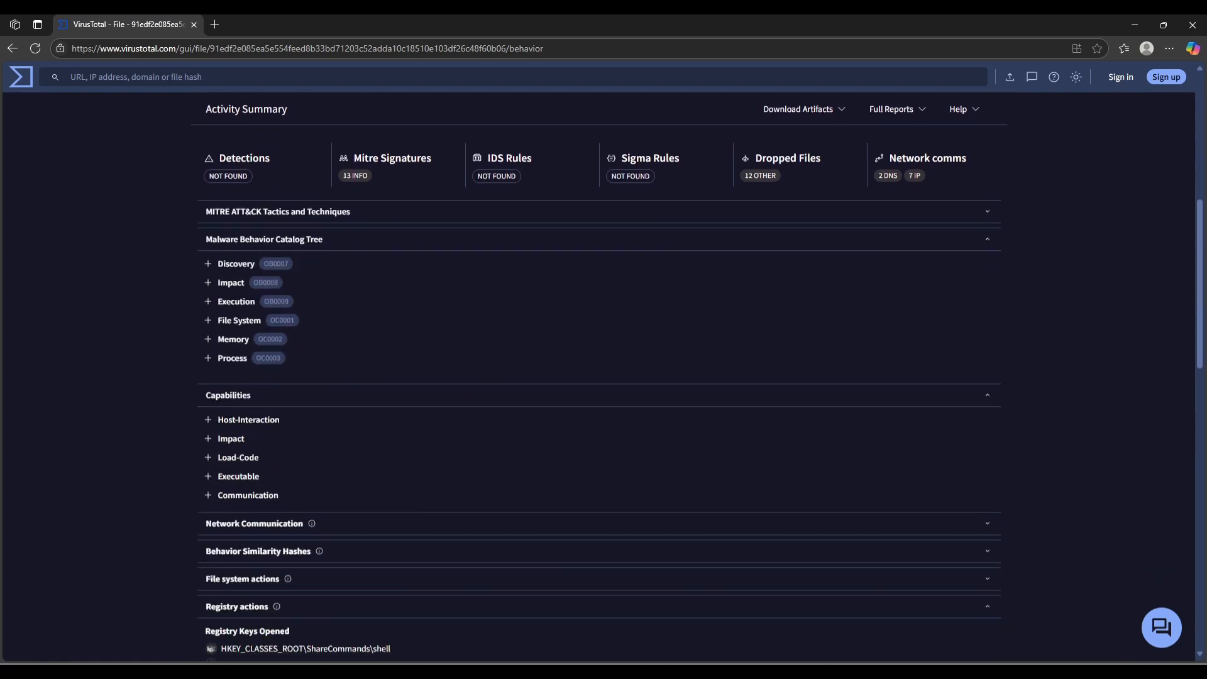
{"action": "scroll", "scroll_direction": "down", "scroll_amount": 3}
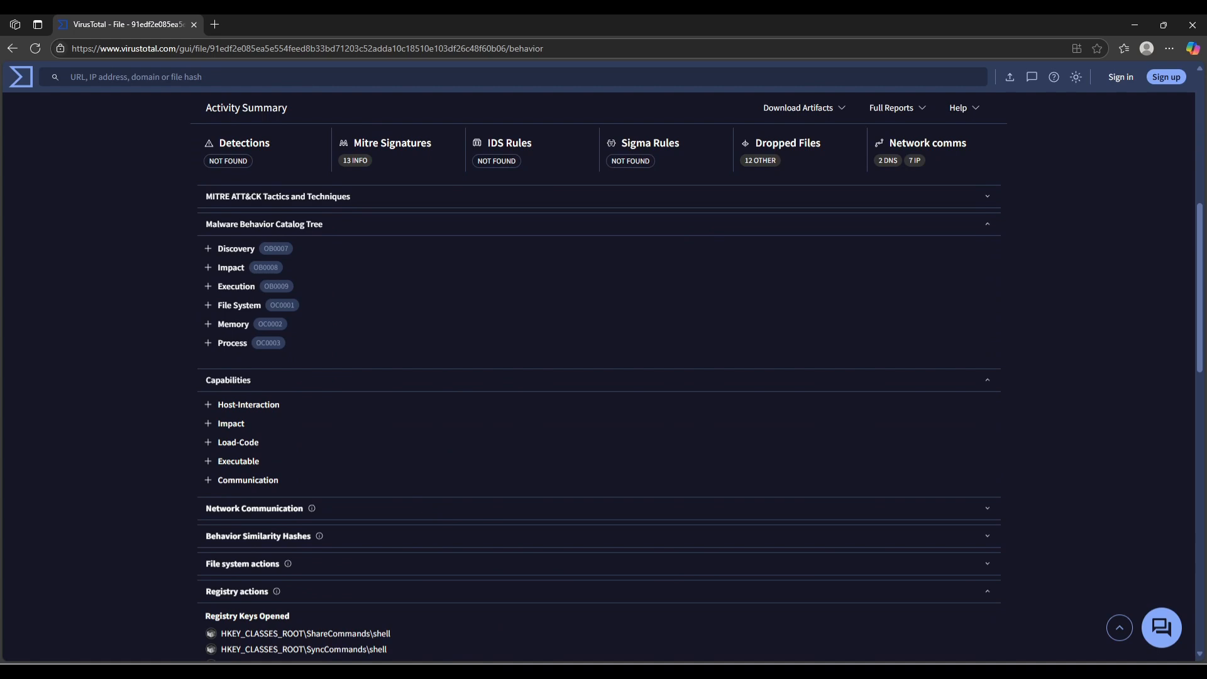
{"action": "left_click", "coordinate": [208, 304]}
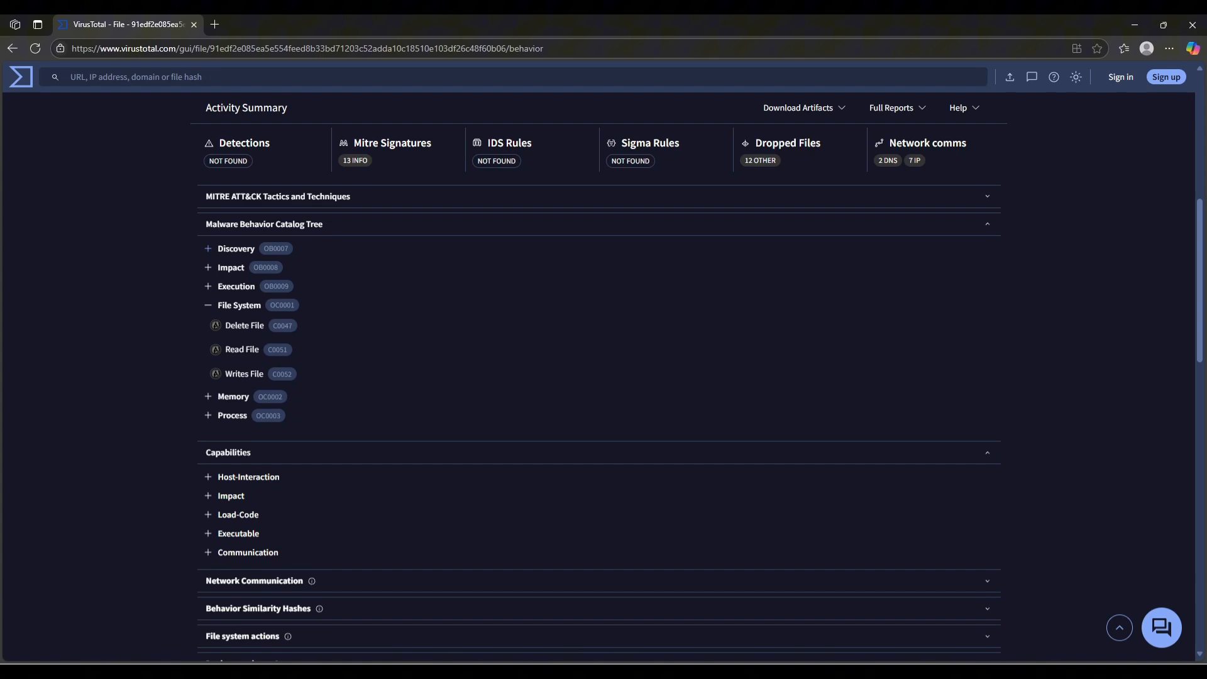
{"action": "scroll", "scroll_direction": "down", "scroll_amount": 3}
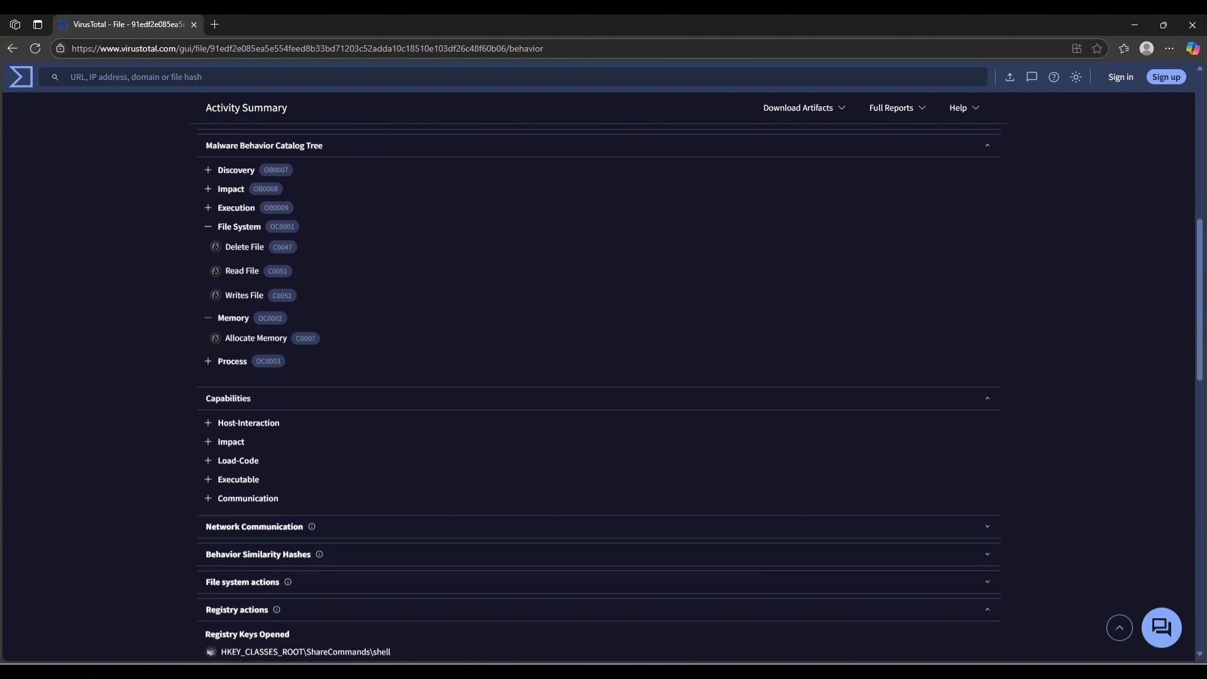
{"action": "left_click", "coordinate": [231, 361]}
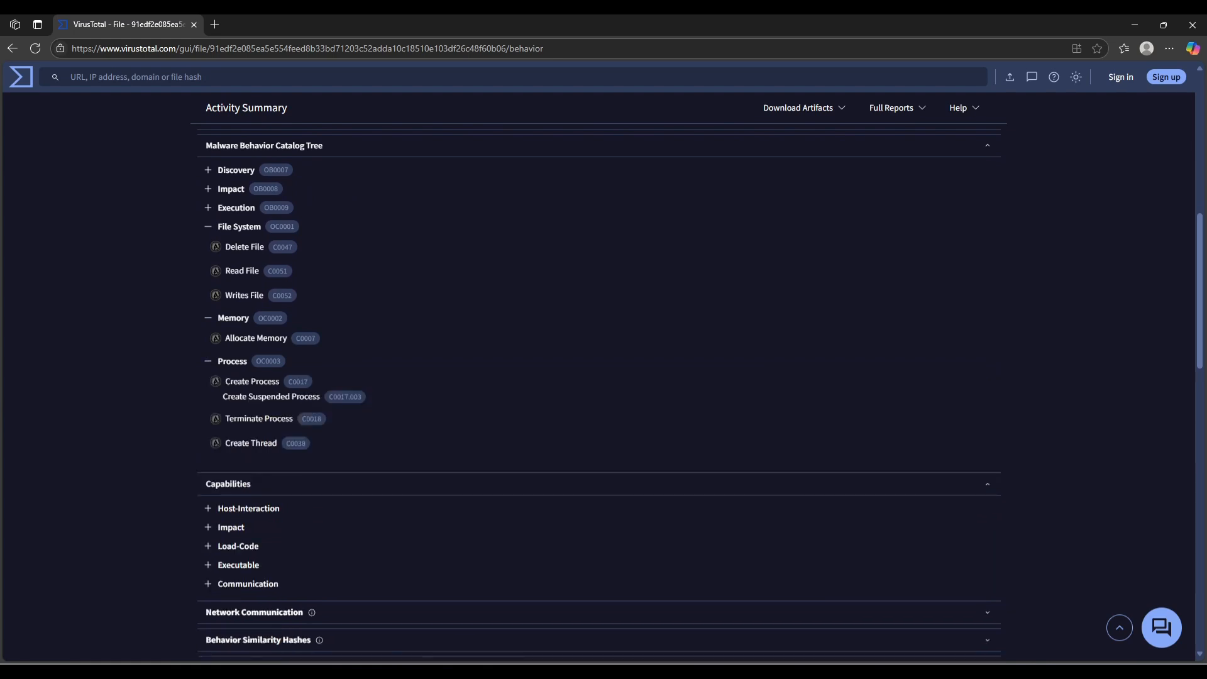
{"action": "scroll", "scroll_direction": "down", "scroll_amount": 3}
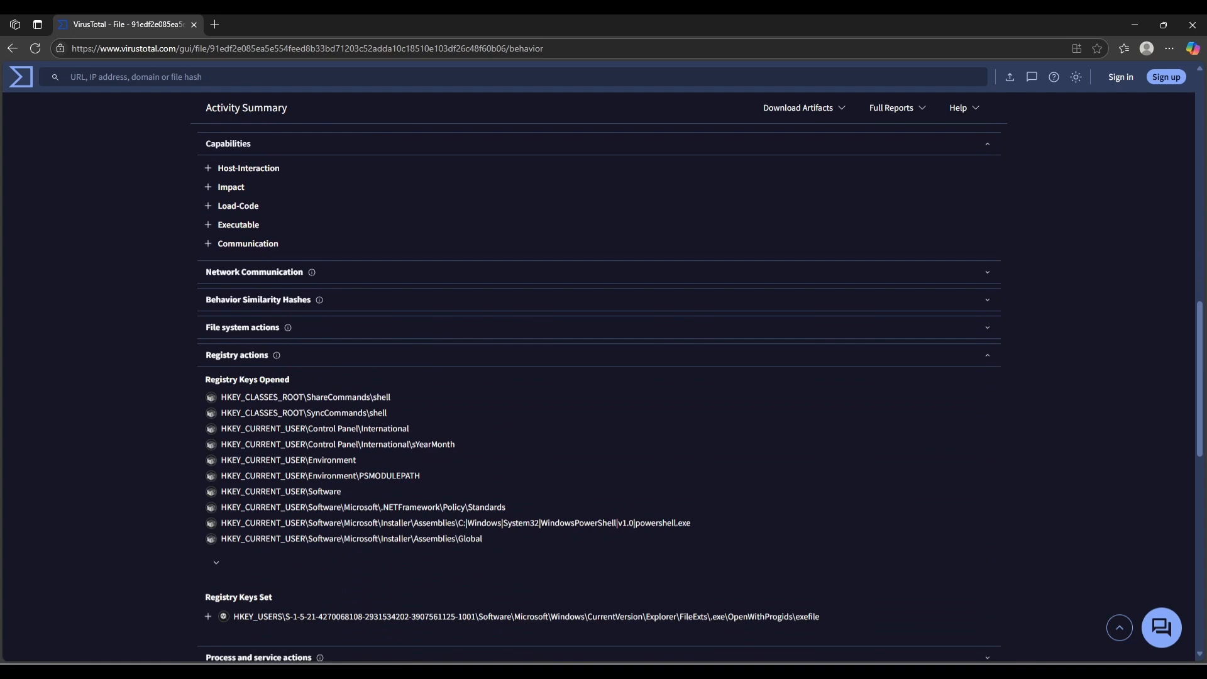
Step: Review the Impact and Communication capabilities, registry keys and highlighted shadow-copy deletion text
{"action": "left_click", "coordinate": [230, 186]}
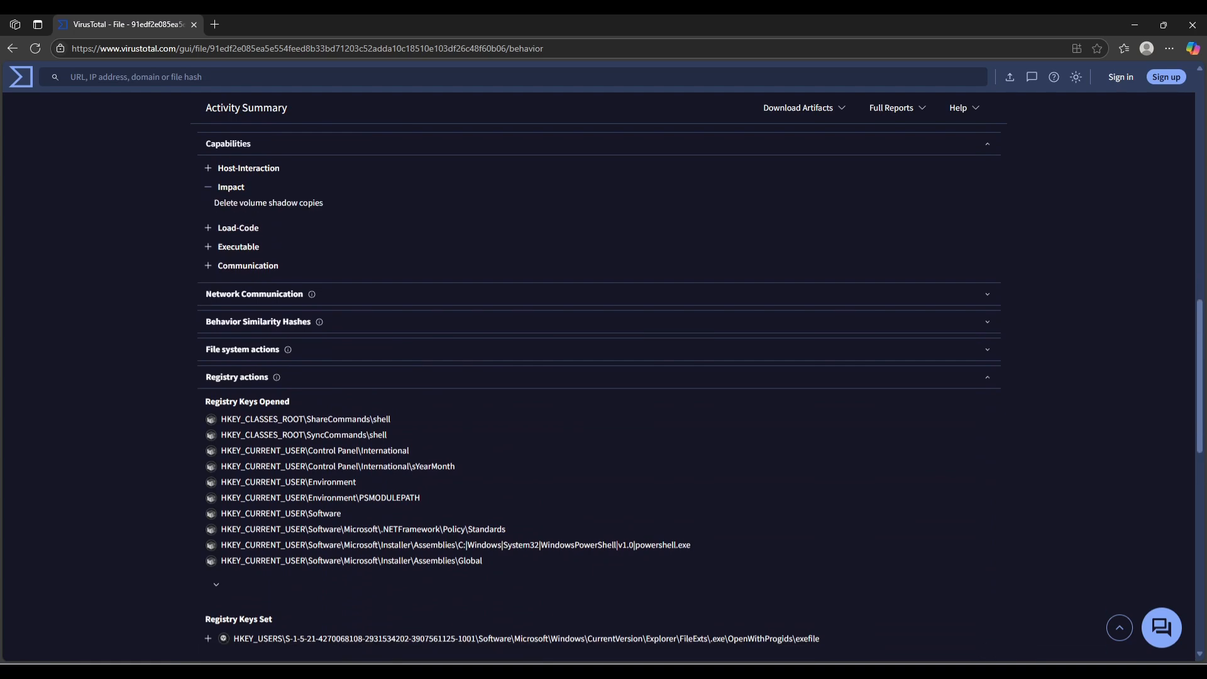
{"action": "left_click", "coordinate": [230, 186]}
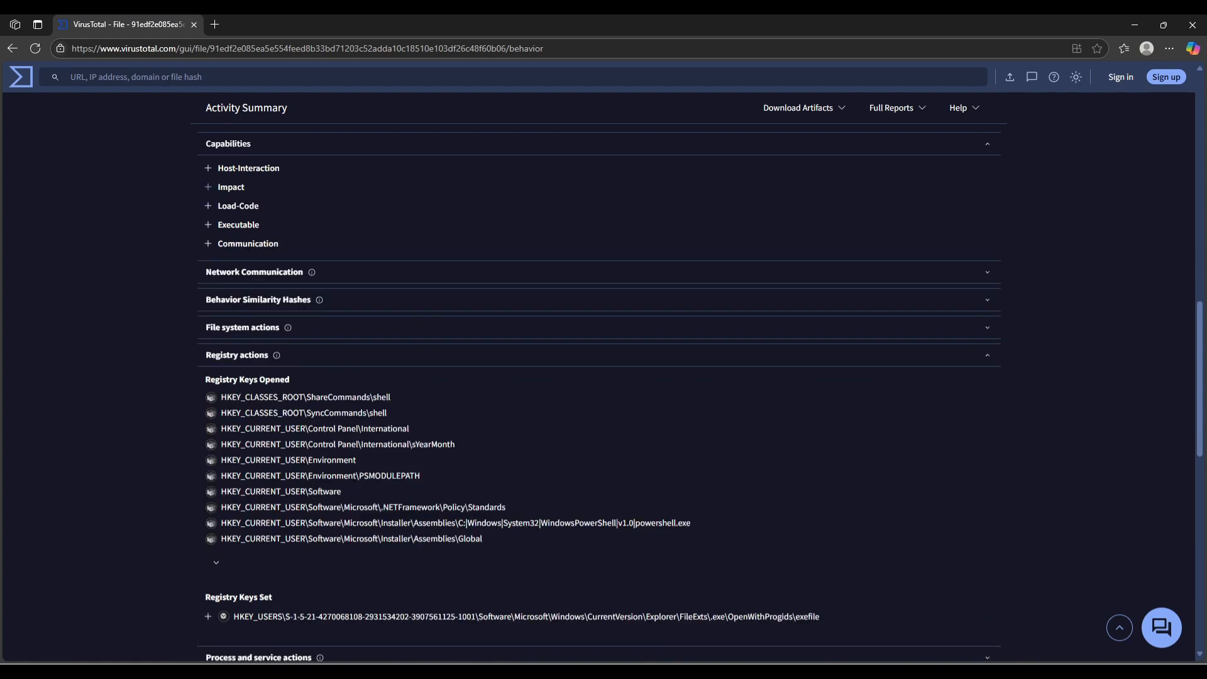
{"action": "left_click", "coordinate": [230, 186]}
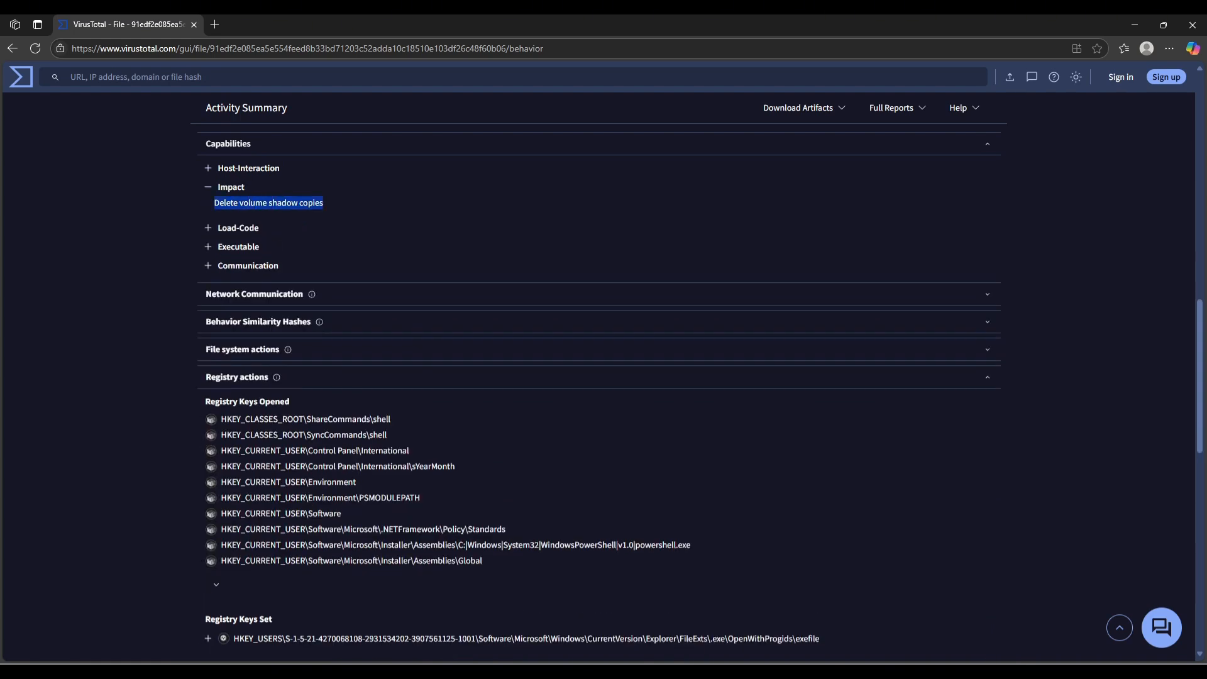
{"action": "left_click", "coordinate": [248, 265]}
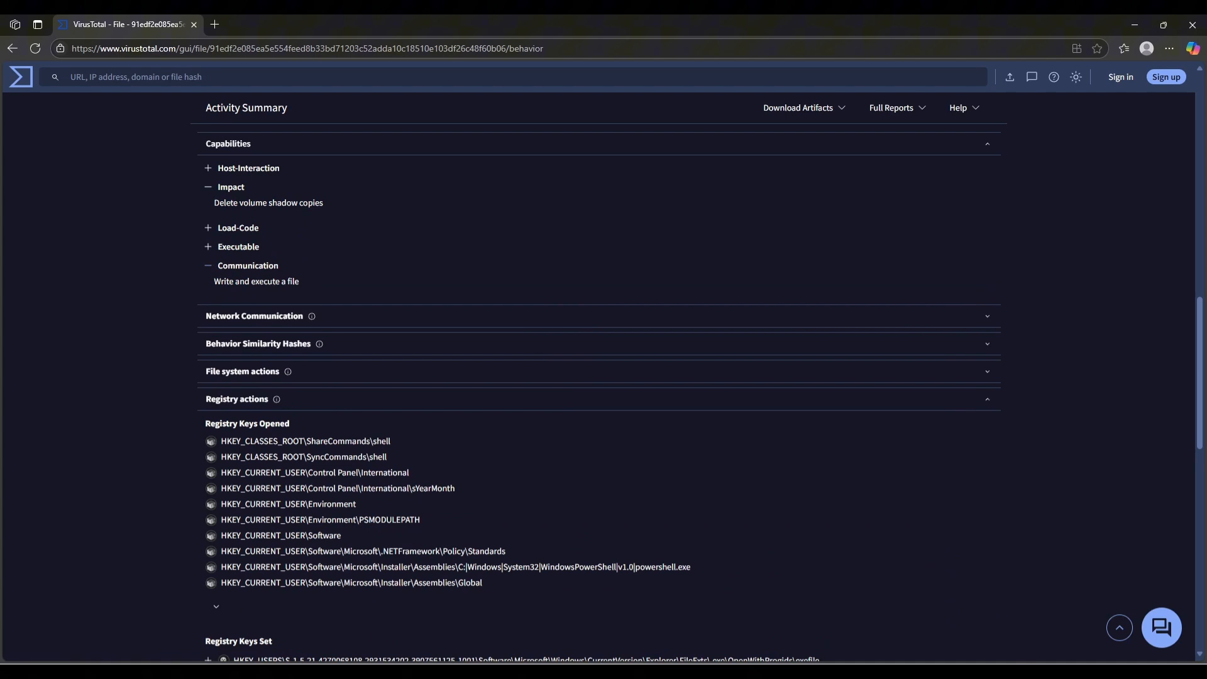
{"action": "scroll", "scroll_direction": "down", "scroll_amount": 3}
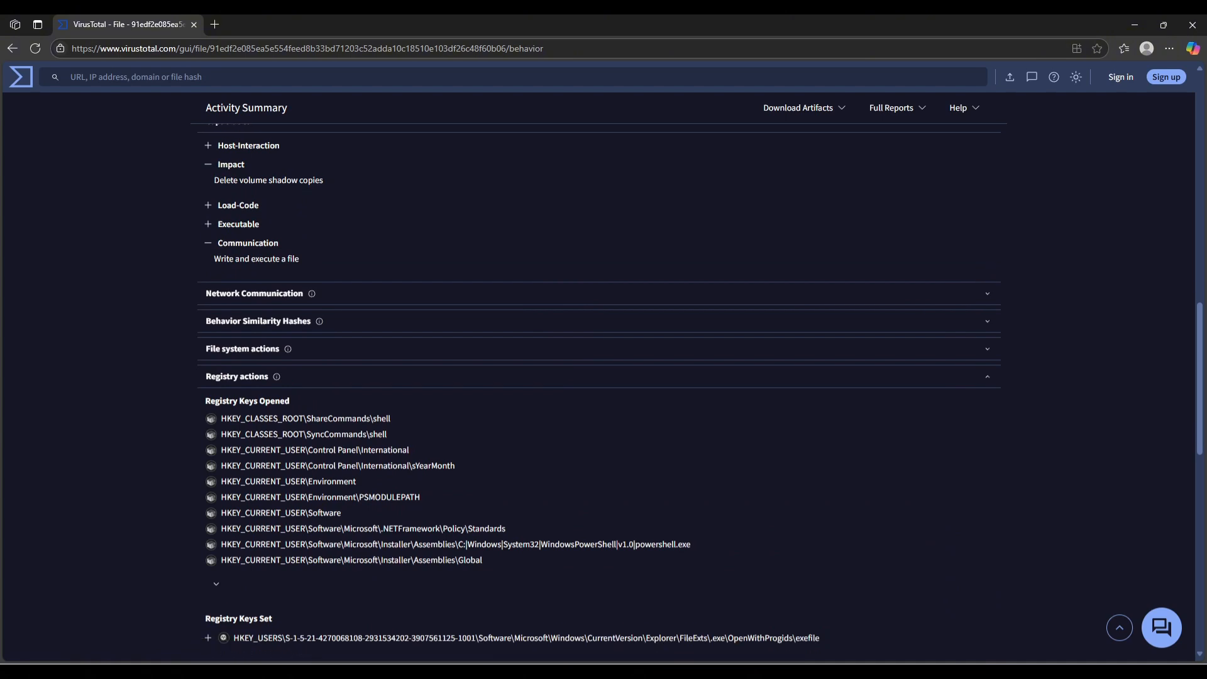
{"action": "scroll", "scroll_direction": "down", "scroll_amount": 3}
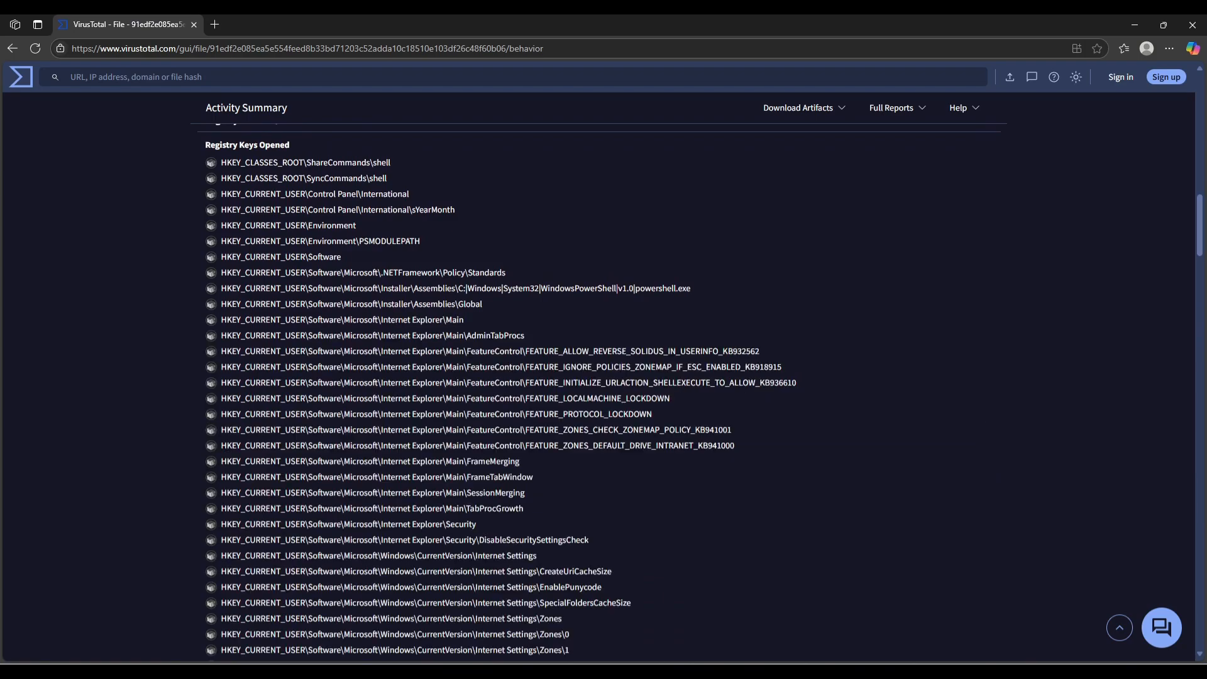
{"action": "scroll", "scroll_direction": "down", "scroll_amount": 3}
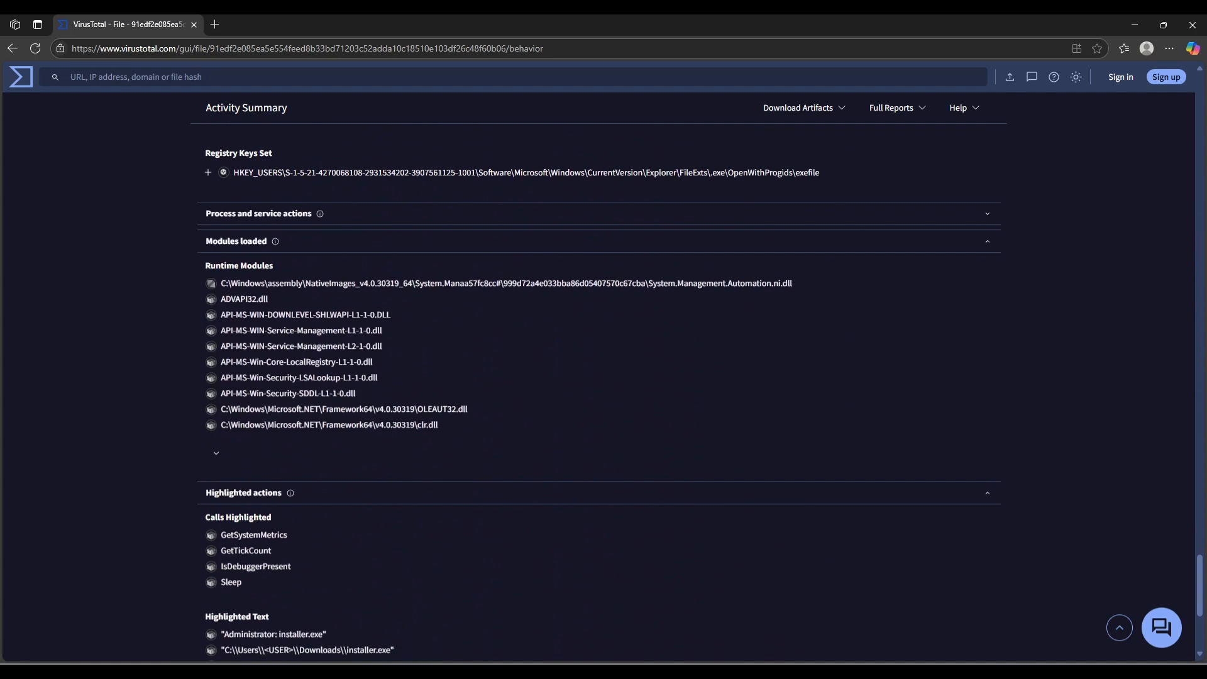
{"action": "scroll", "scroll_direction": "up", "scroll_amount": 3}
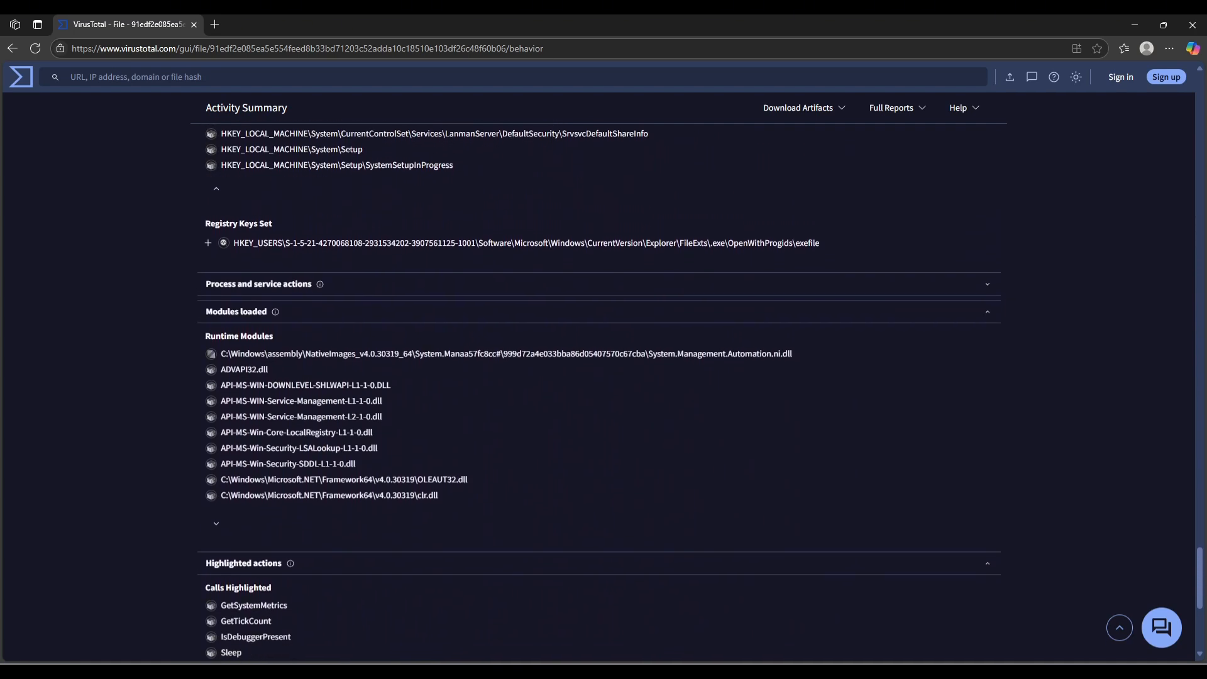
{"action": "scroll", "scroll_direction": "down", "scroll_amount": 3}
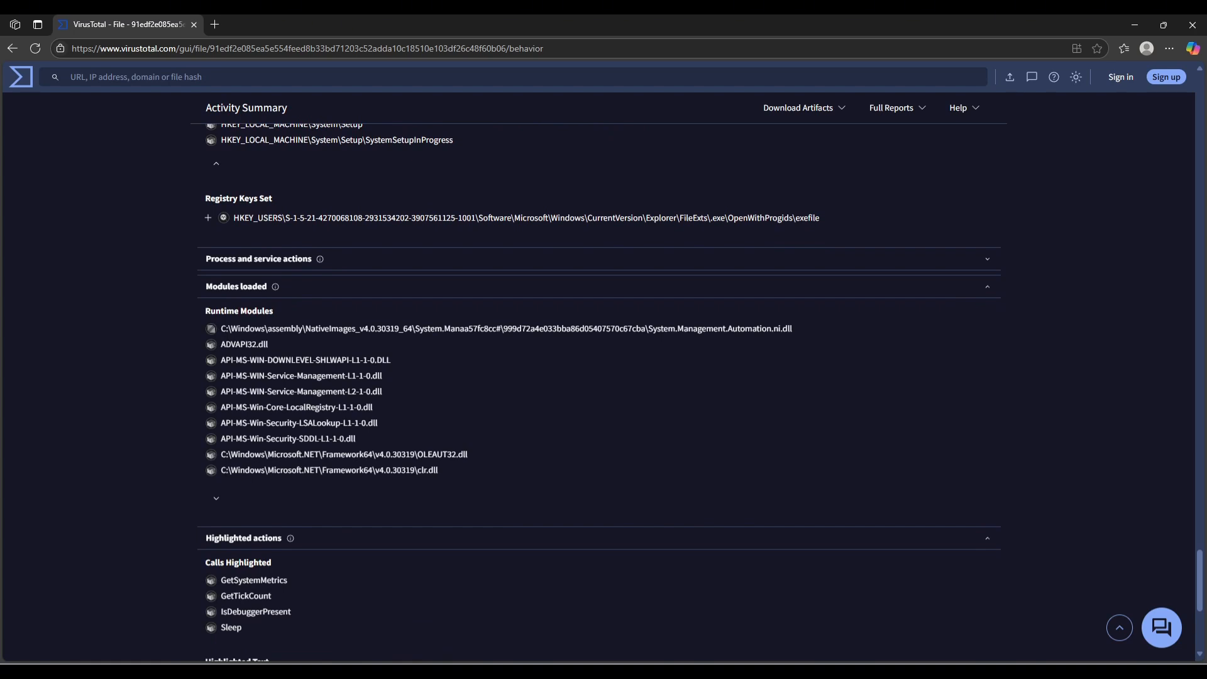
{"action": "scroll", "scroll_direction": "down", "scroll_amount": 3}
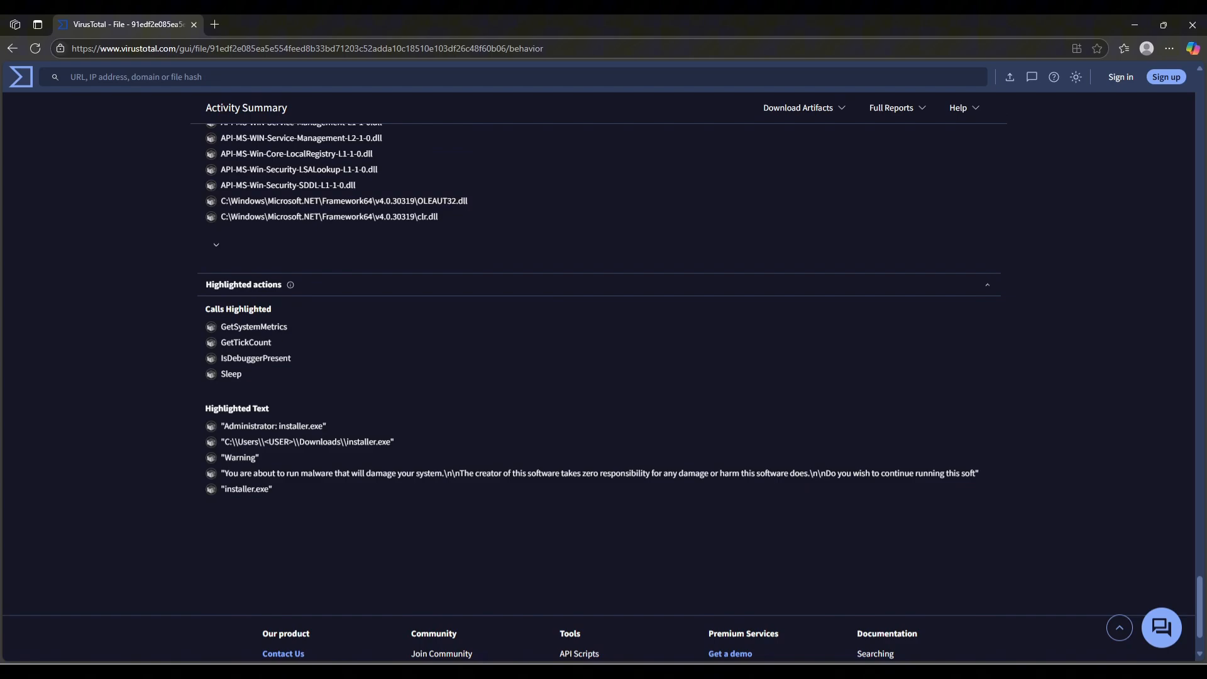
{"action": "left_click_drag", "start_coordinate": [222, 473], "coordinate": [606, 472]}
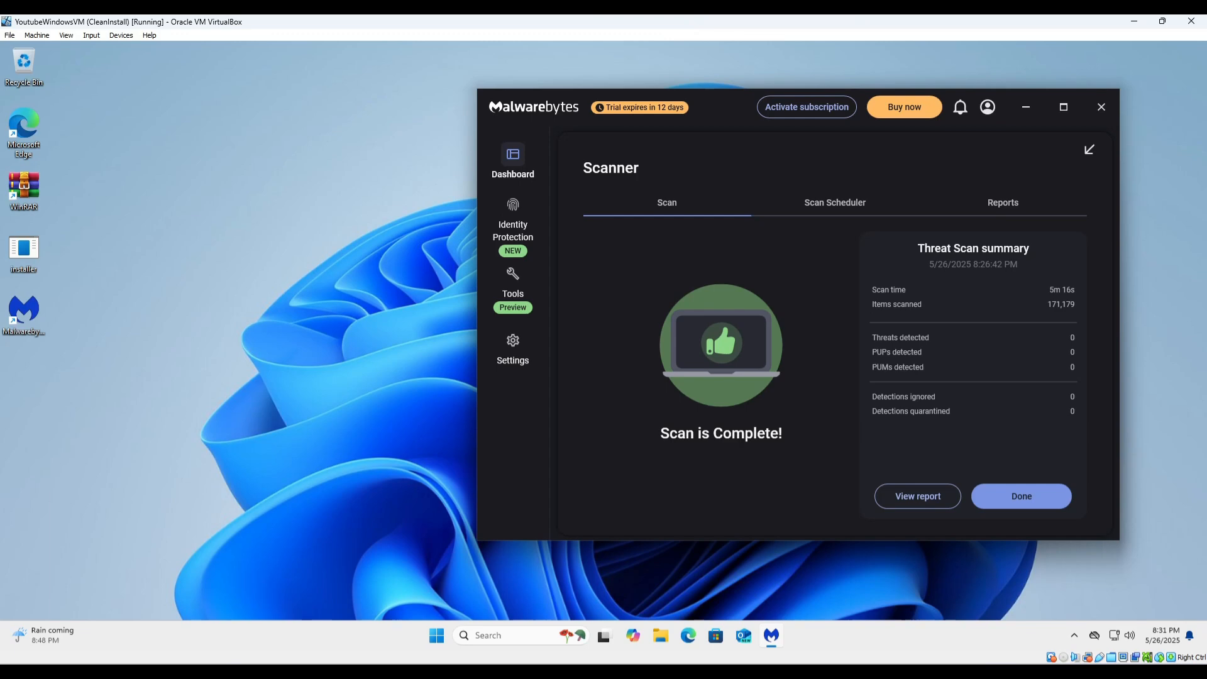
Step: Dismiss the finished Threat Scan summary: 171,179 items scanned, 0 threats detected
{"action": "left_click", "coordinate": [1019, 495]}
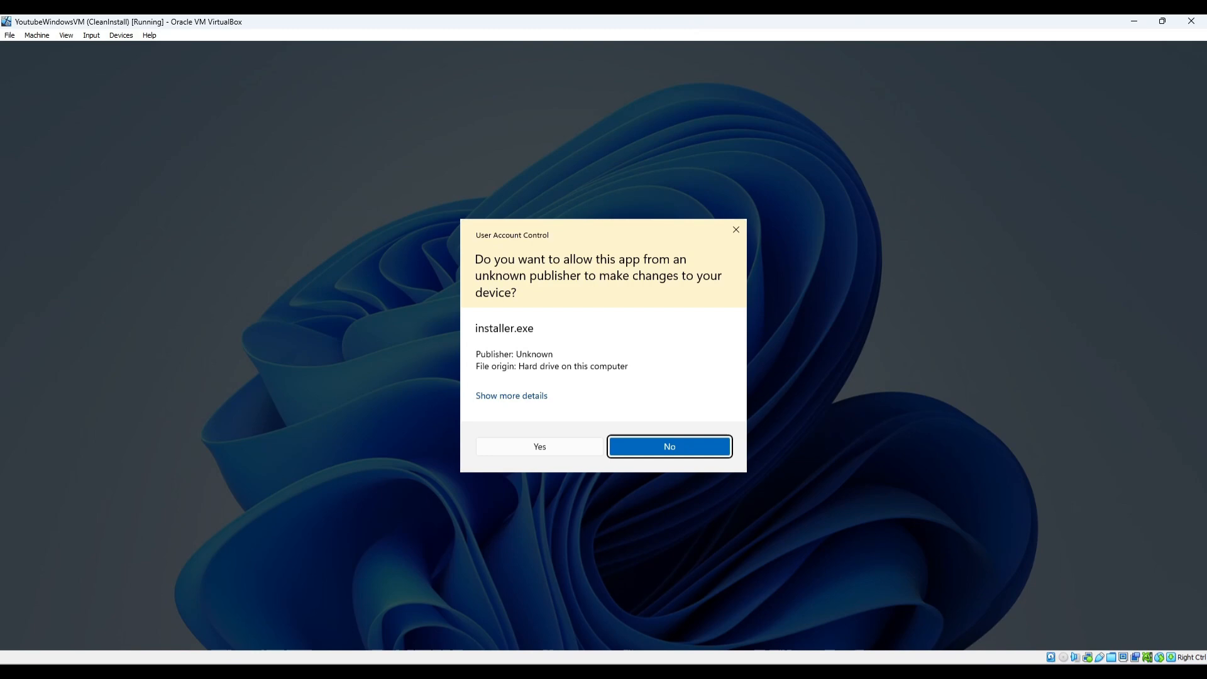
Step: Run installer.exe with administrator rights and accept its malware warning
{"action": "left_click", "coordinate": [539, 446]}
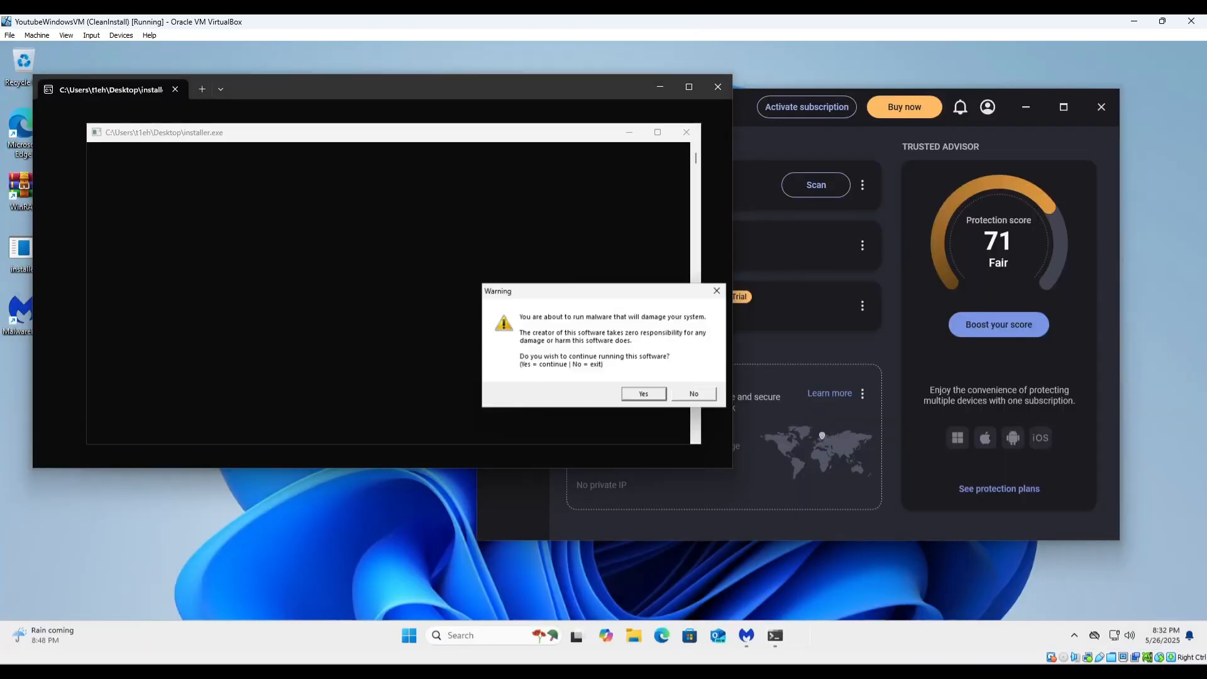
{"action": "left_click", "coordinate": [642, 393]}
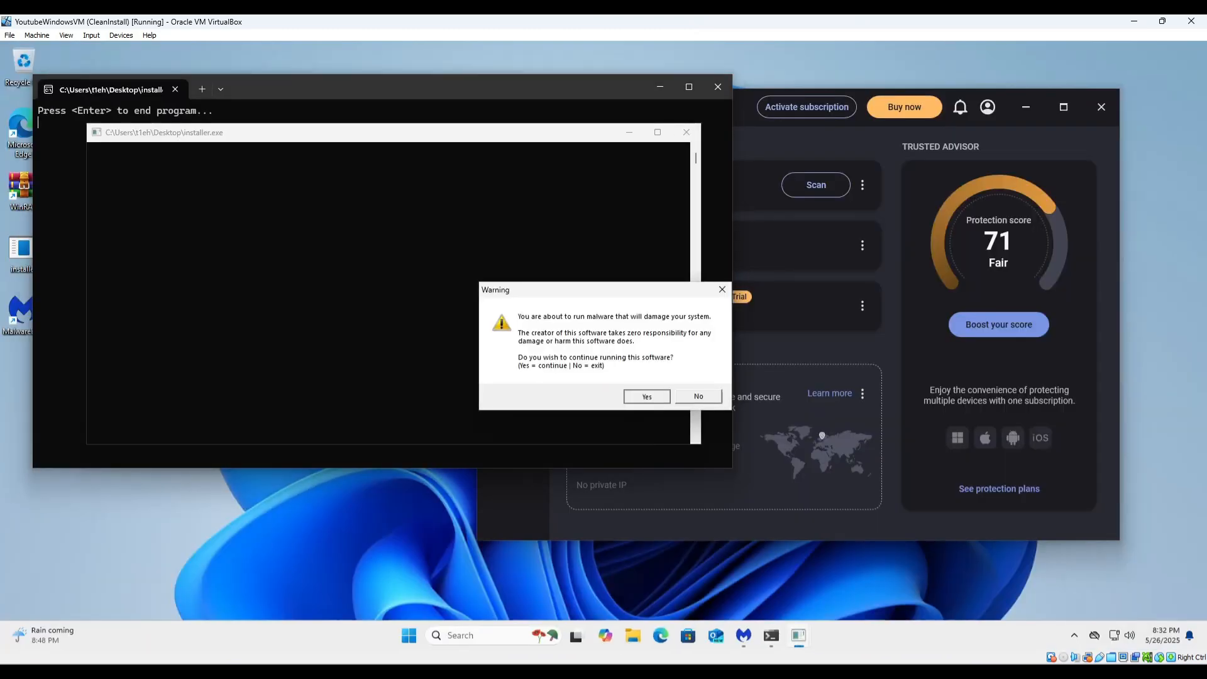
{"action": "left_click", "coordinate": [646, 396]}
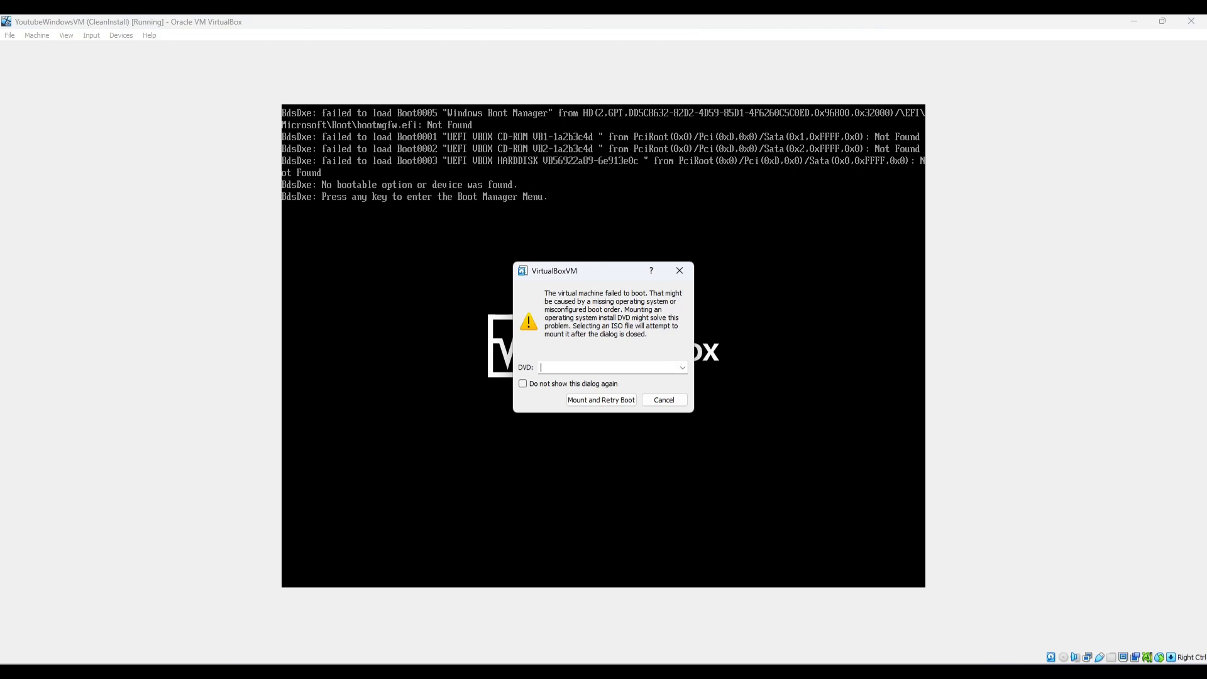
Step: Mount ubuntu-24.04-desktop-amd64.iso as the DVD and retry booting the failed machine
{"action": "left_click", "coordinate": [680, 367]}
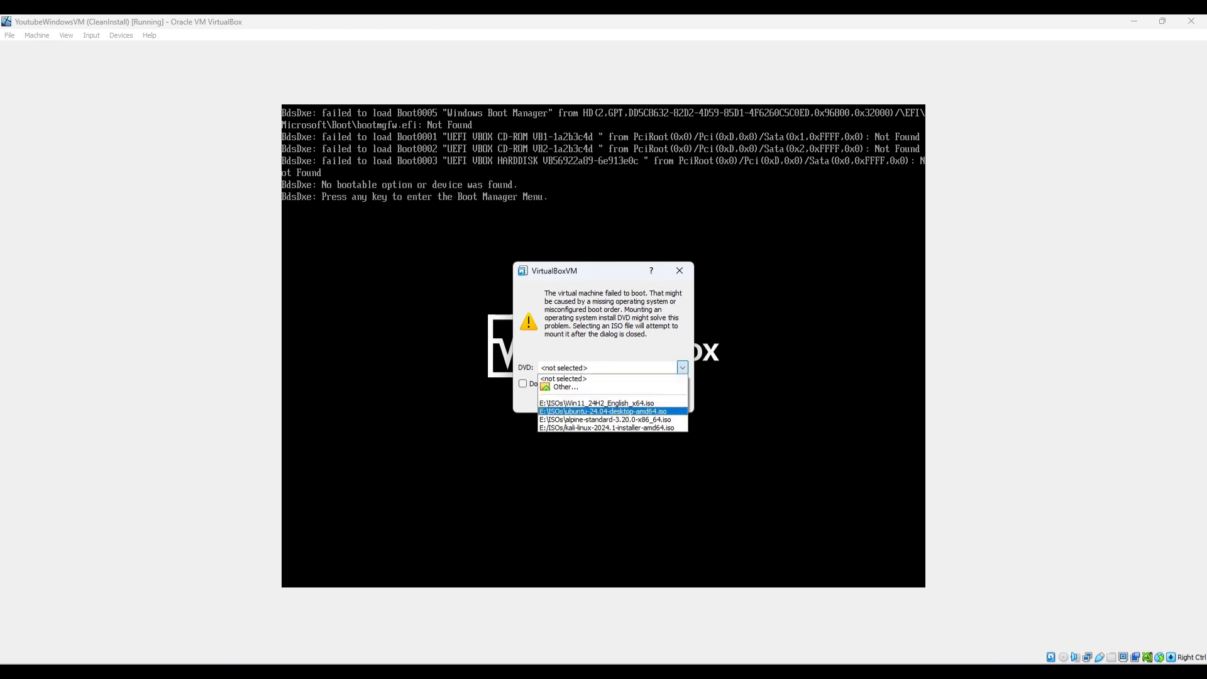
{"action": "left_click", "coordinate": [609, 410]}
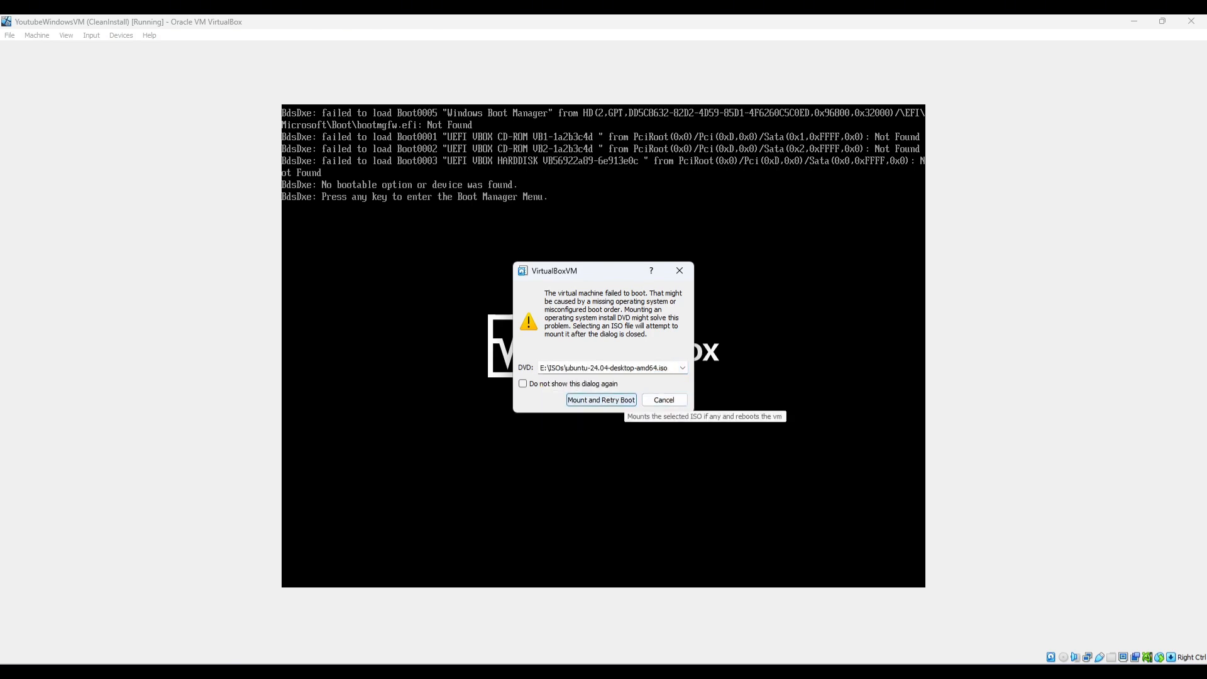
{"action": "left_click", "coordinate": [601, 400]}
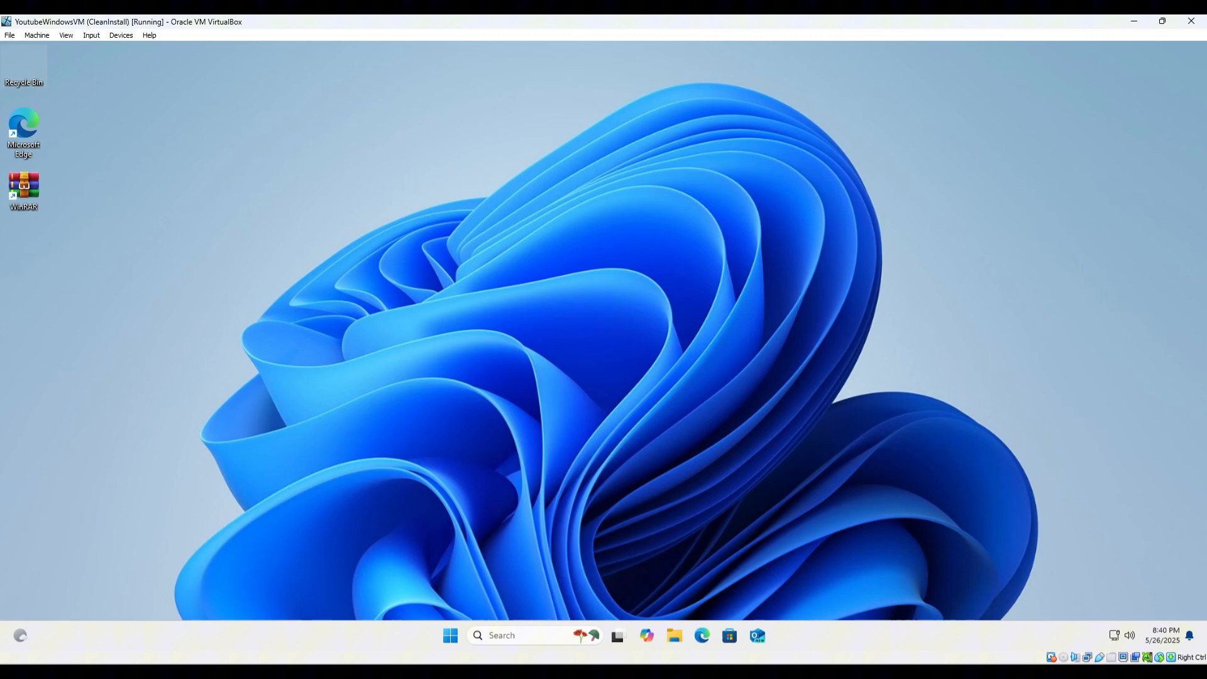
Step: Permanently delete installer.exe from the Windows desktop
{"action": "left_click", "coordinate": [23, 62]}
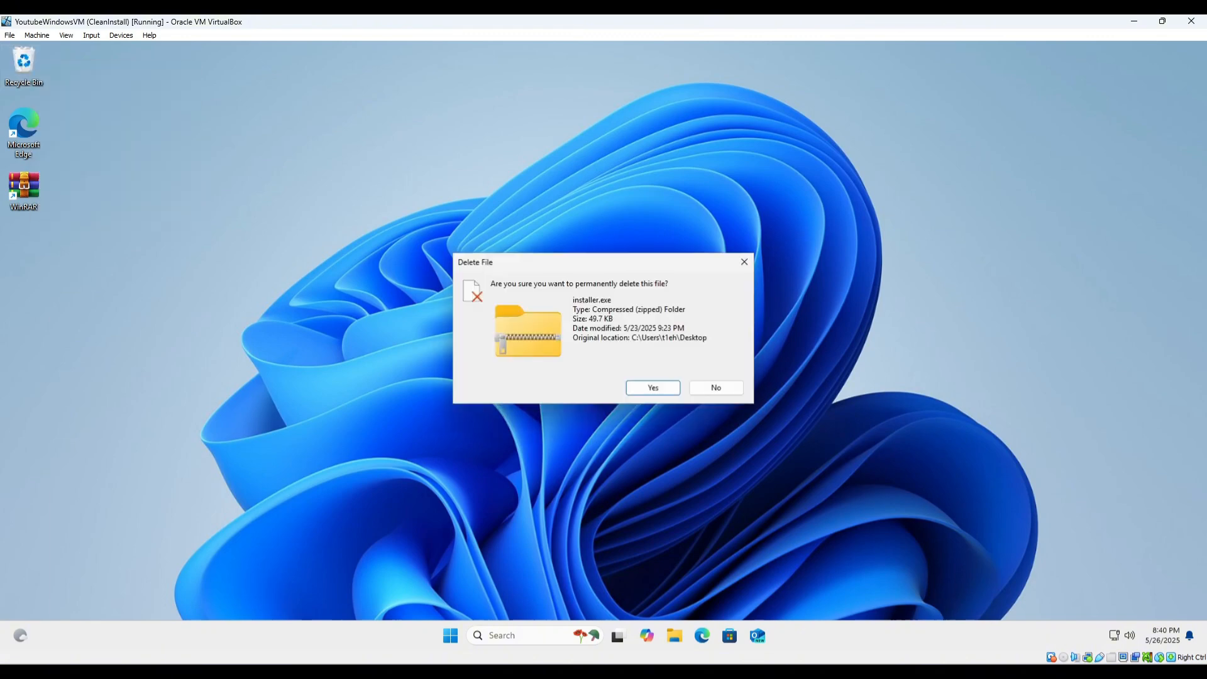
{"action": "left_click", "coordinate": [651, 387]}
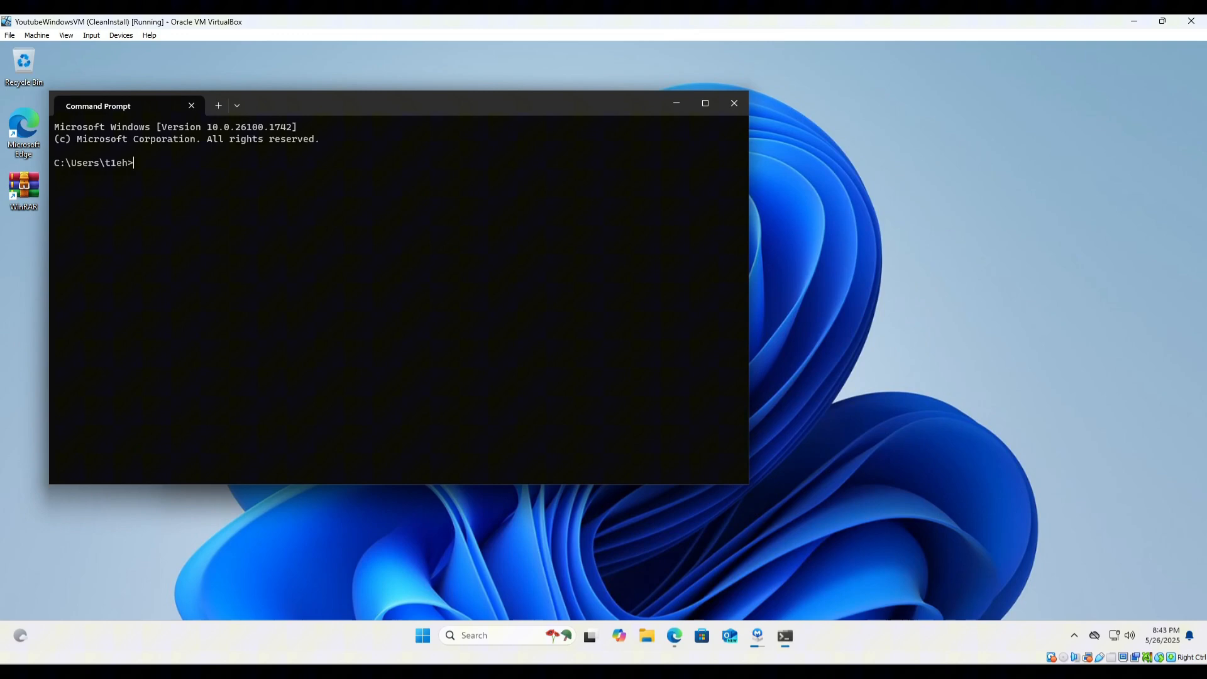
Step: Run python in Command Prompt to confirm version 3.13.3, then exit()
{"action": "type", "text": "python"}
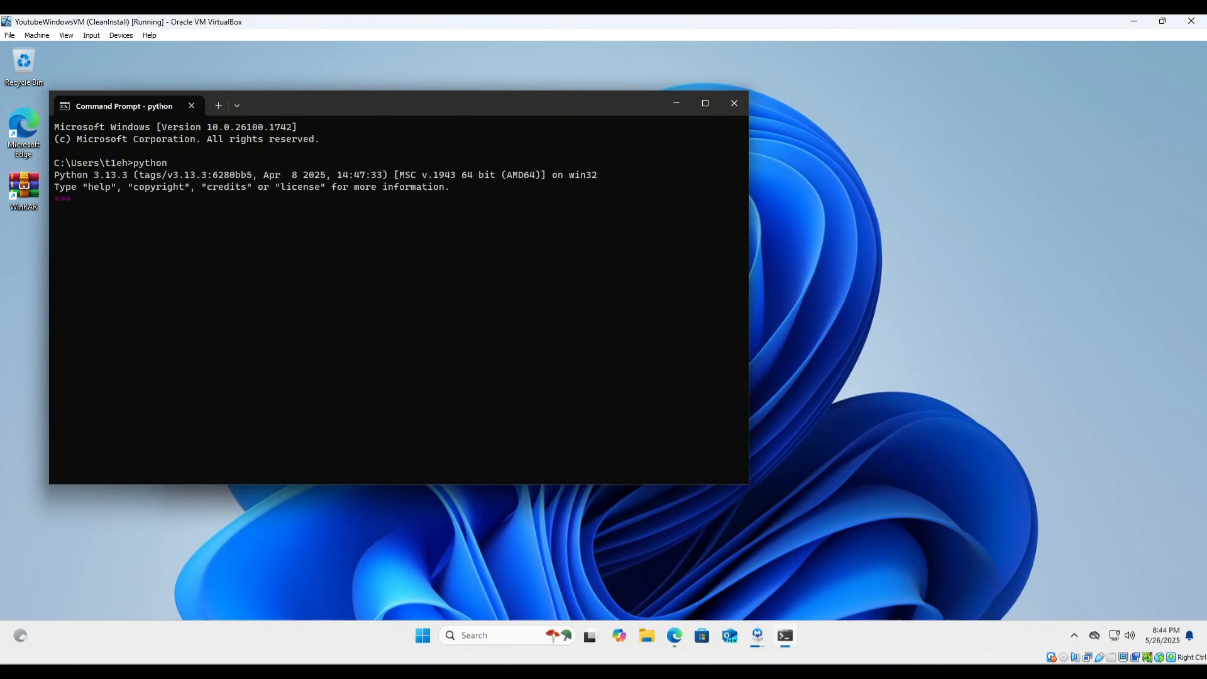
{"action": "type", "text": "exit()"}
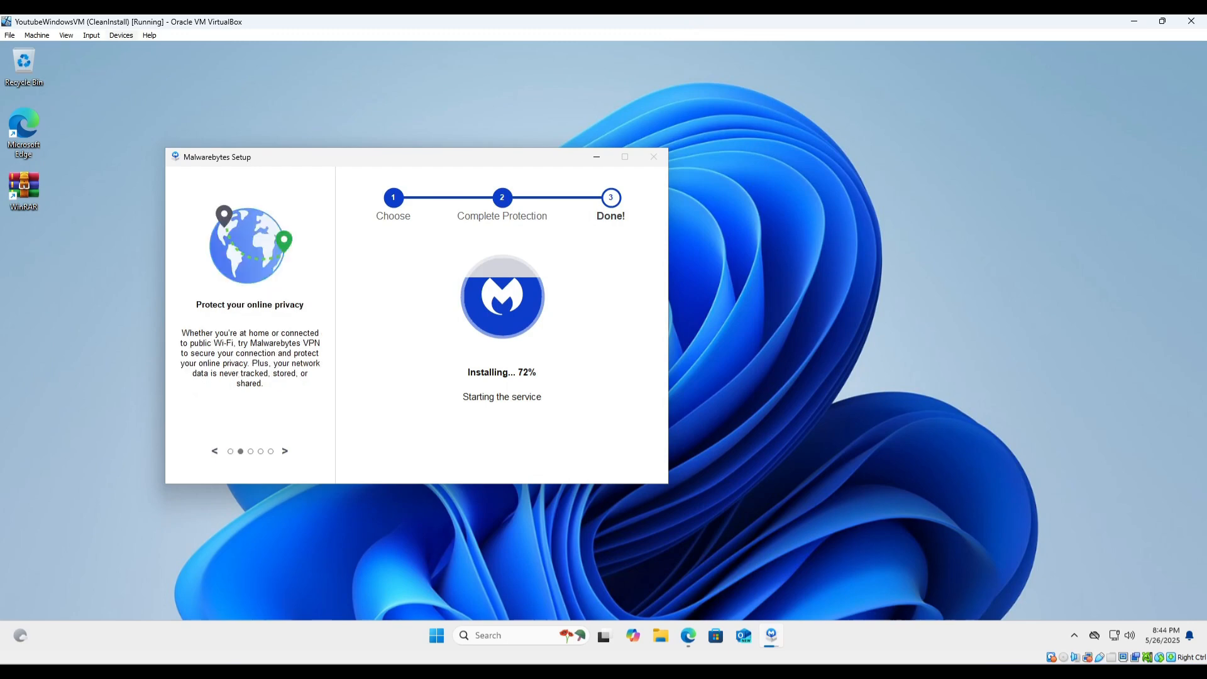
Step: Finish the Malwarebytes setup and review Protection settings, including advanced exploit protection
{"action": "left_click", "coordinate": [120, 35]}
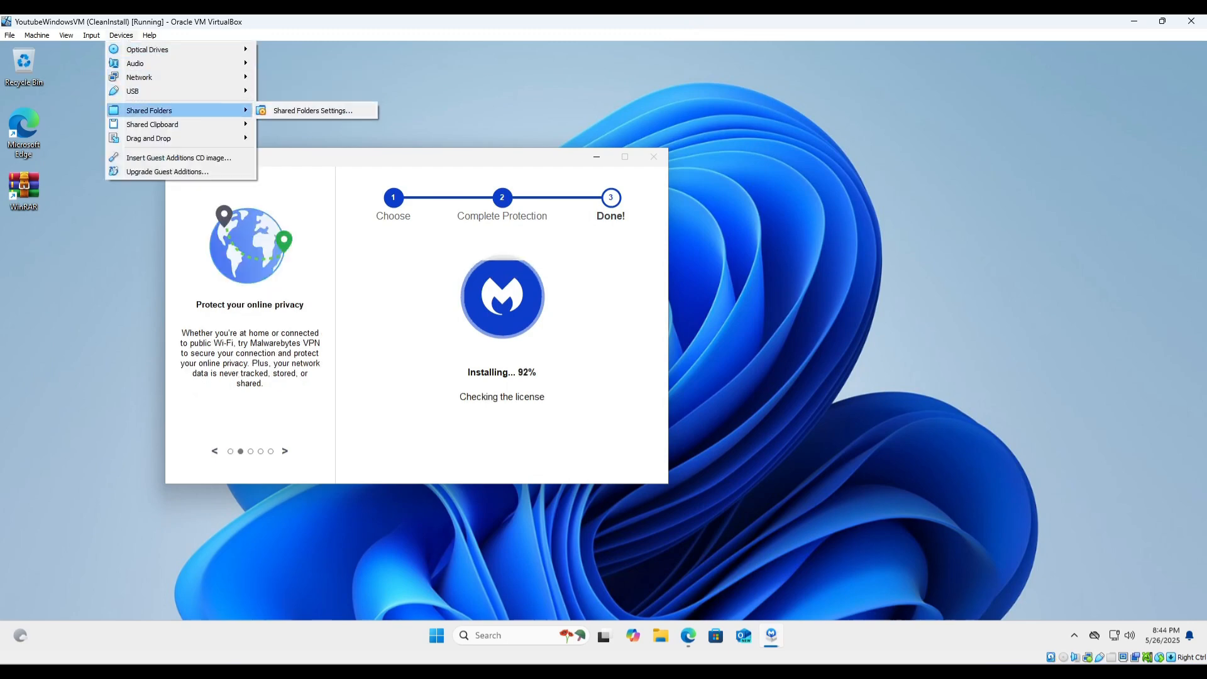
{"action": "left_click", "coordinate": [313, 110]}
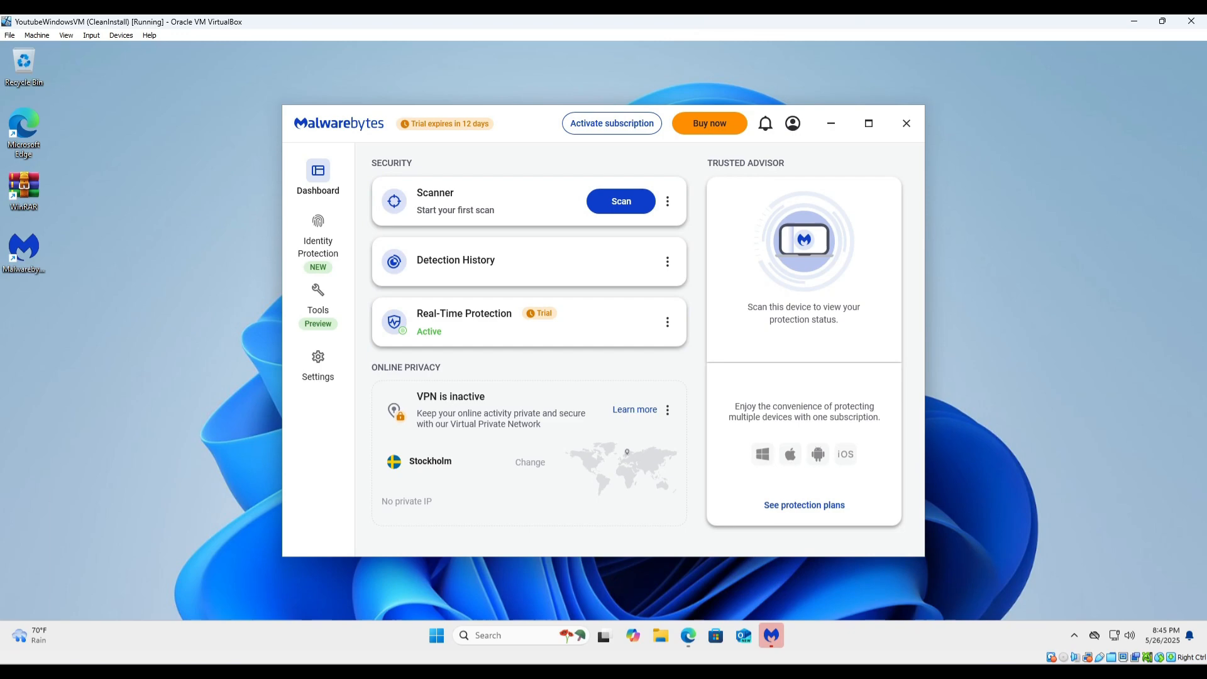
{"action": "left_click", "coordinate": [868, 123]}
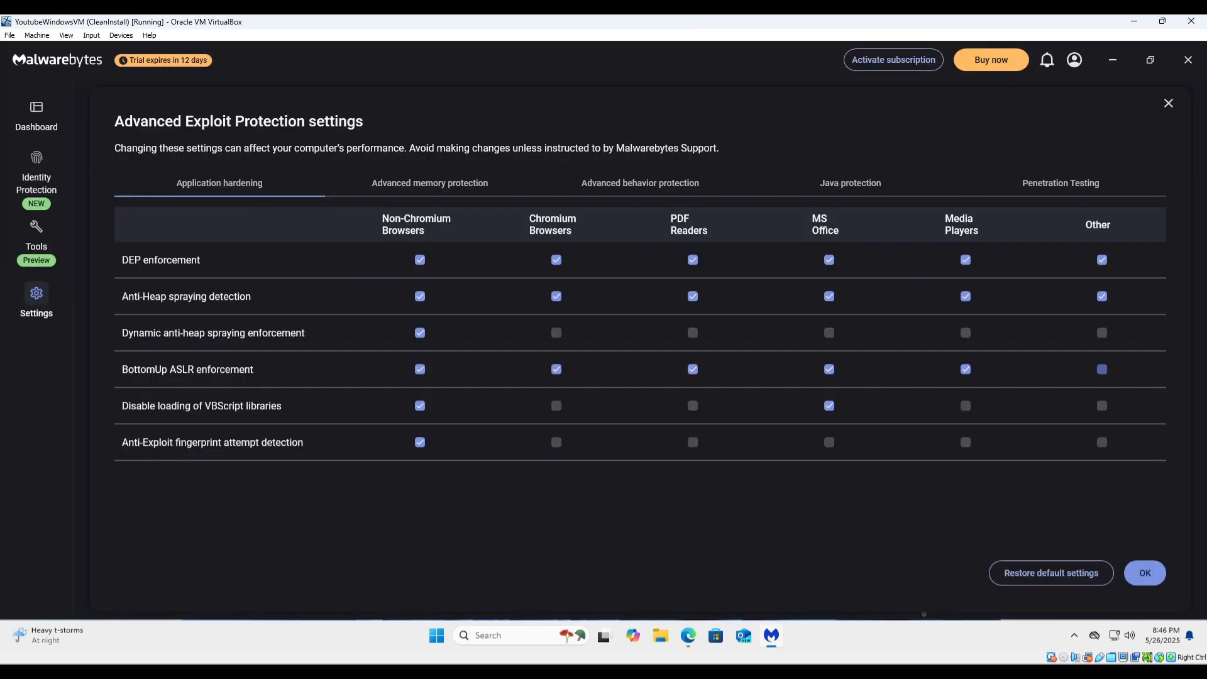
{"action": "left_click", "coordinate": [1059, 184]}
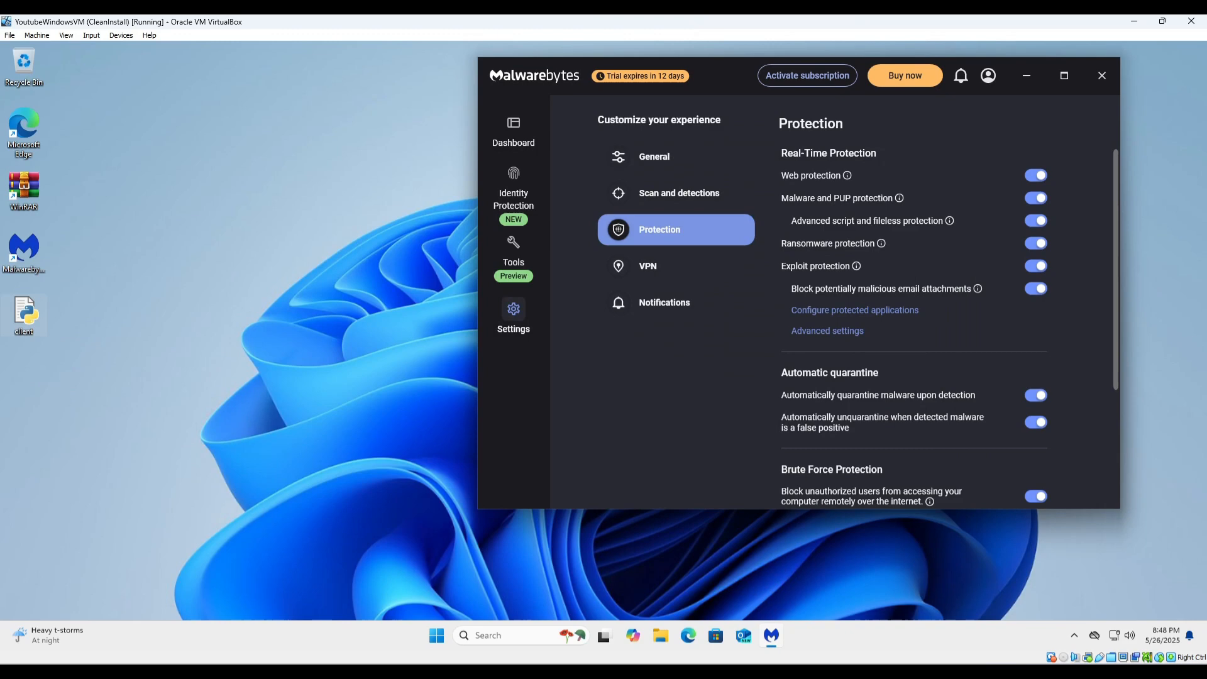
Step: Bring up the context menu for the client script file
{"action": "right_click", "coordinate": [24, 314]}
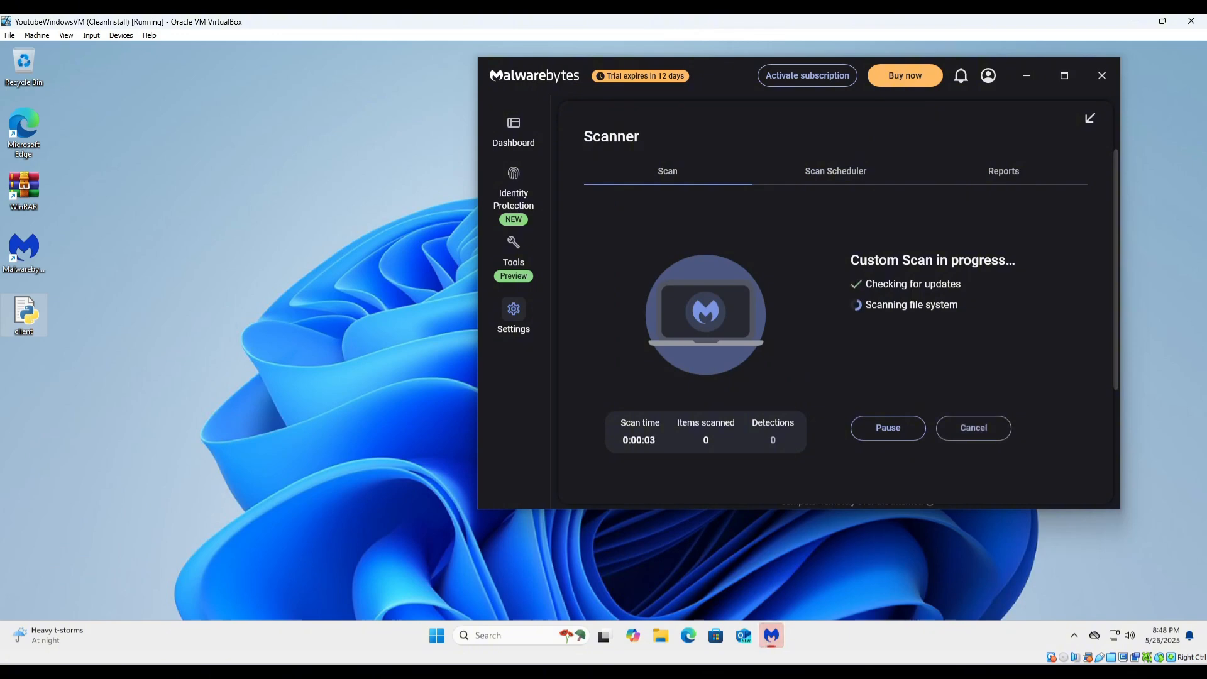
Step: Scan the client script with a Malwarebytes custom scan
{"action": "left_click", "coordinate": [513, 315]}
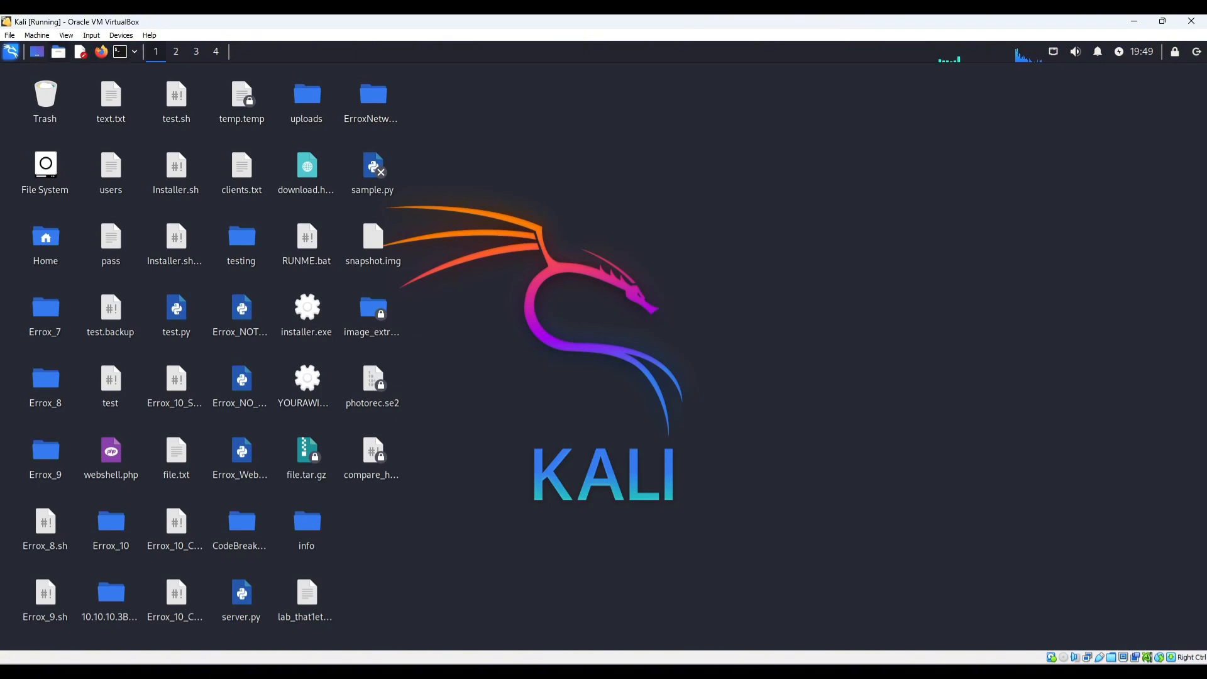
Step: Start a Kali terminal in Desktop and begin launching python3 server.py
{"action": "left_click", "coordinate": [119, 52]}
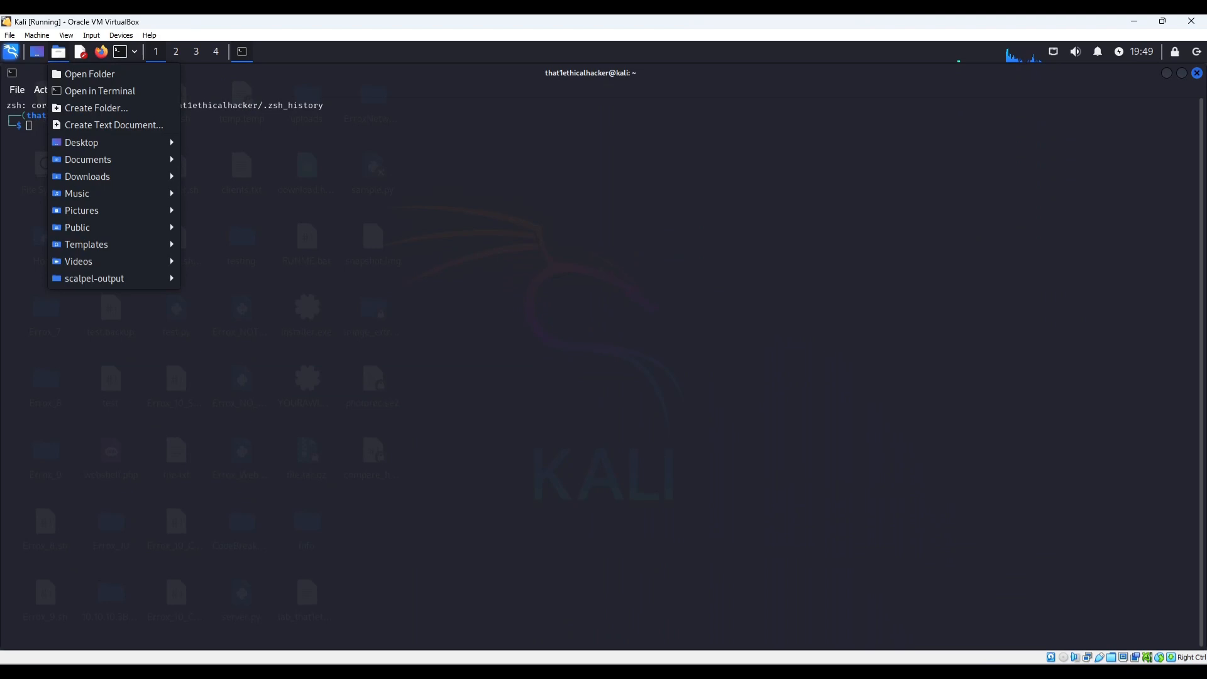
{"action": "left_click", "coordinate": [89, 74]}
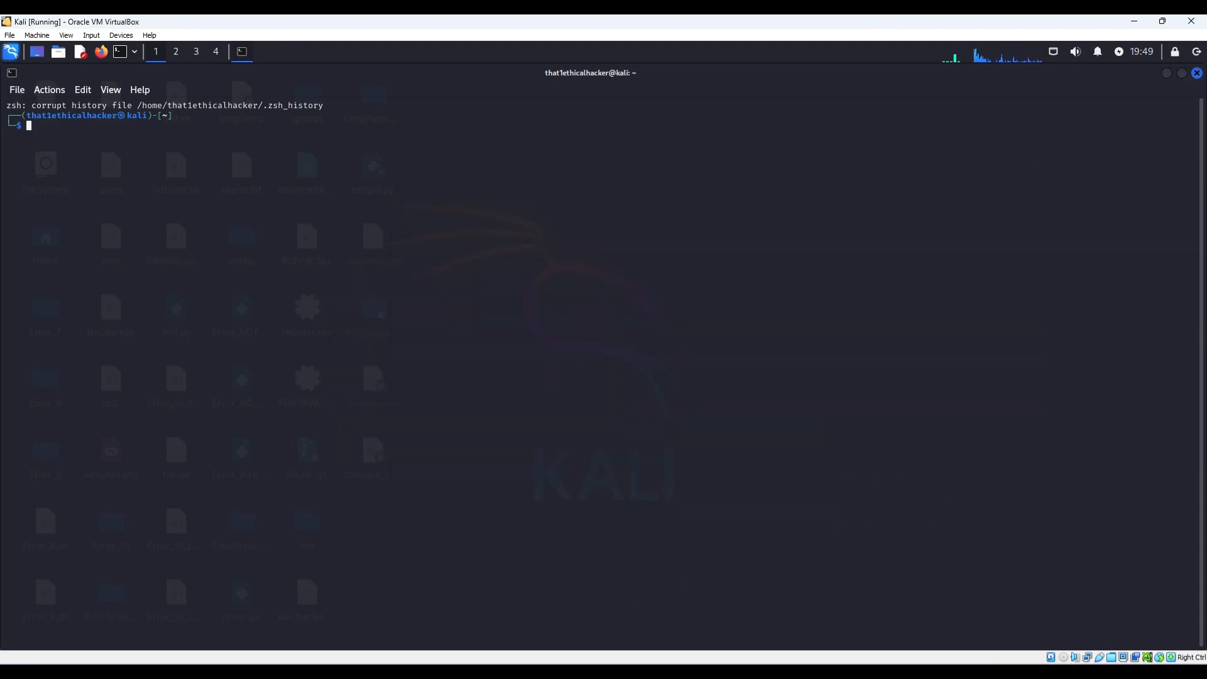
{"action": "type", "text": "python3 server"}
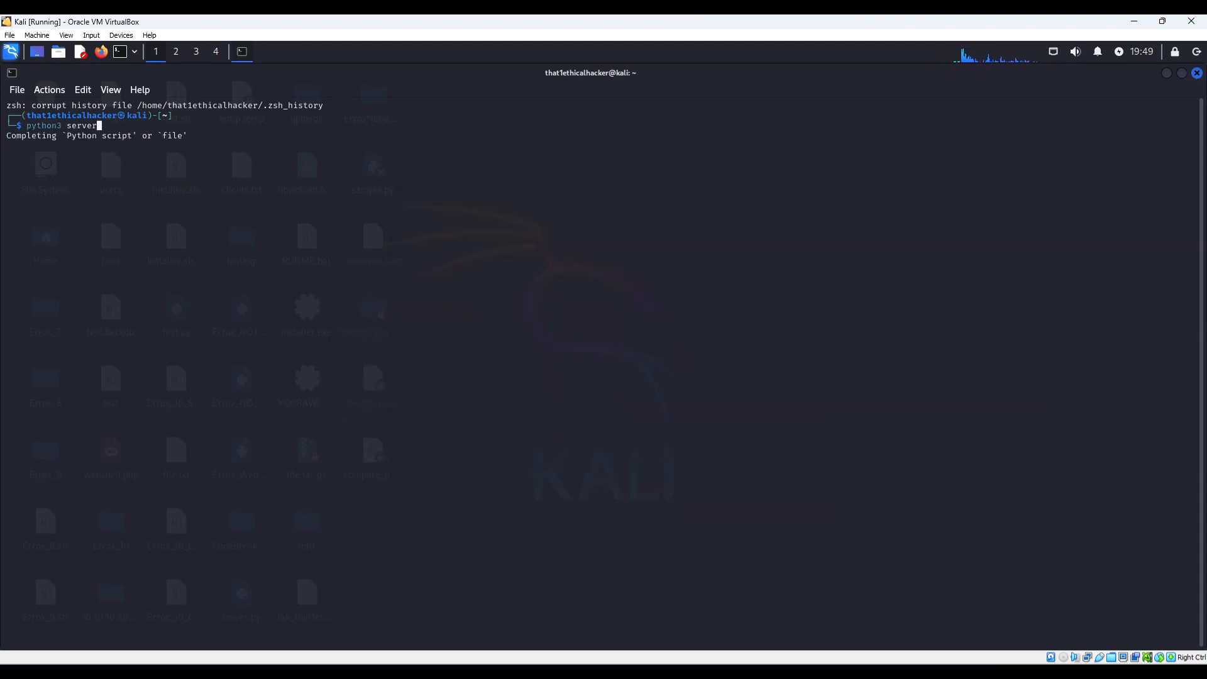
{"action": "type", "text": "cd Desktop"}
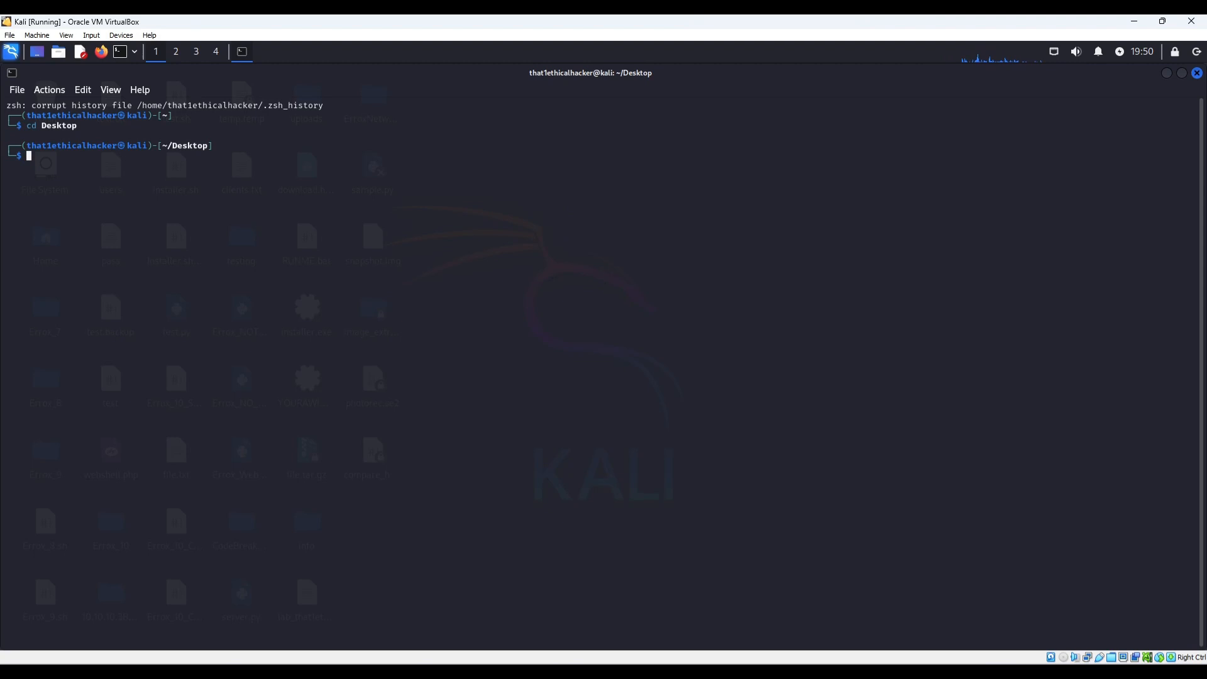
{"action": "type", "text": "python3 se"}
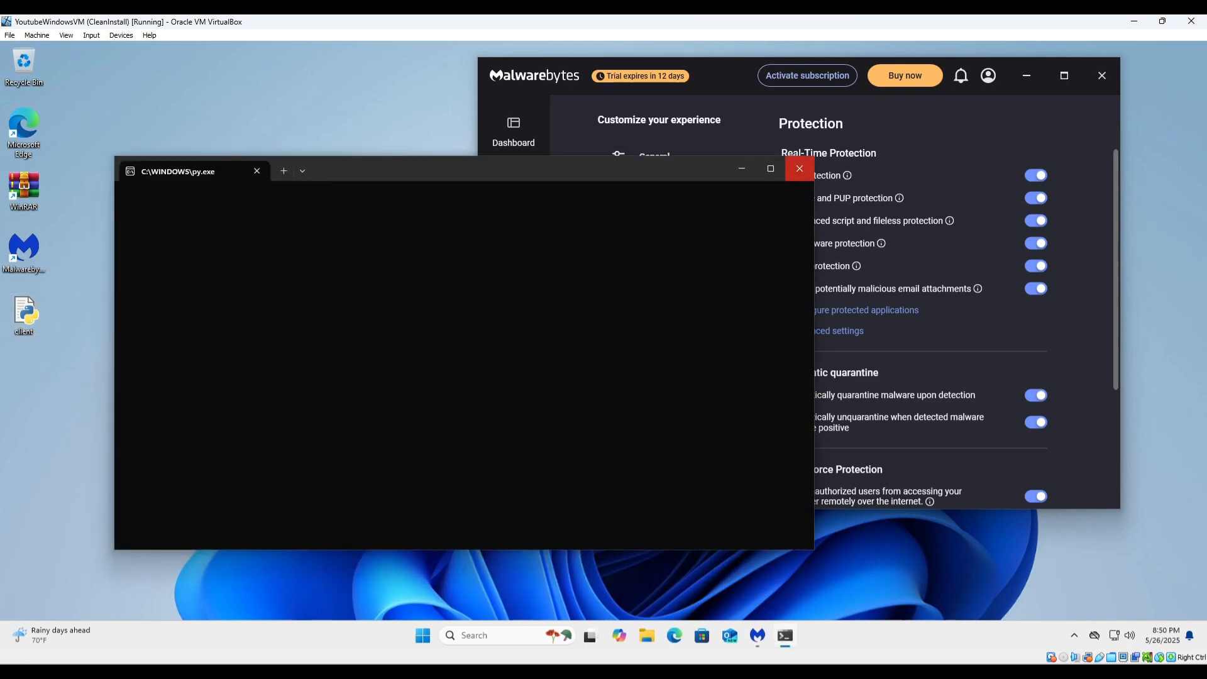
Step: Run client.py on Windows, review its code, and place the Kali window beside the VM
{"action": "left_click", "coordinate": [800, 168]}
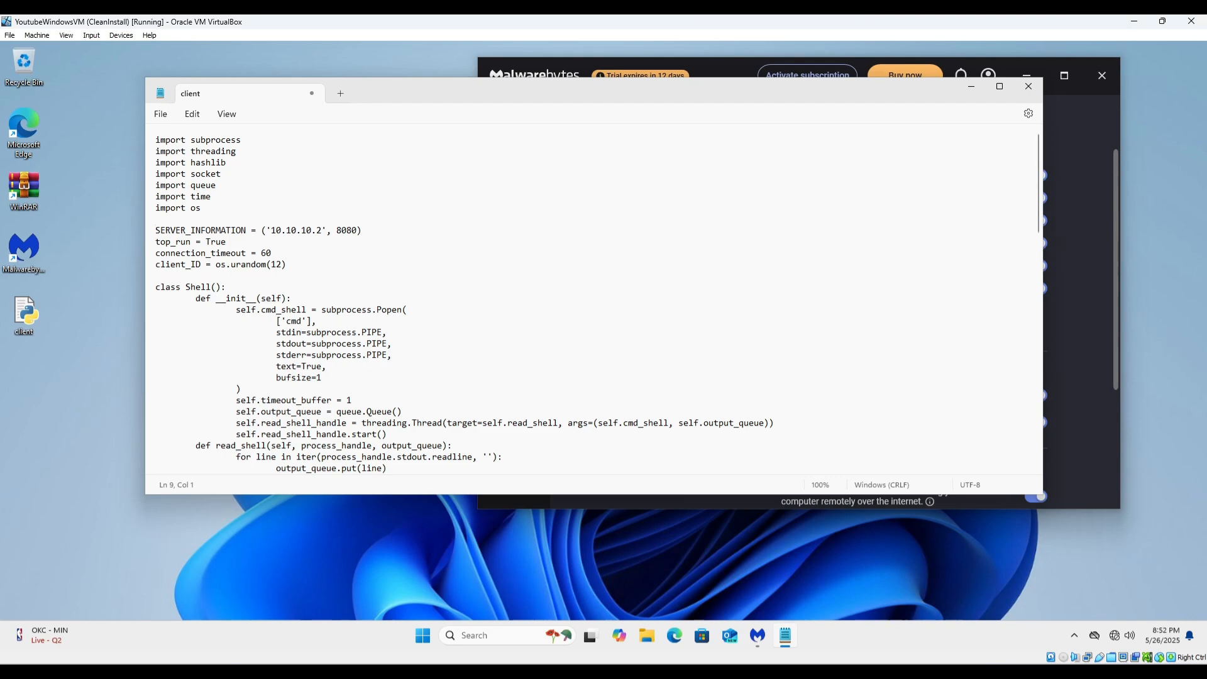
{"action": "left_click", "coordinate": [768, 640]}
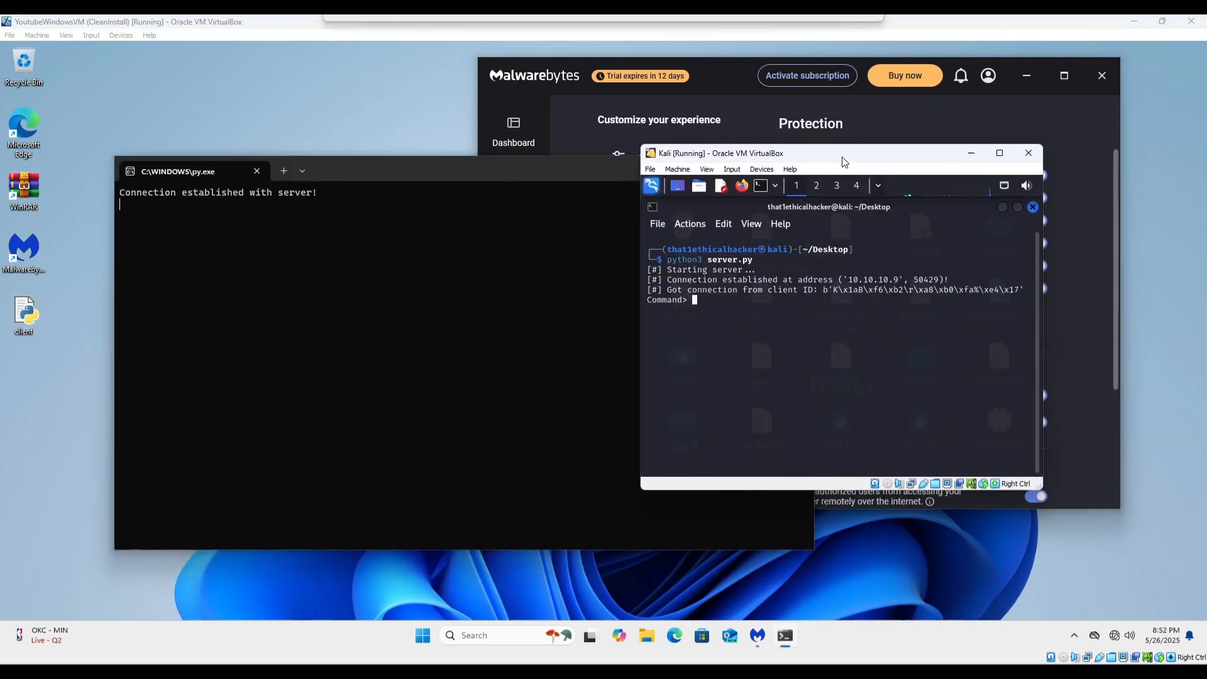
{"action": "left_click_drag", "start_coordinate": [842, 152], "coordinate": [938, 154]}
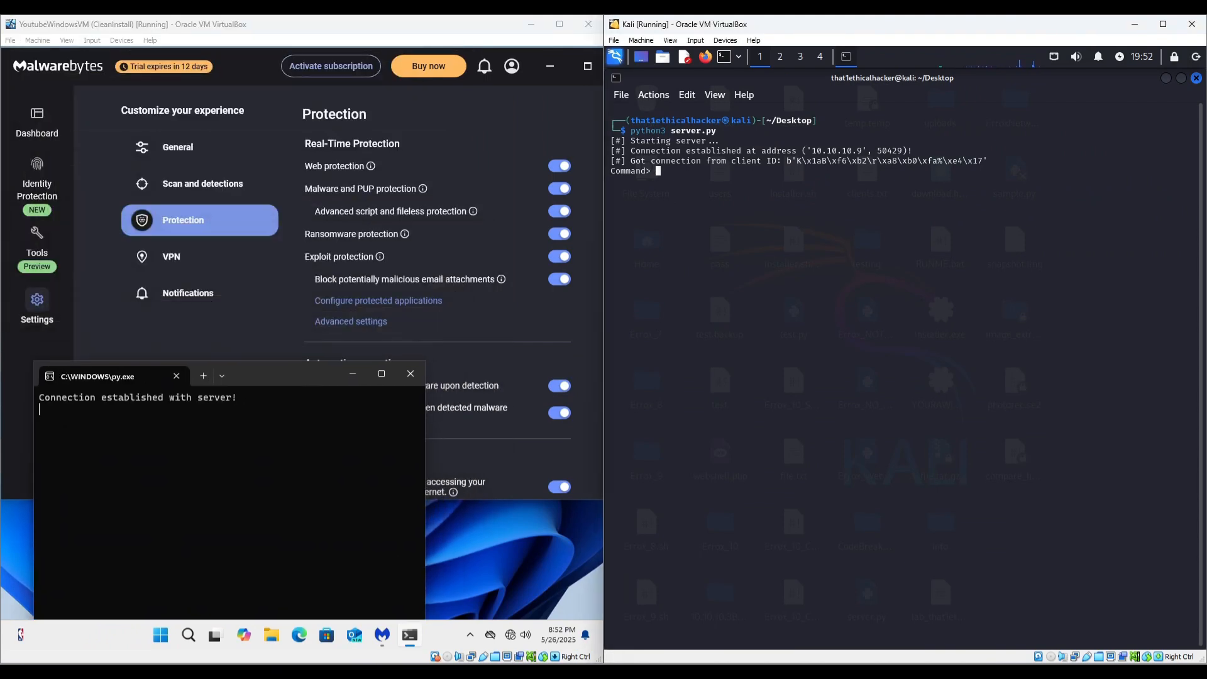
Step: Send ipconfig /all and echo Hello to the Windows client, then return to the Malwarebytes dashboard
{"action": "type", "text": "echo"}
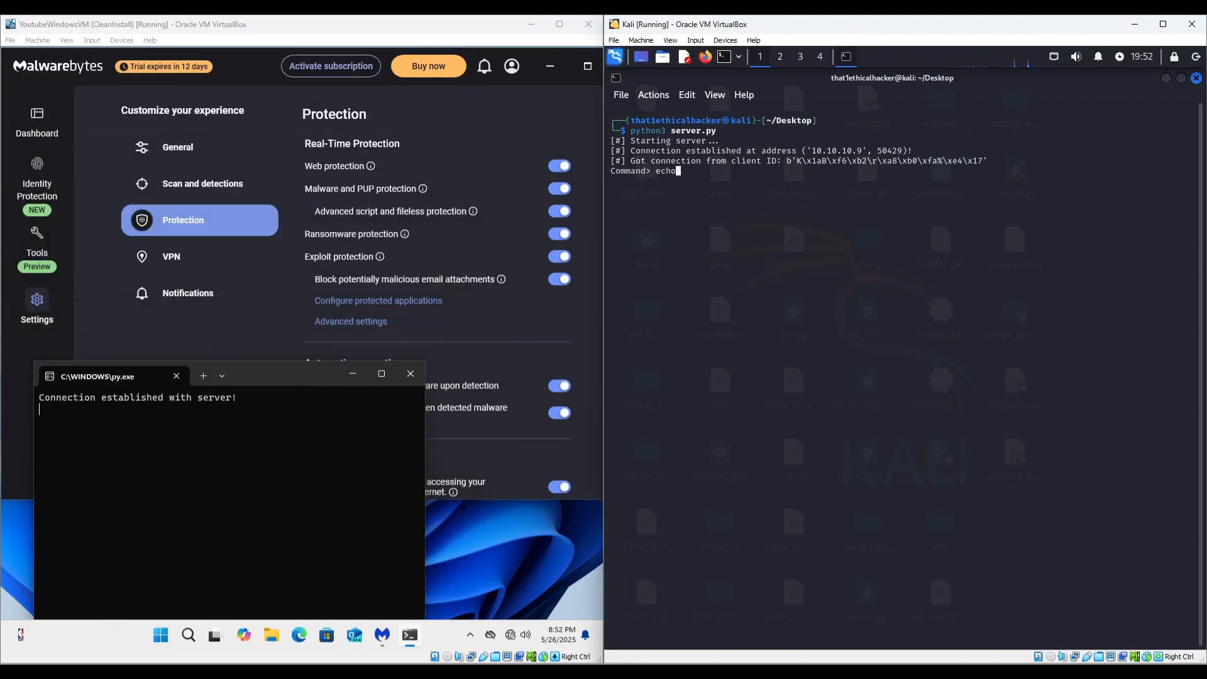
{"action": "type", "text": "ipconfig /all"}
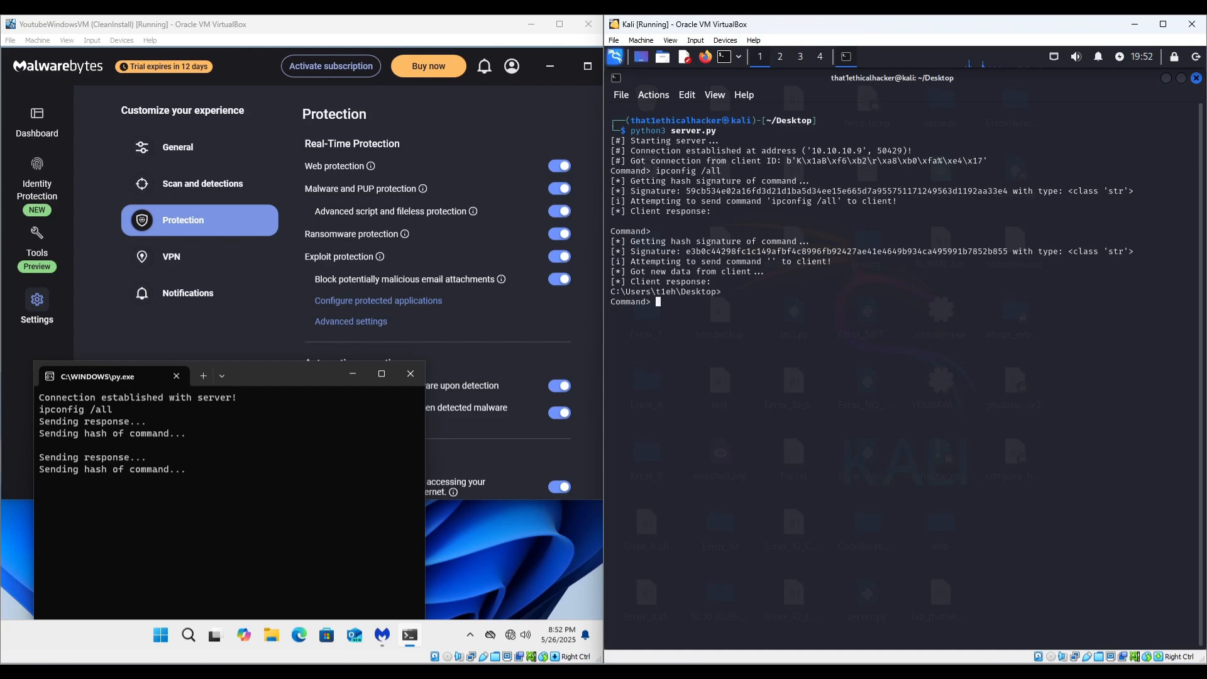
{"action": "type", "text": "echo Hello"}
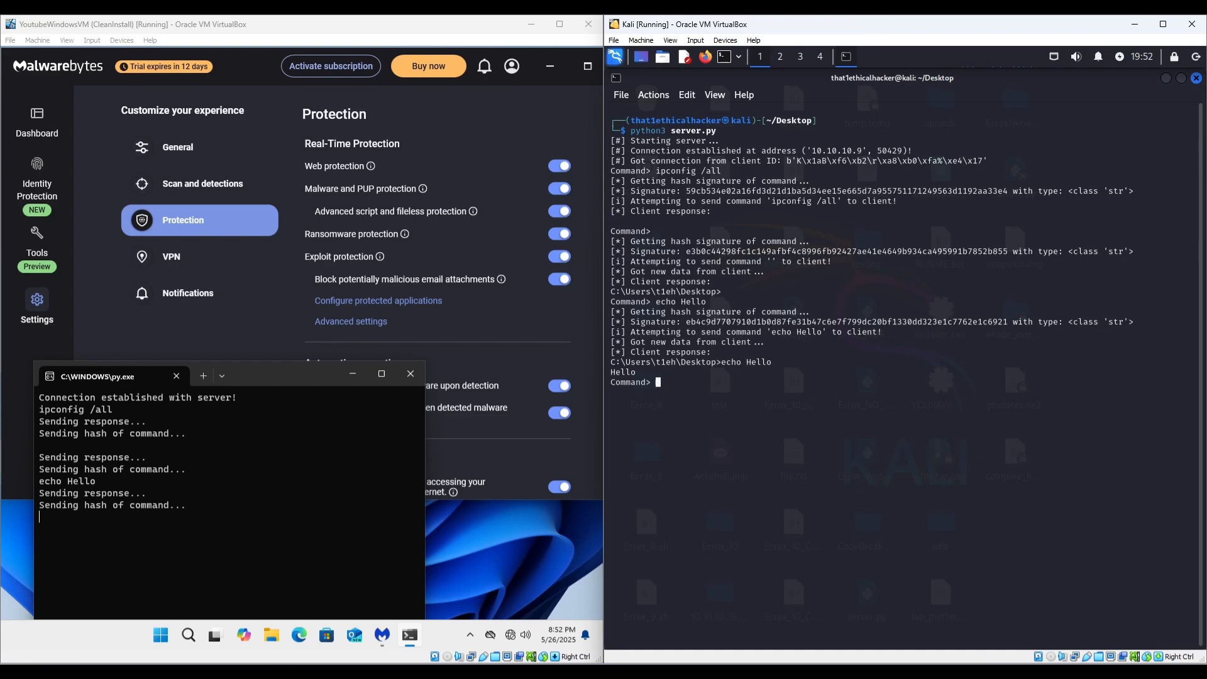
{"action": "left_click", "coordinate": [36, 119]}
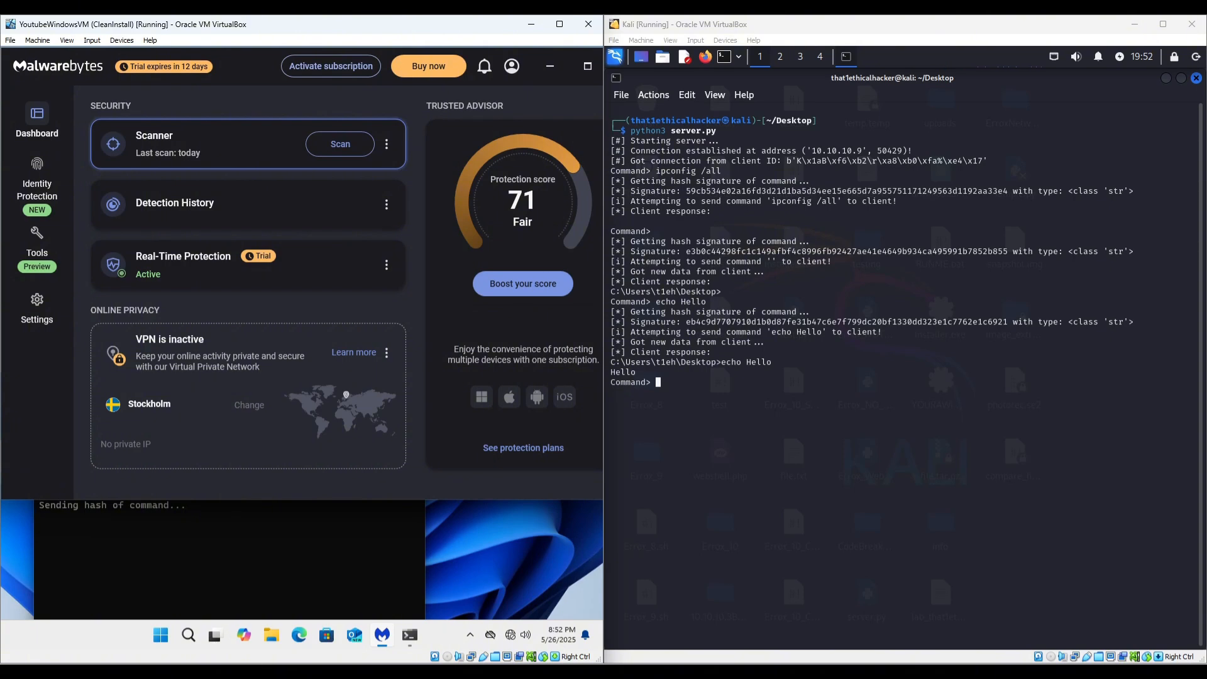
Step: Start a Malwarebytes Advanced Scan > Quick Scan for active infections
{"action": "left_click", "coordinate": [386, 143]}
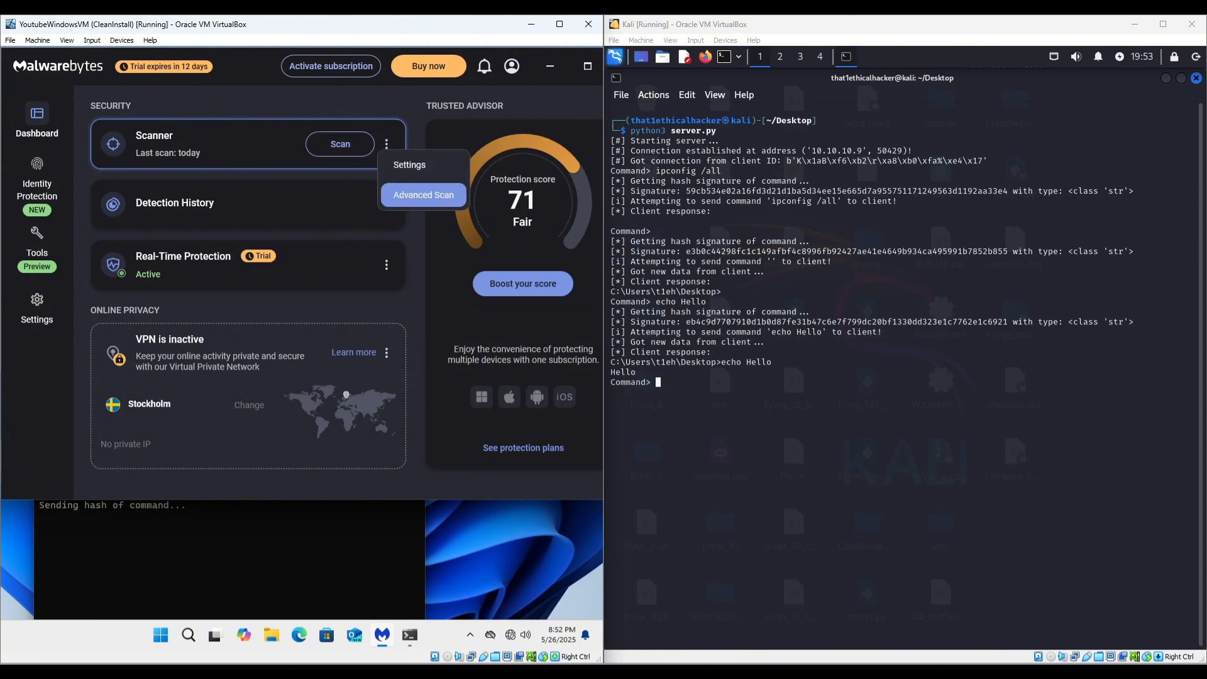
{"action": "left_click", "coordinate": [423, 195]}
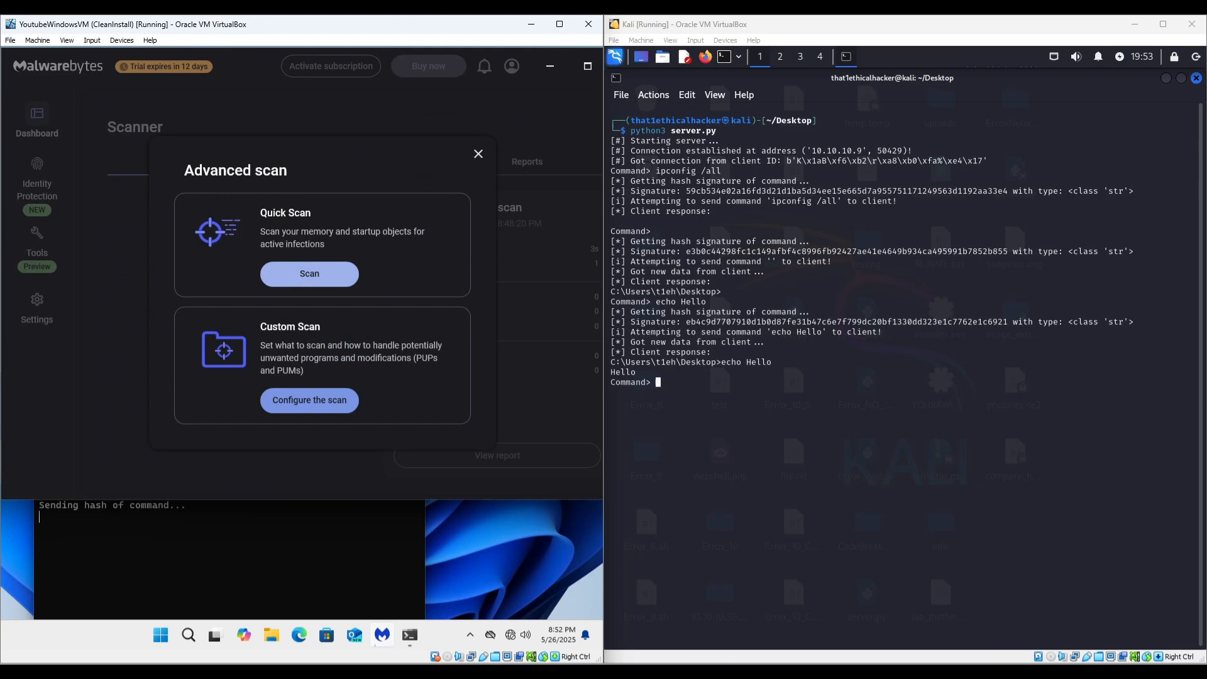
{"action": "left_click", "coordinate": [310, 272]}
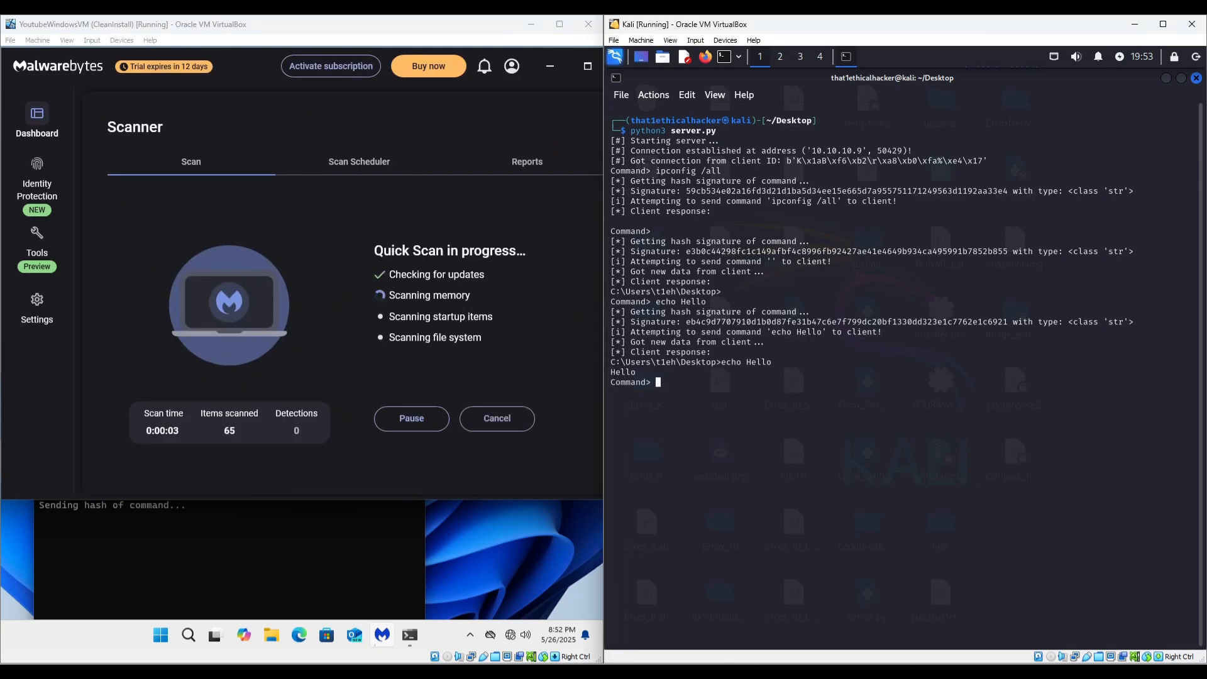
Step: Send notepad.exe and help to the Windows client from the Kali server
{"action": "type", "text": "notepad.exe"}
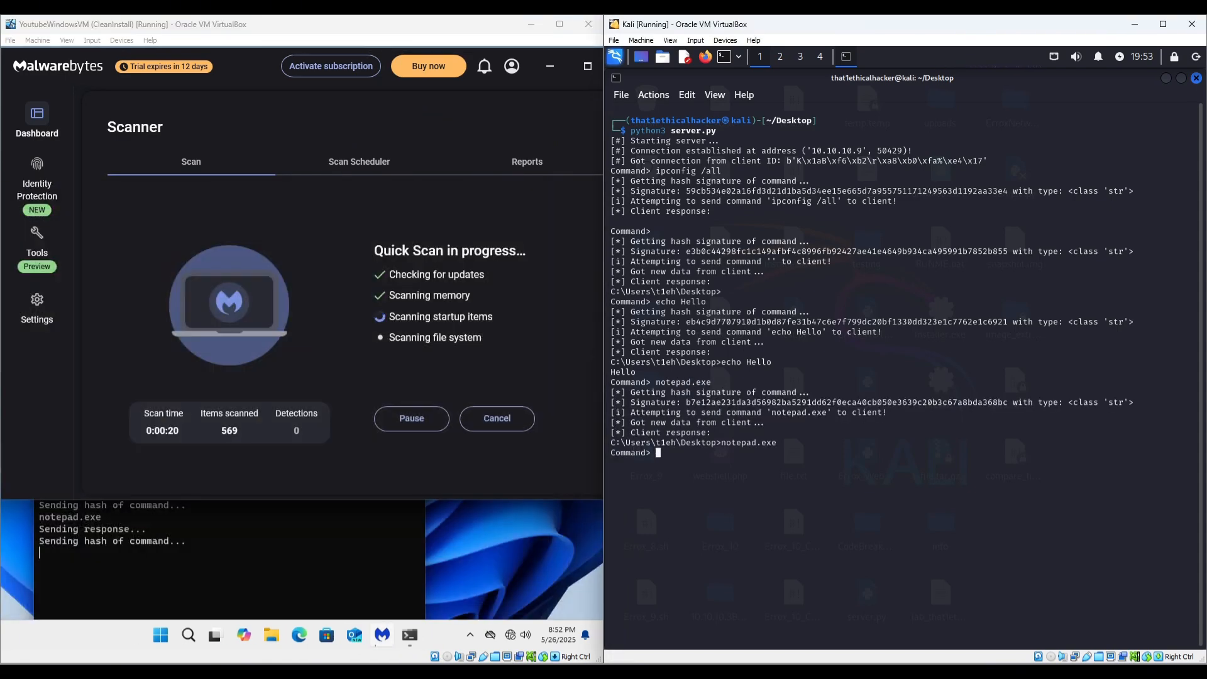
{"action": "type", "text": "help"}
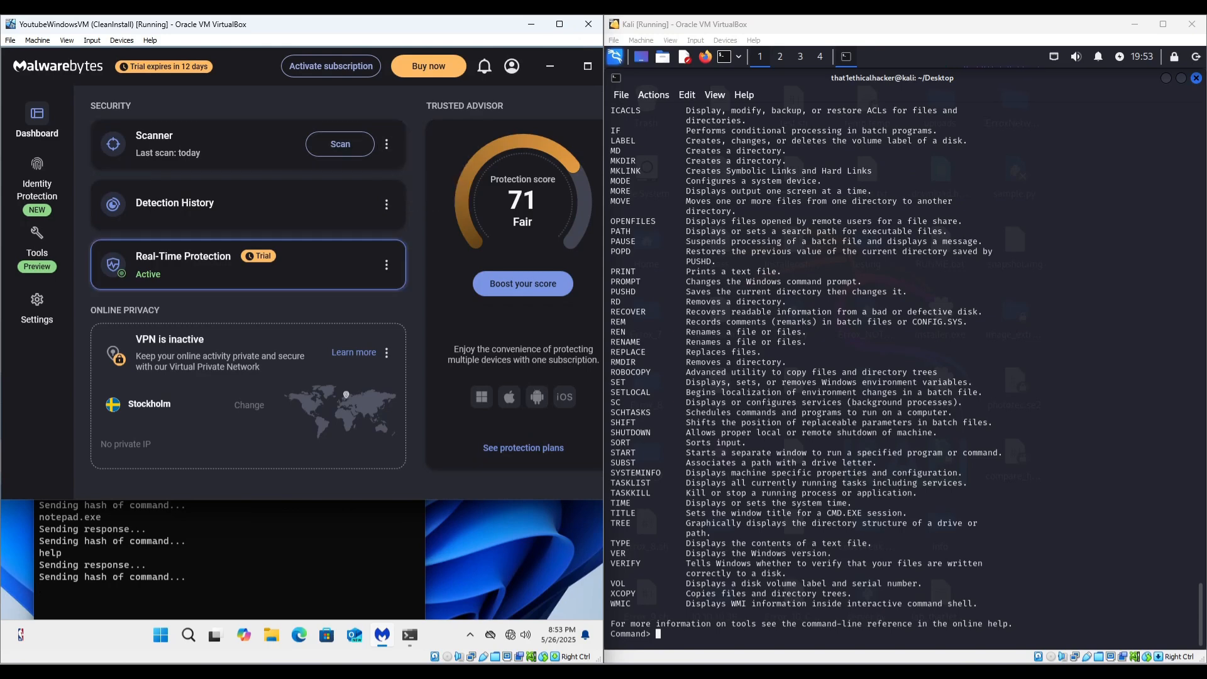
Step: Echo BYPASSED MALWAREBYTES!!! through the reverse shell while the scan continues
{"action": "left_click", "coordinate": [339, 143]}
{"action": "type", "text": "ipconfig /all"}
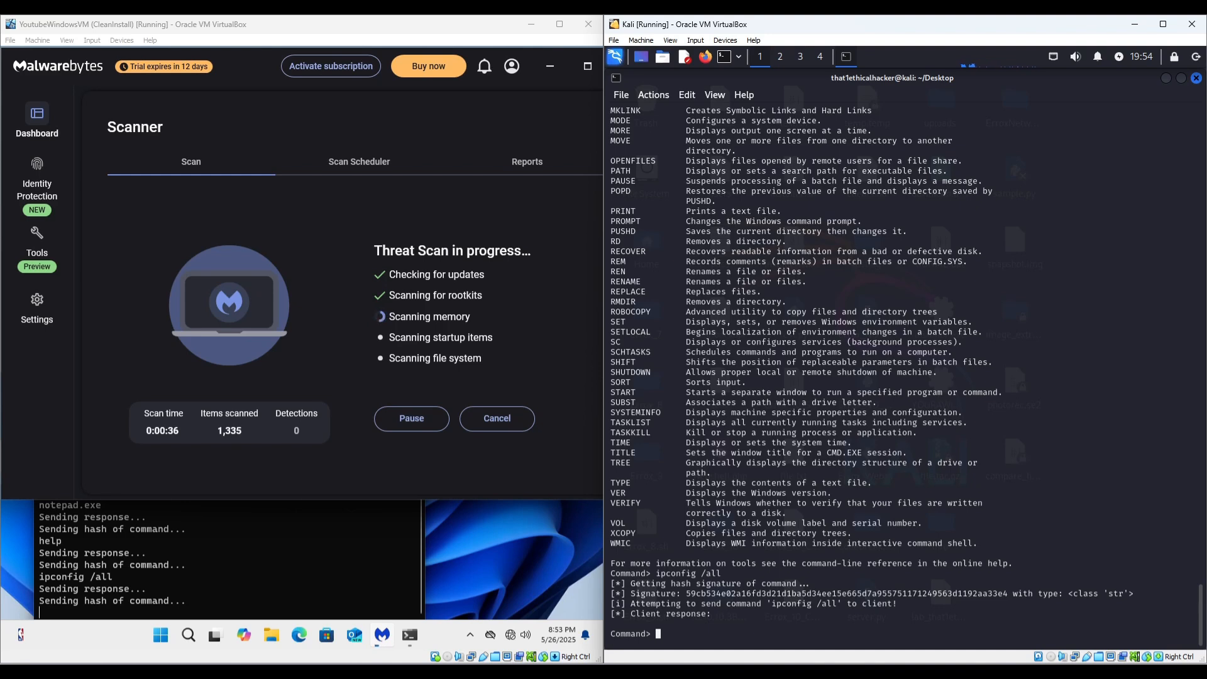
{"action": "type", "text": "echo"}
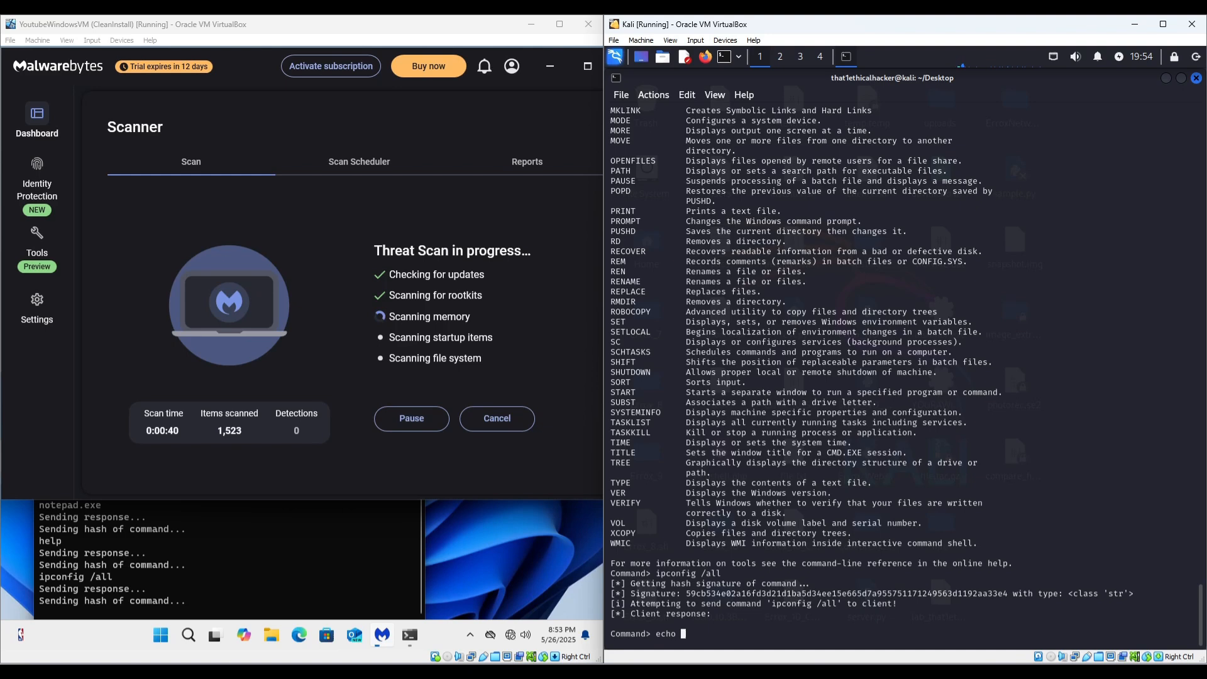
{"action": "type", "text": "BYPASSED MALWAREBYTES!!!"}
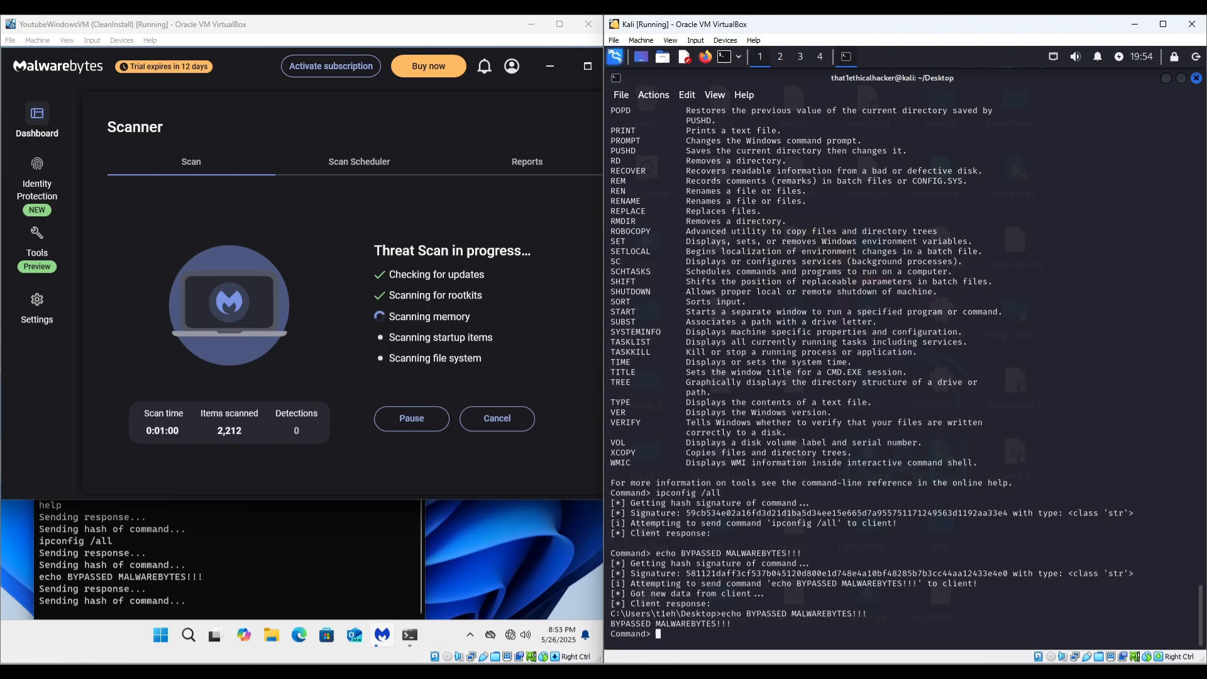
Step: Send cmd from the Kali server, after which the reverse shell drops
{"action": "type", "text": "cmd"}
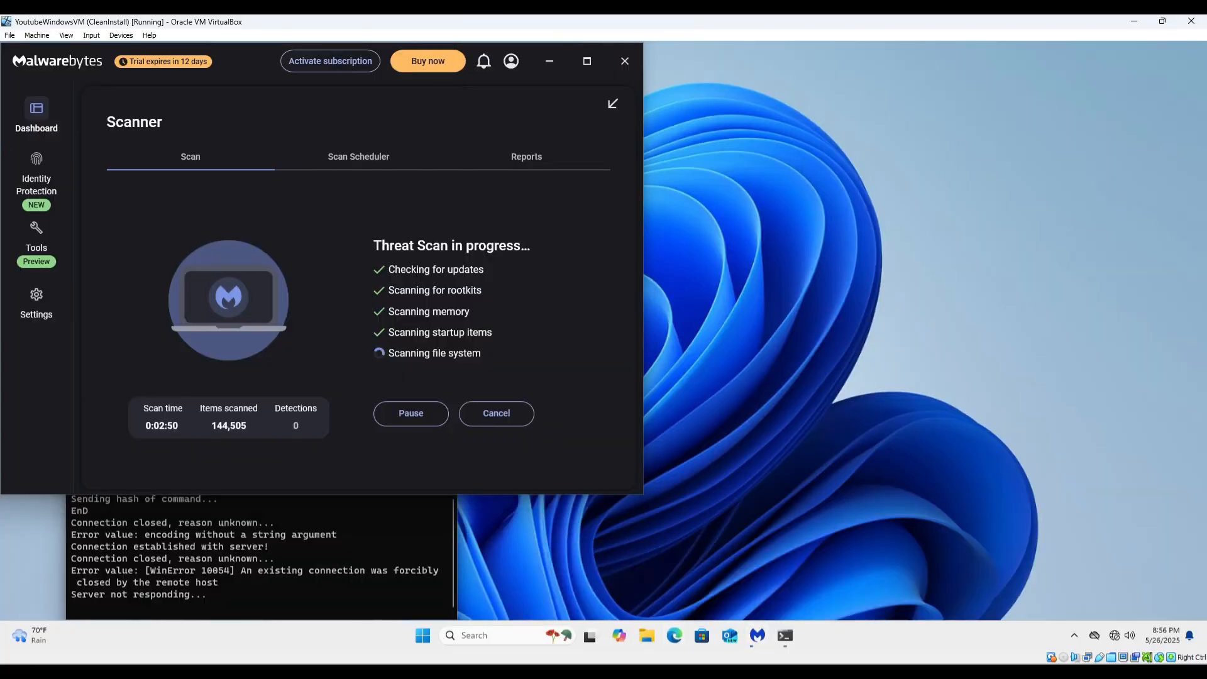
Step: Download the Mirai sample archive from its MalwareBazaar page
{"action": "left_click", "coordinate": [672, 640]}
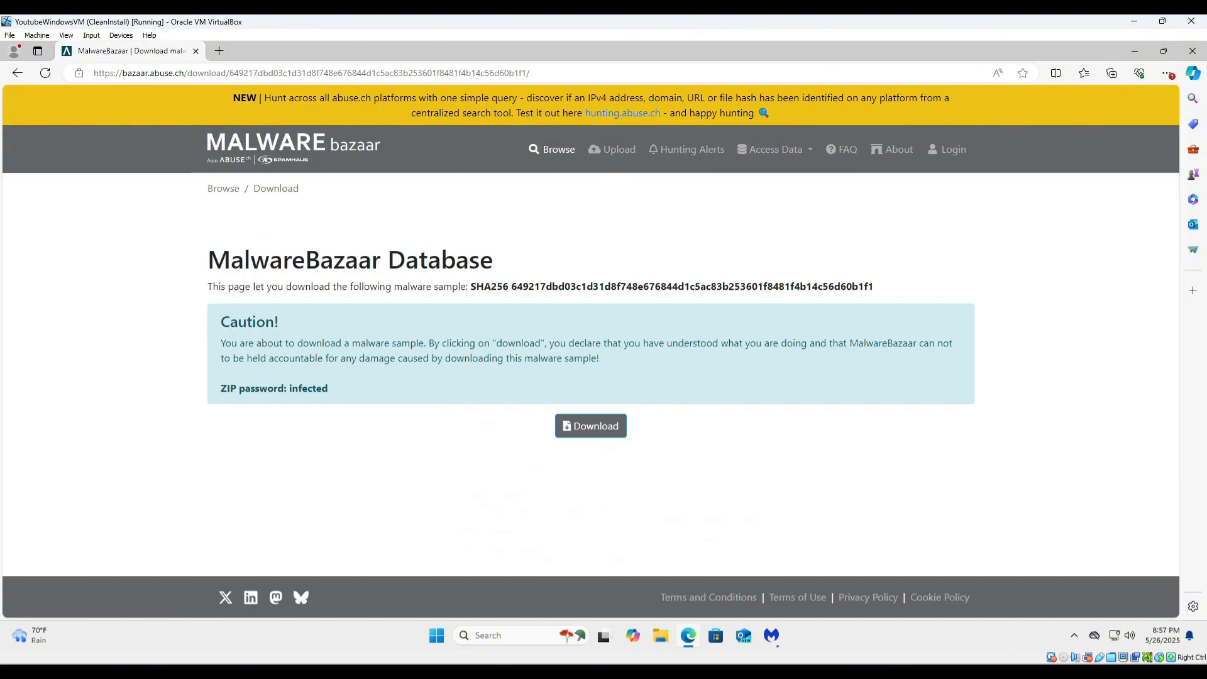
{"action": "left_click", "coordinate": [590, 426]}
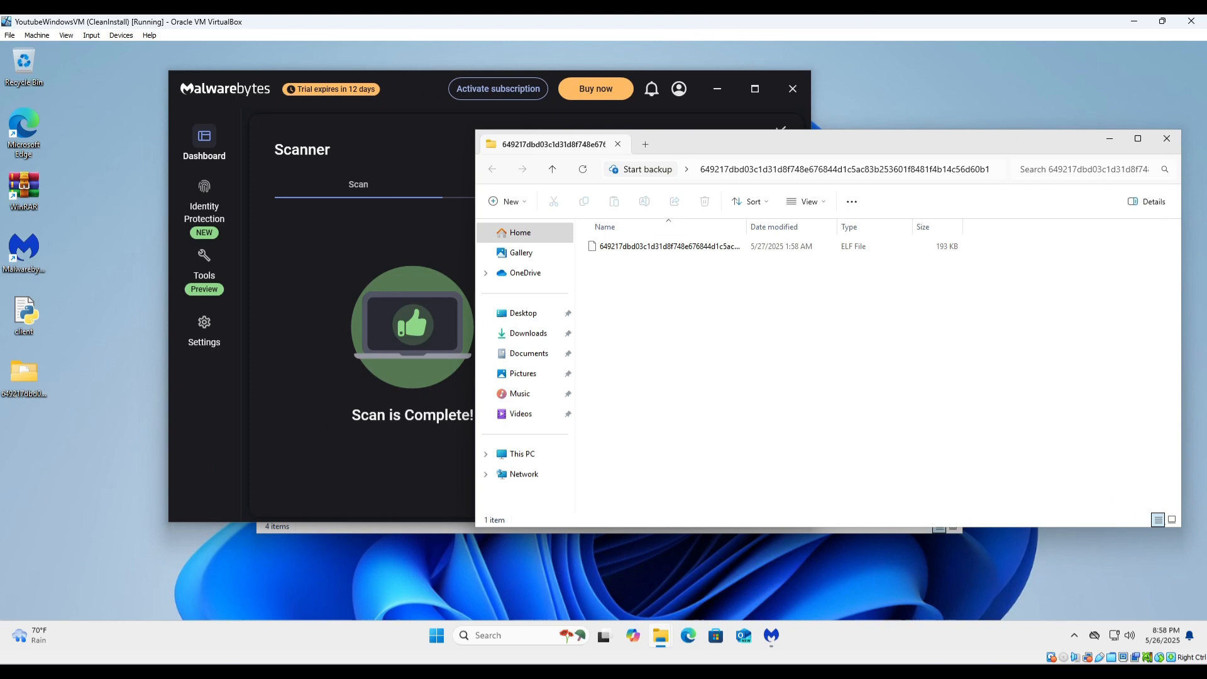
Step: Review the extracted ELF sample's context actions before heading to VirusTotal's upload page
{"action": "right_click", "coordinate": [667, 245]}
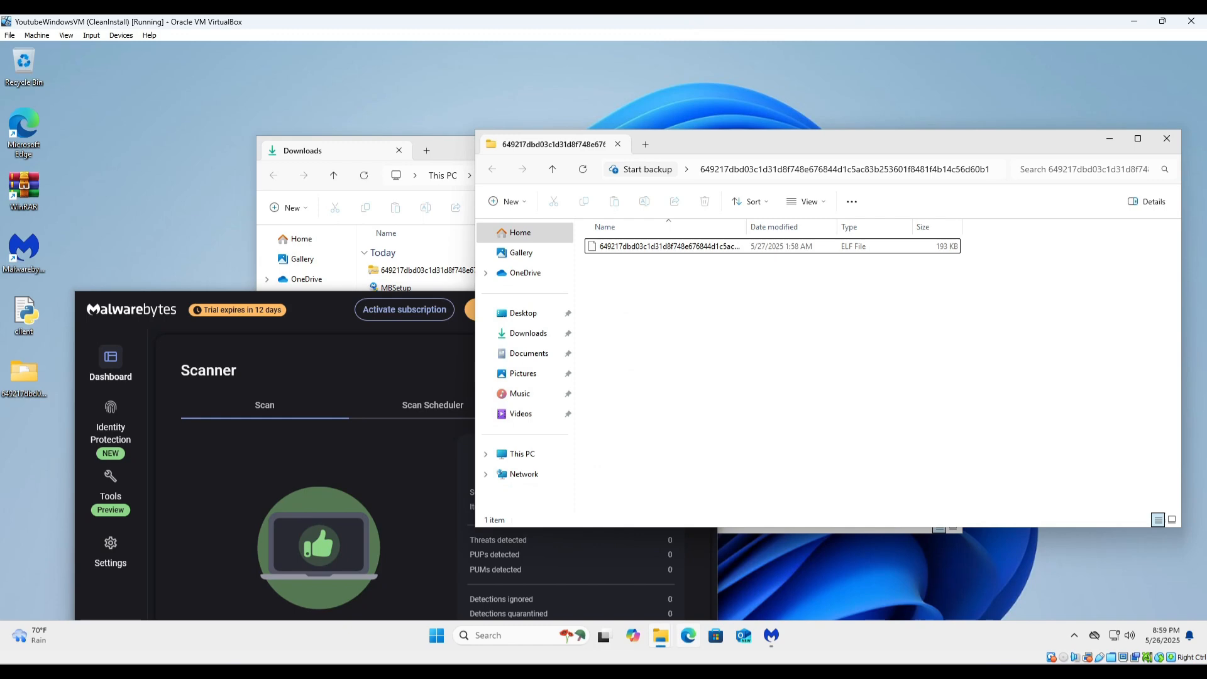
{"action": "right_click", "coordinate": [68, 52]}
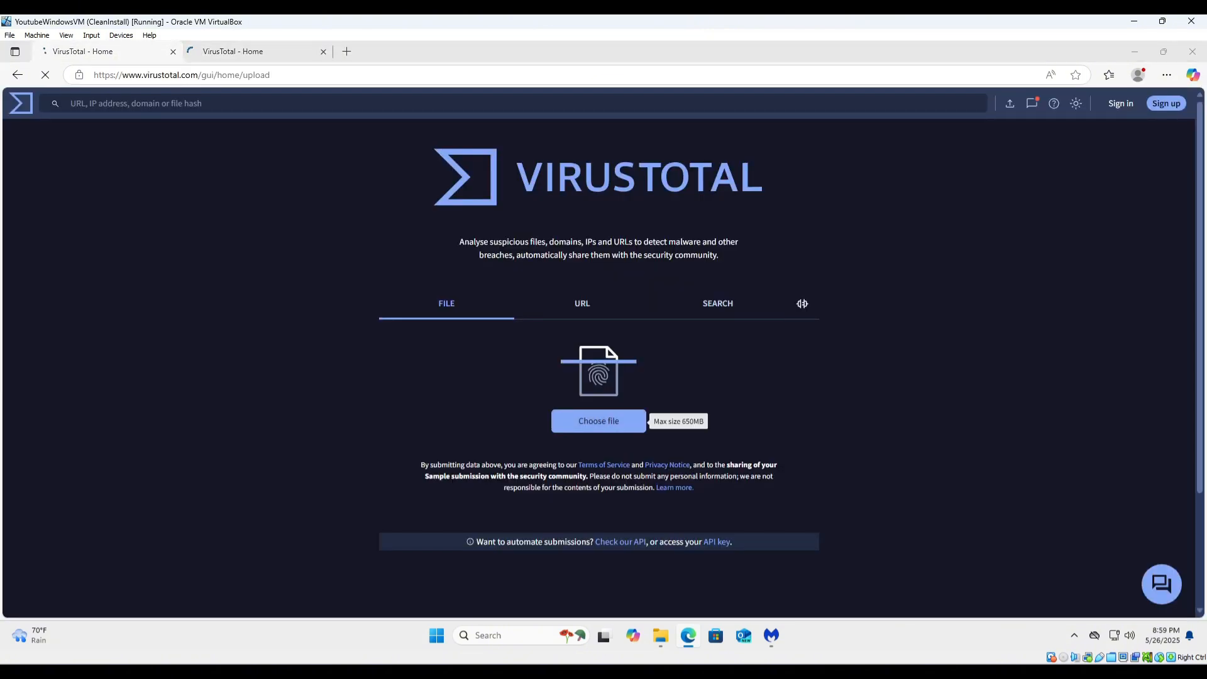
Step: Upload the .elf file from the hash-named Desktop folder to VirusTotal for analysis
{"action": "left_click", "coordinate": [598, 421]}
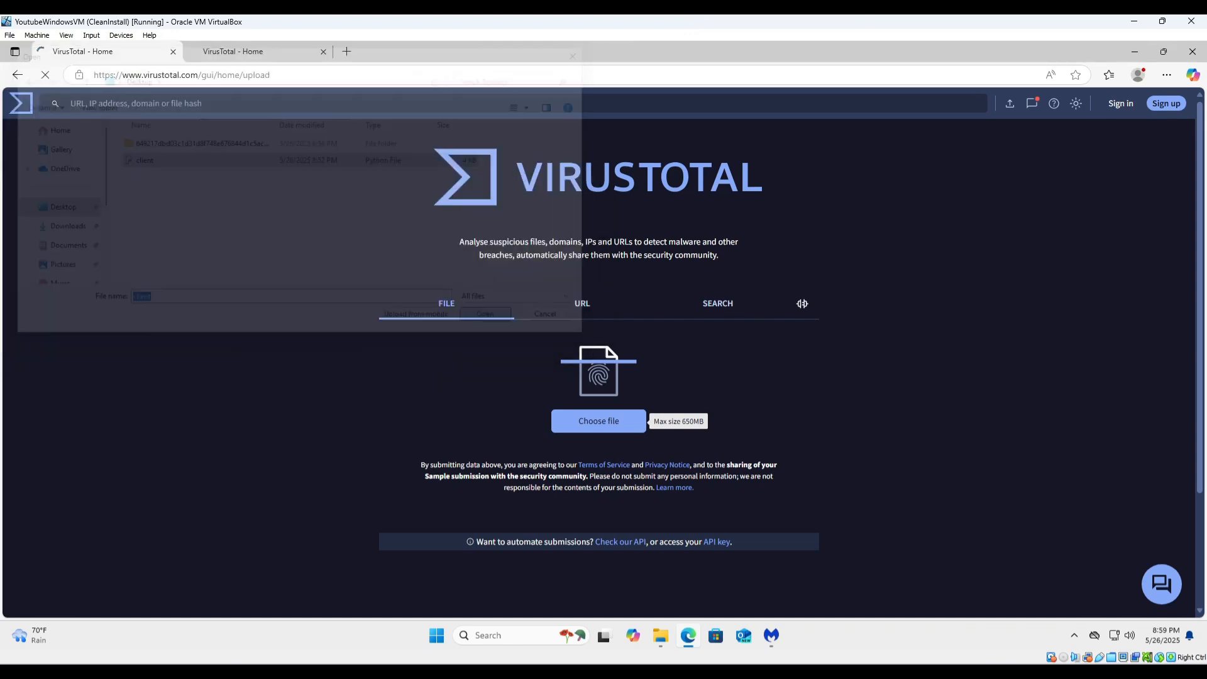
{"action": "left_click", "coordinate": [484, 313]}
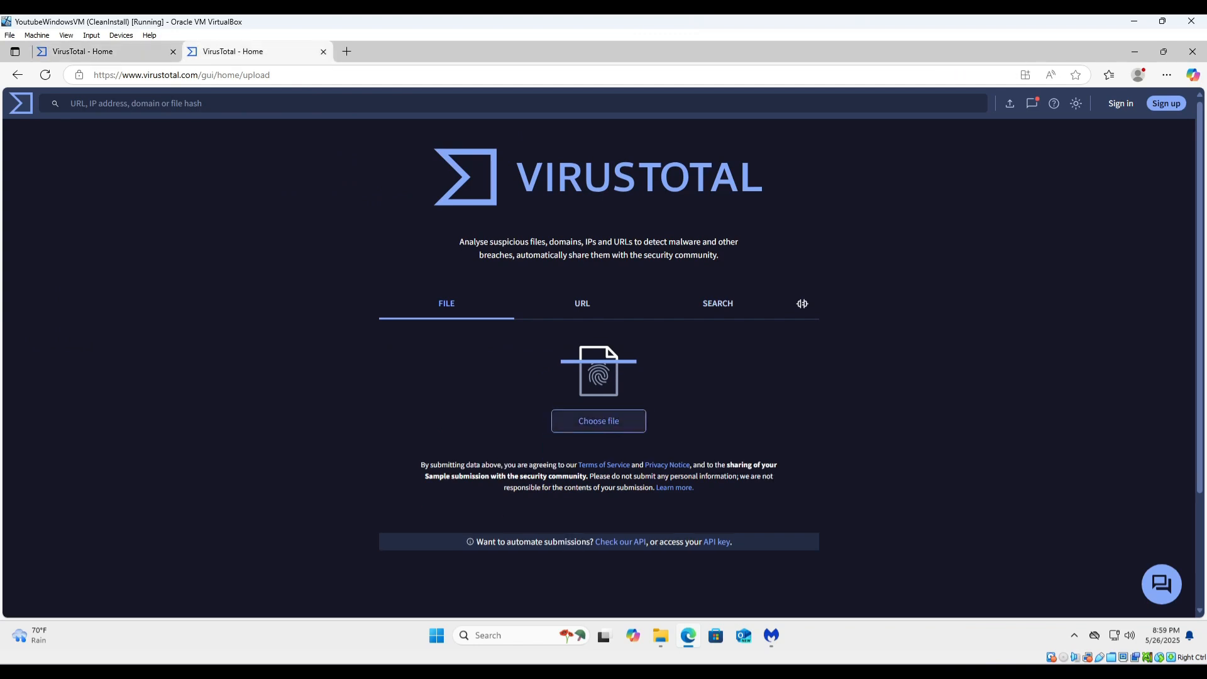
{"action": "left_click", "coordinate": [598, 420]}
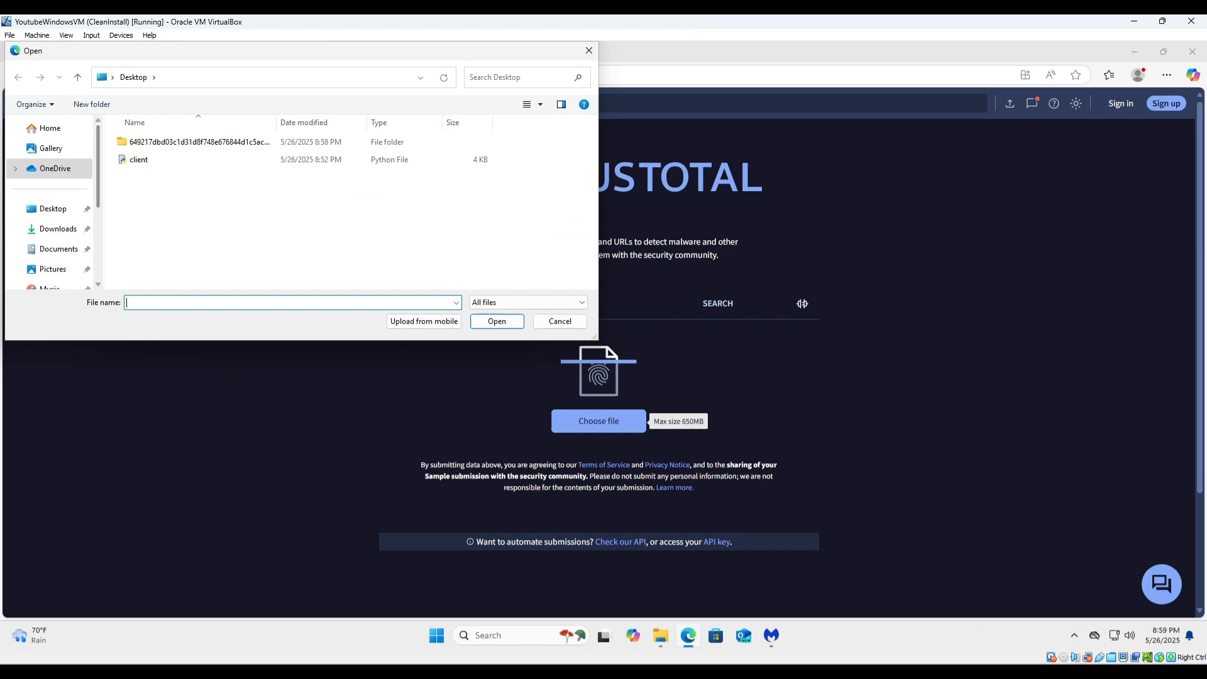
{"action": "double_click", "coordinate": [198, 142]}
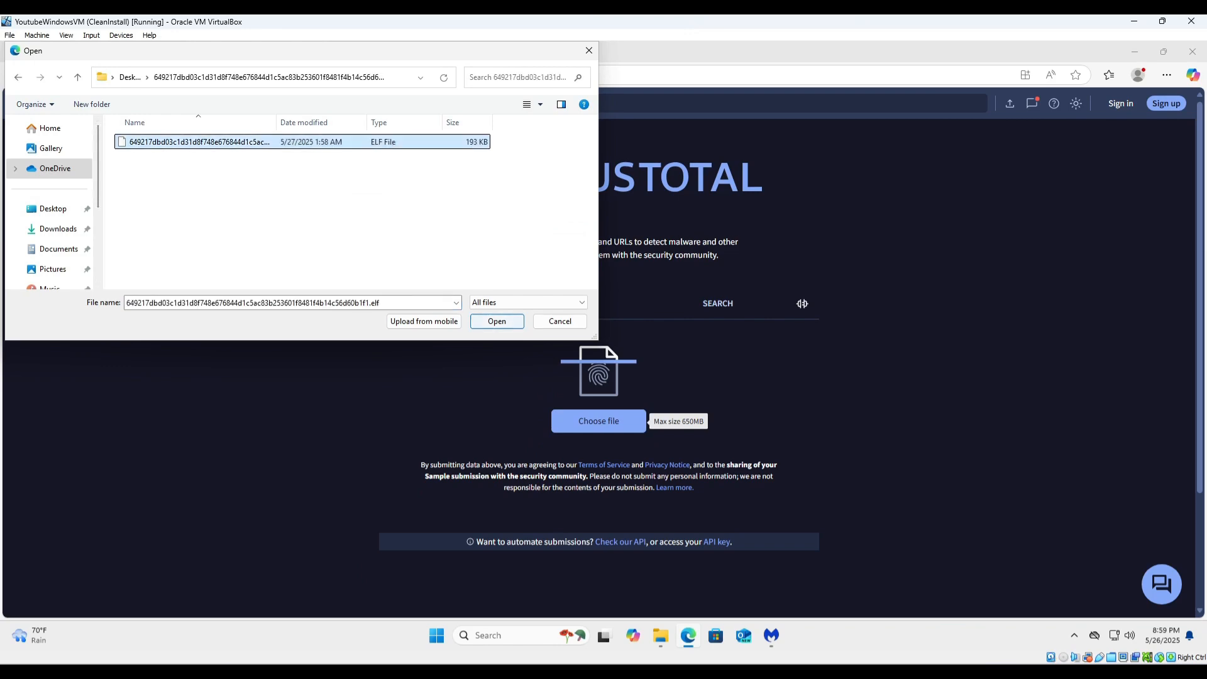
{"action": "left_click", "coordinate": [496, 320]}
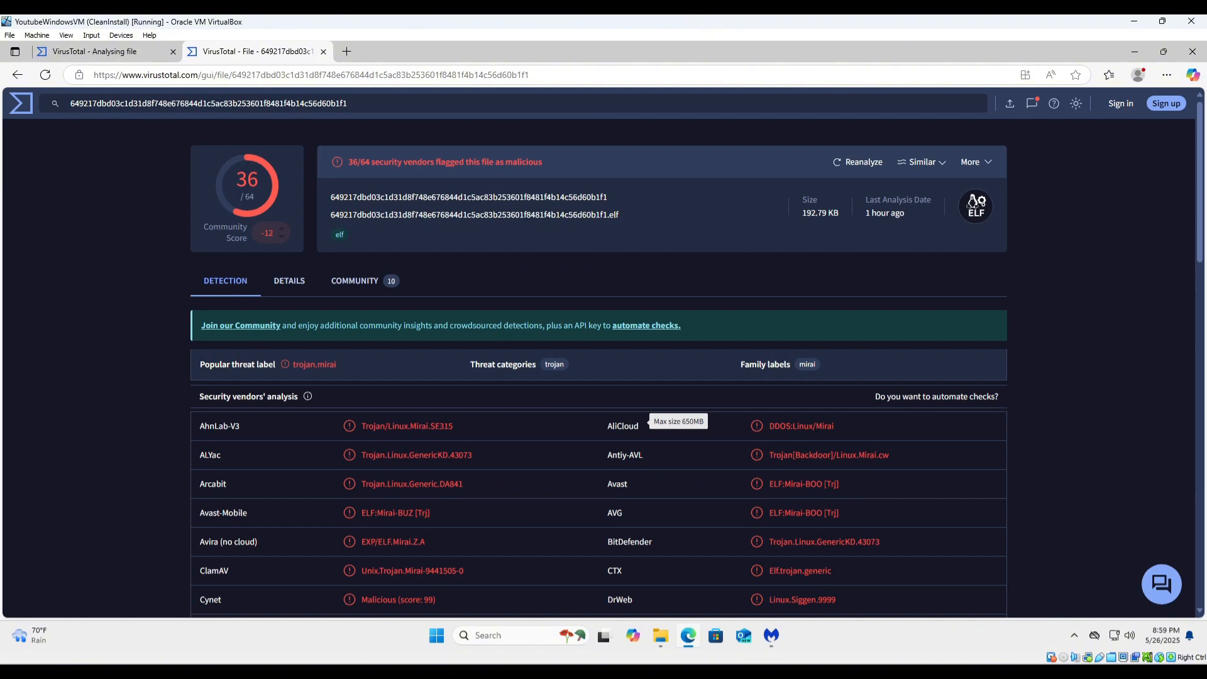
{"action": "scroll", "scroll_direction": "down", "scroll_amount": 3}
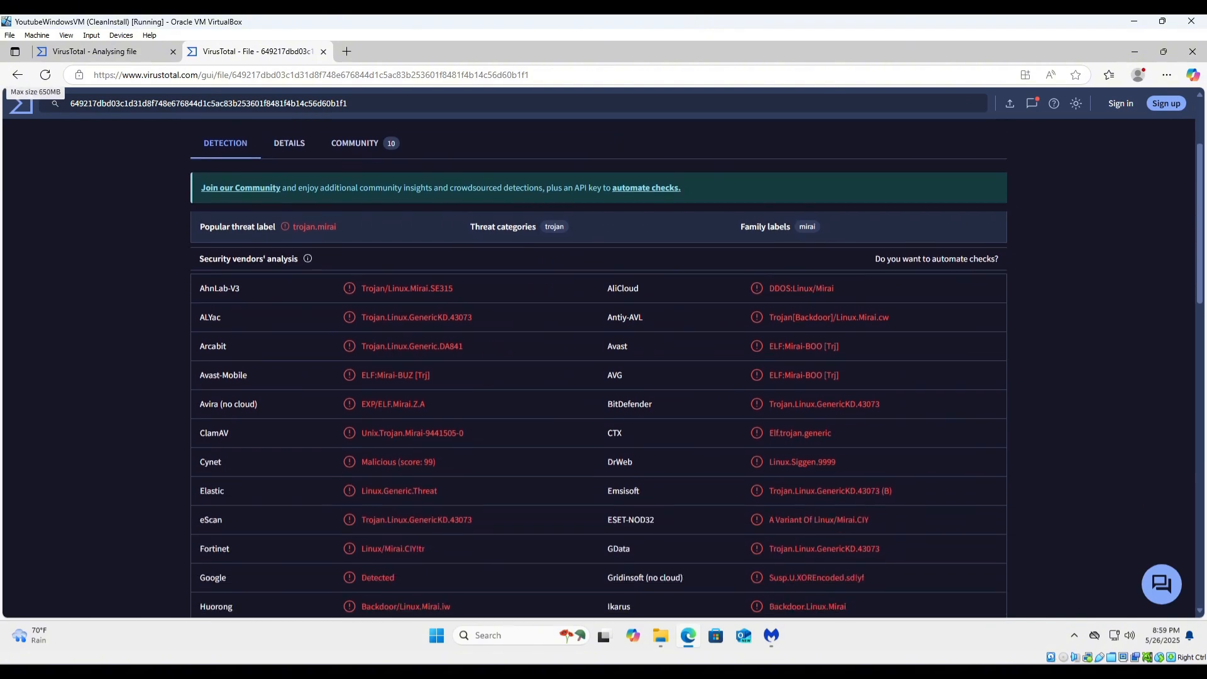
{"action": "scroll", "scroll_direction": "down", "scroll_amount": 3}
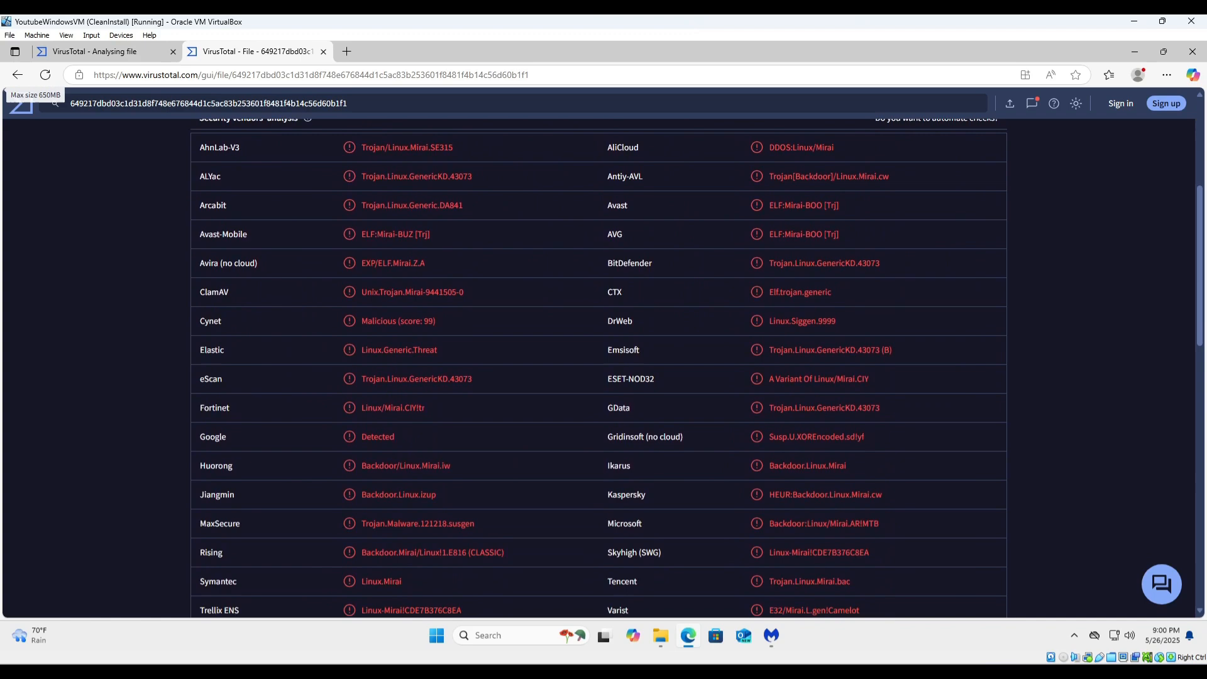
{"action": "scroll", "scroll_direction": "down", "scroll_amount": 3}
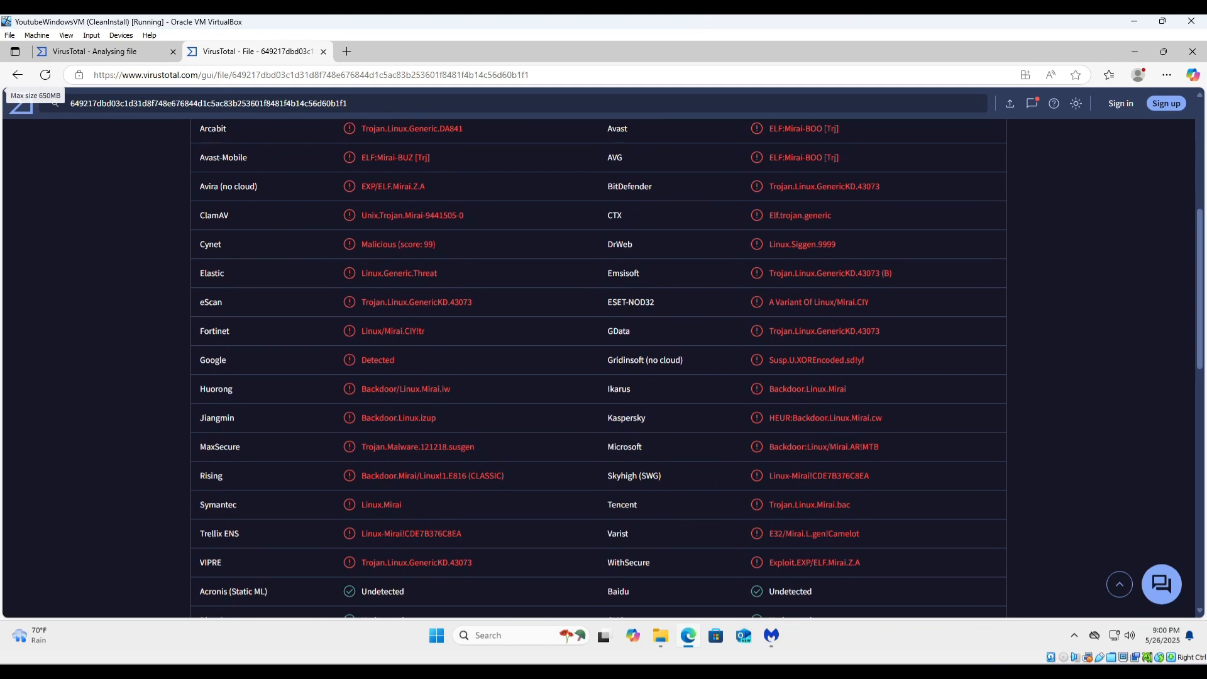
{"action": "scroll", "scroll_direction": "down", "scroll_amount": 3}
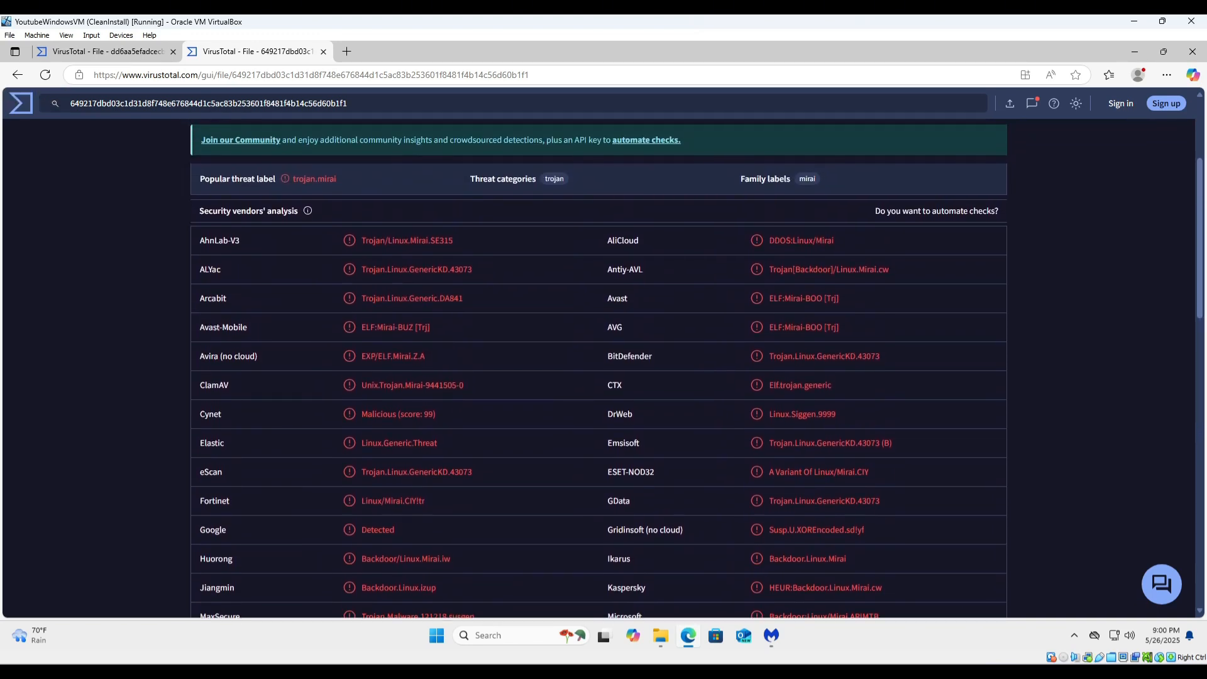
{"action": "double_click", "coordinate": [628, 356]}
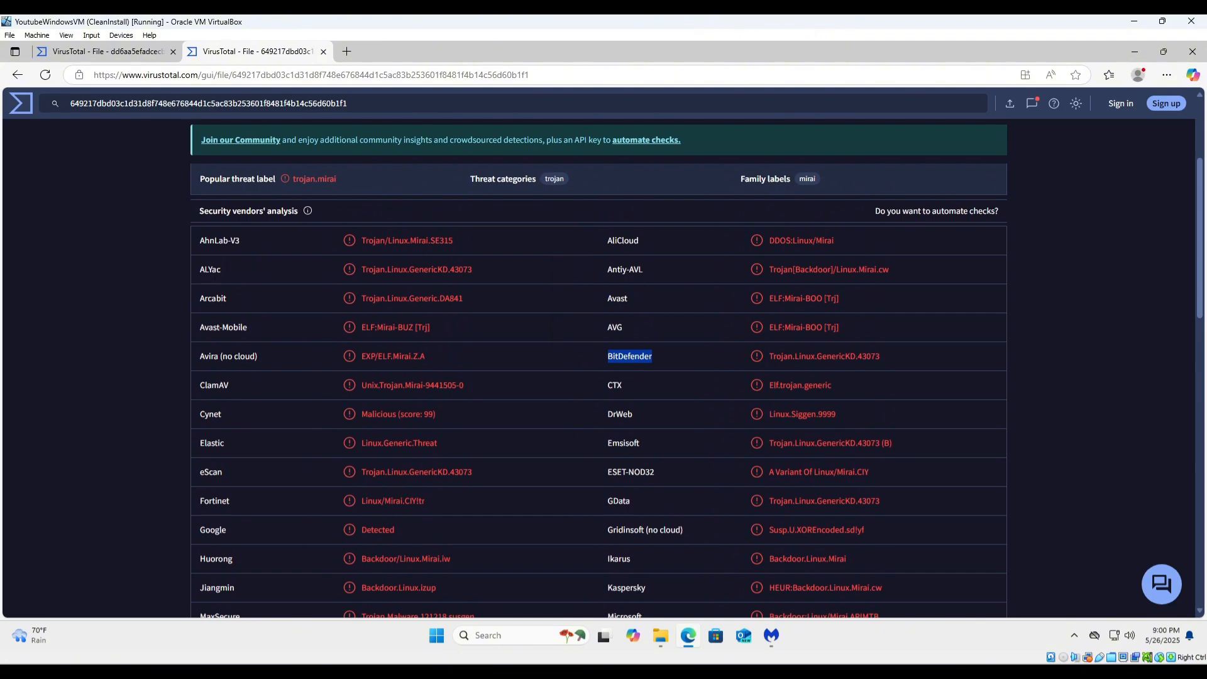
{"action": "scroll", "scroll_direction": "down", "scroll_amount": 3}
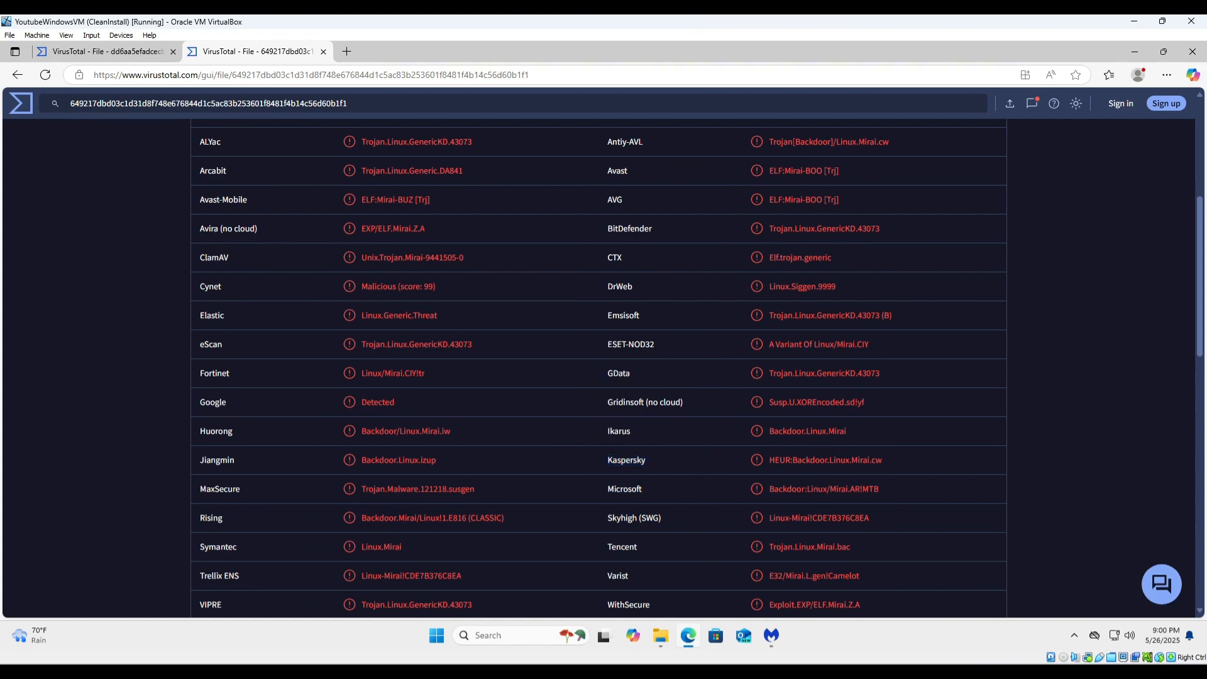
{"action": "scroll", "scroll_direction": "down", "scroll_amount": 3}
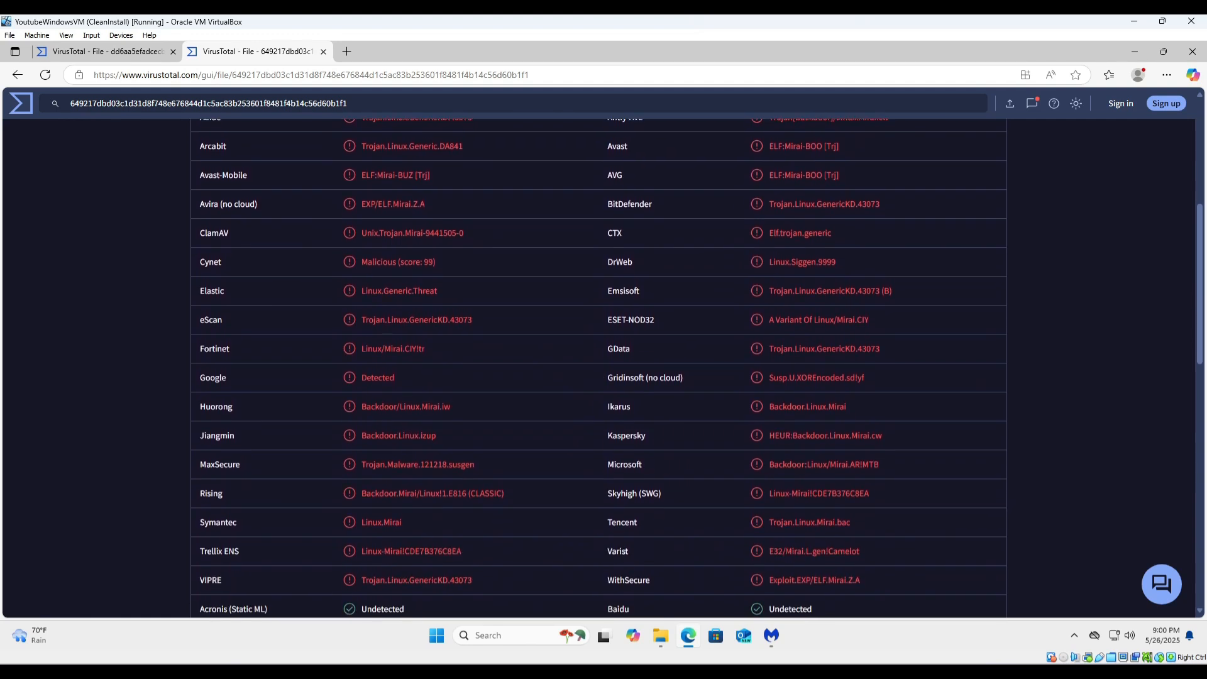
{"action": "scroll", "scroll_direction": "down", "scroll_amount": 3}
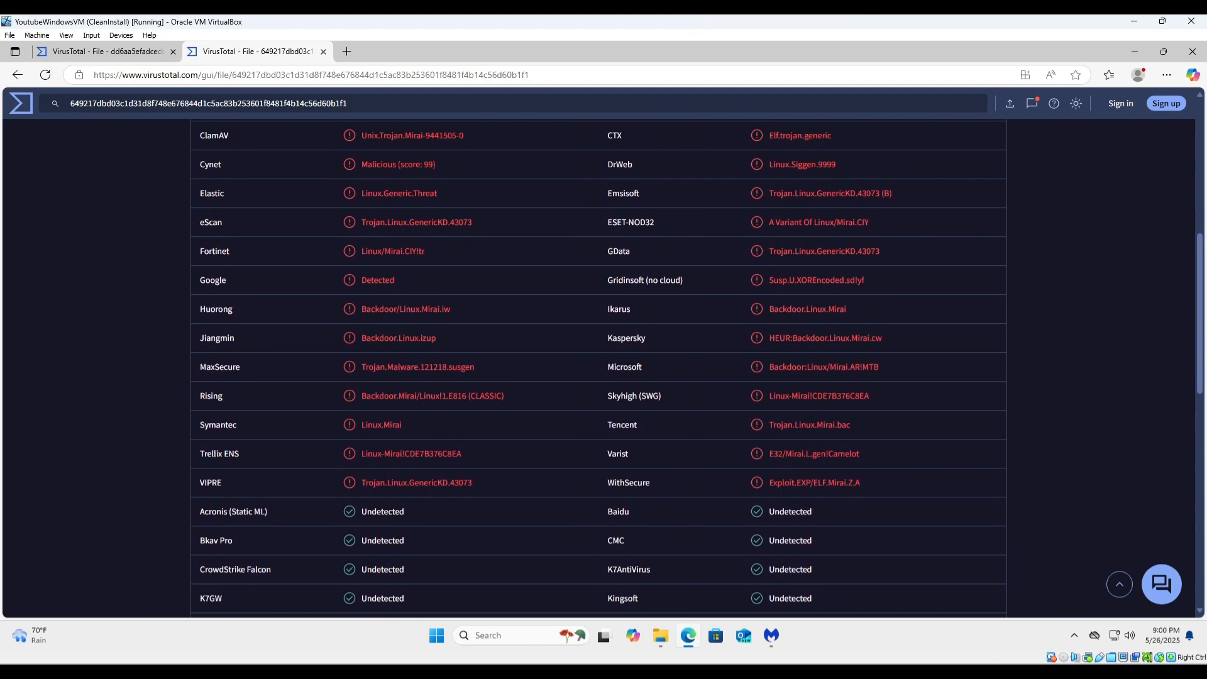
{"action": "scroll", "scroll_direction": "down", "scroll_amount": 3}
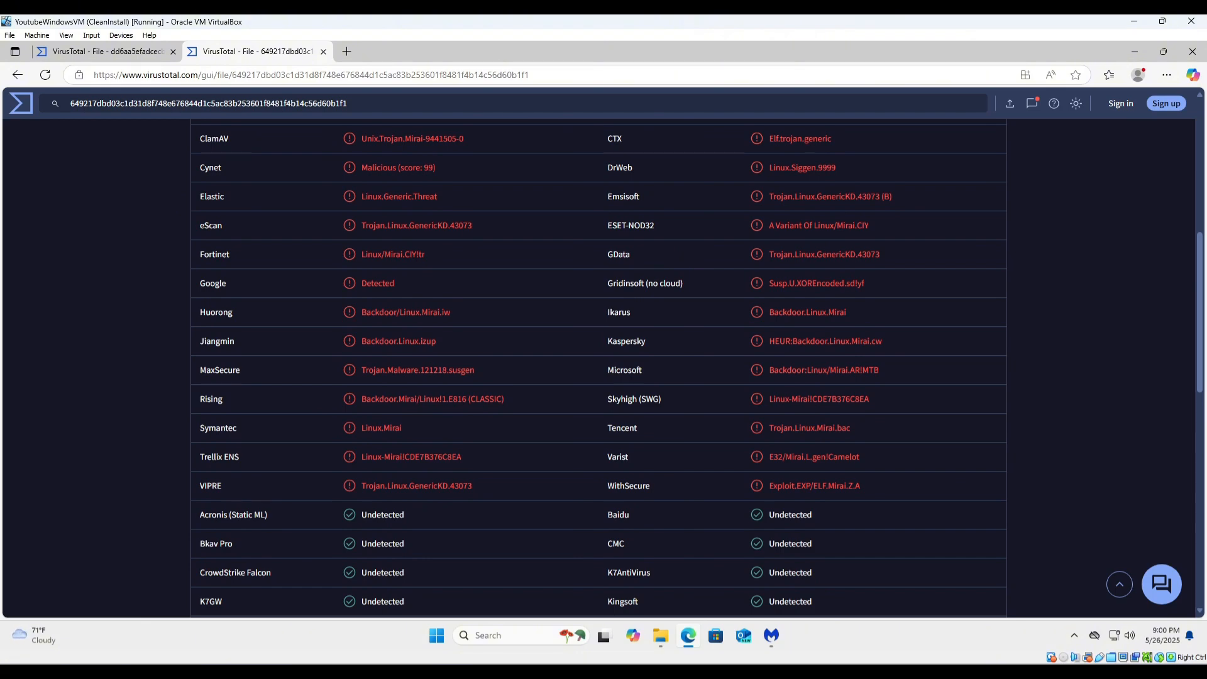
{"action": "left_click", "coordinate": [105, 50]}
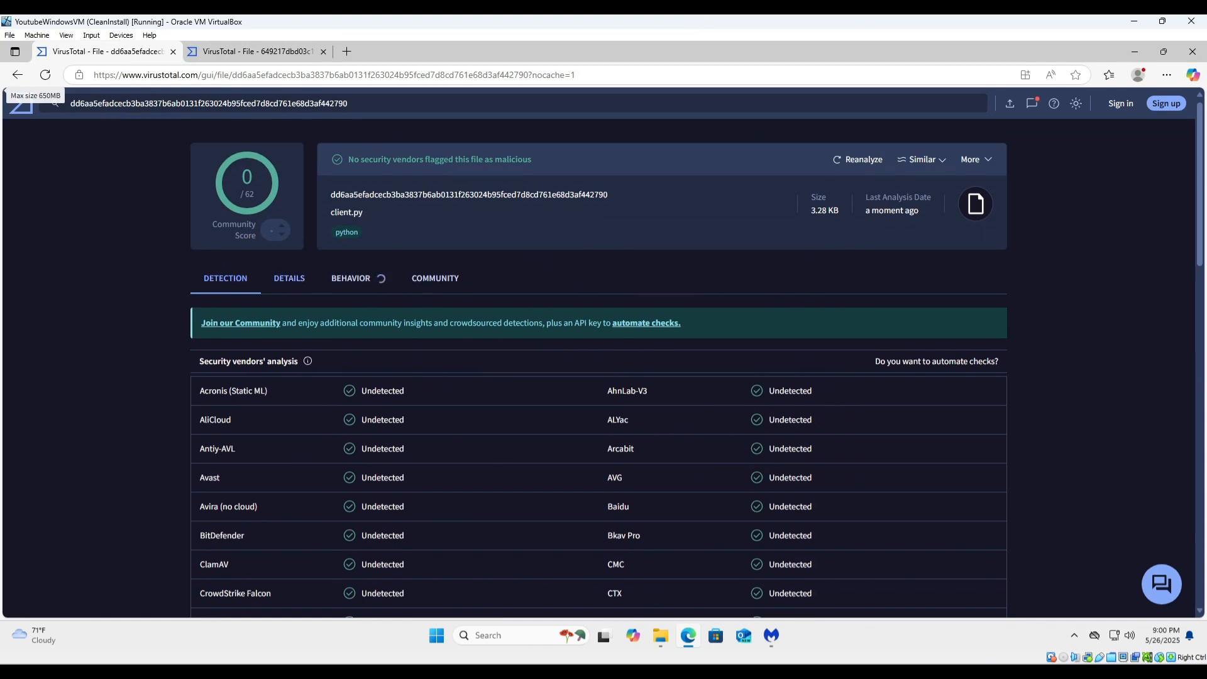
Step: Review the client.py report's Details, Behavior and Community sections, finding 0/62 detections and no comments
{"action": "left_click", "coordinate": [289, 278]}
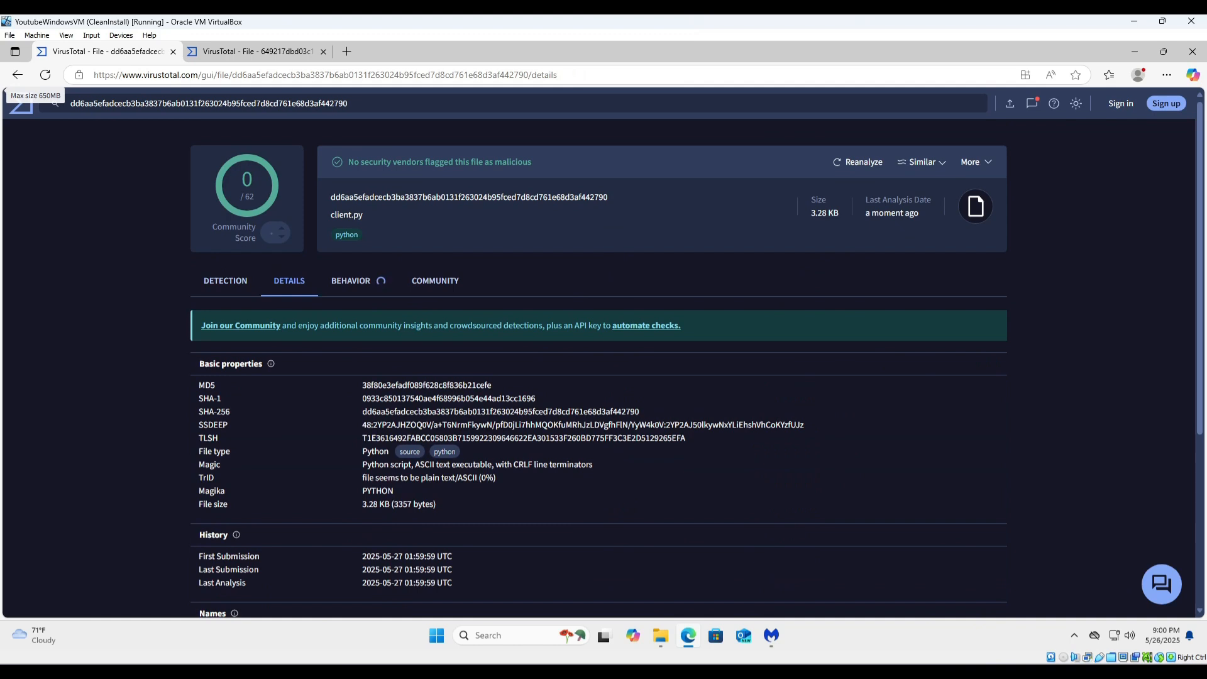
{"action": "left_click", "coordinate": [351, 280]}
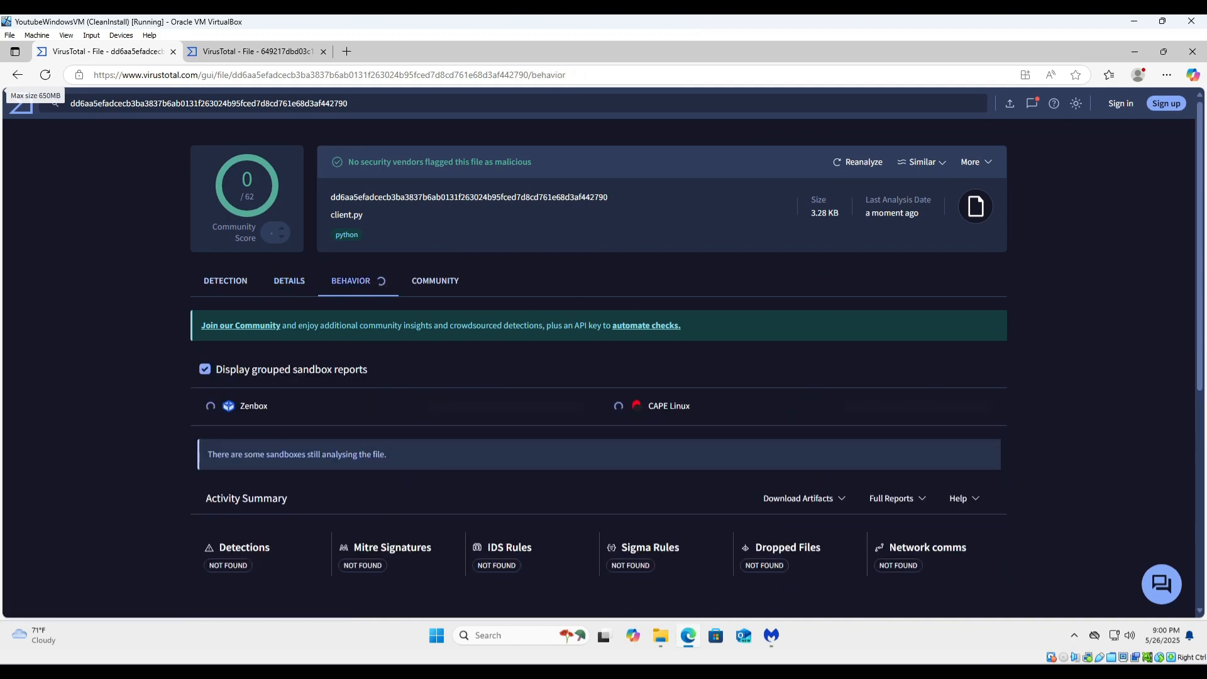
{"action": "left_click", "coordinate": [435, 281]}
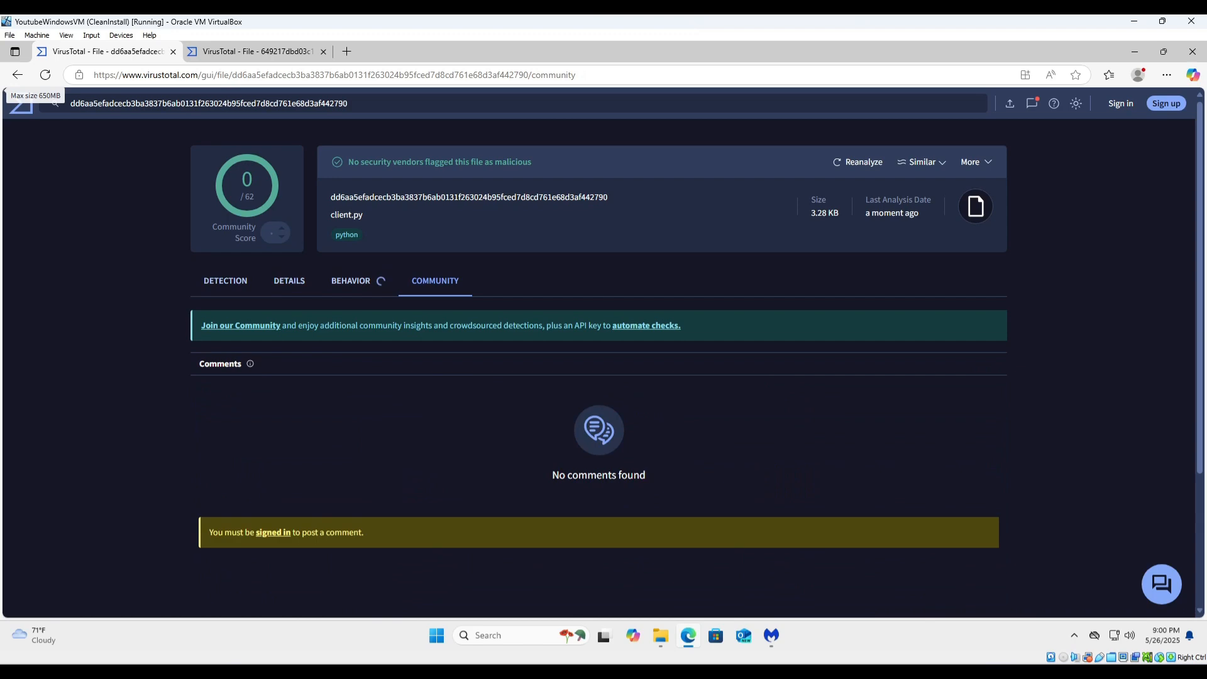